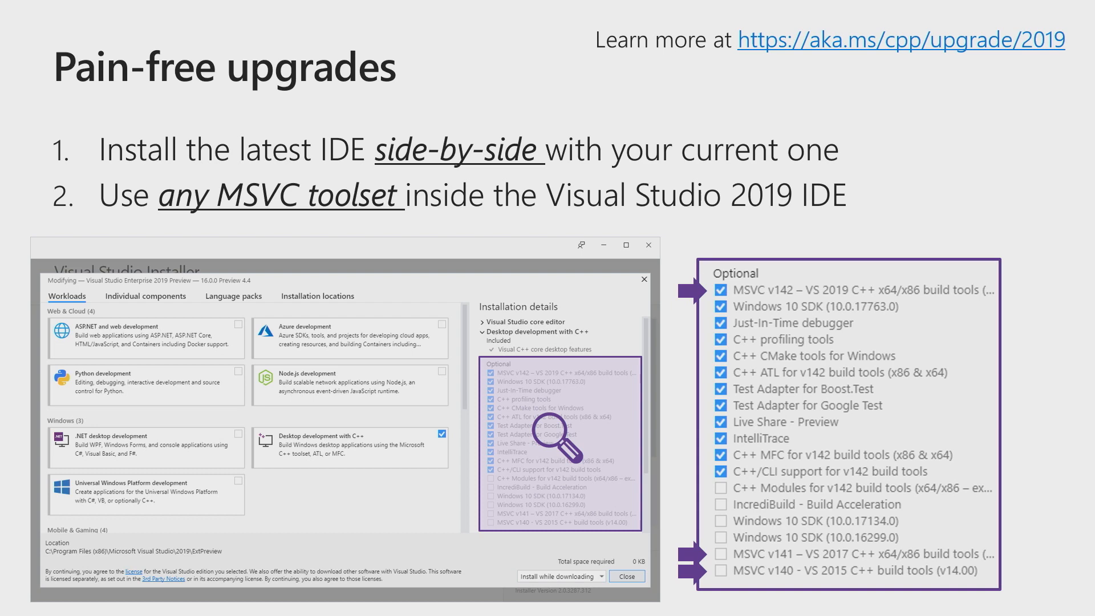
# - Choose 'Create a new project' on the Visual Studio start window
pyautogui.press('Right')
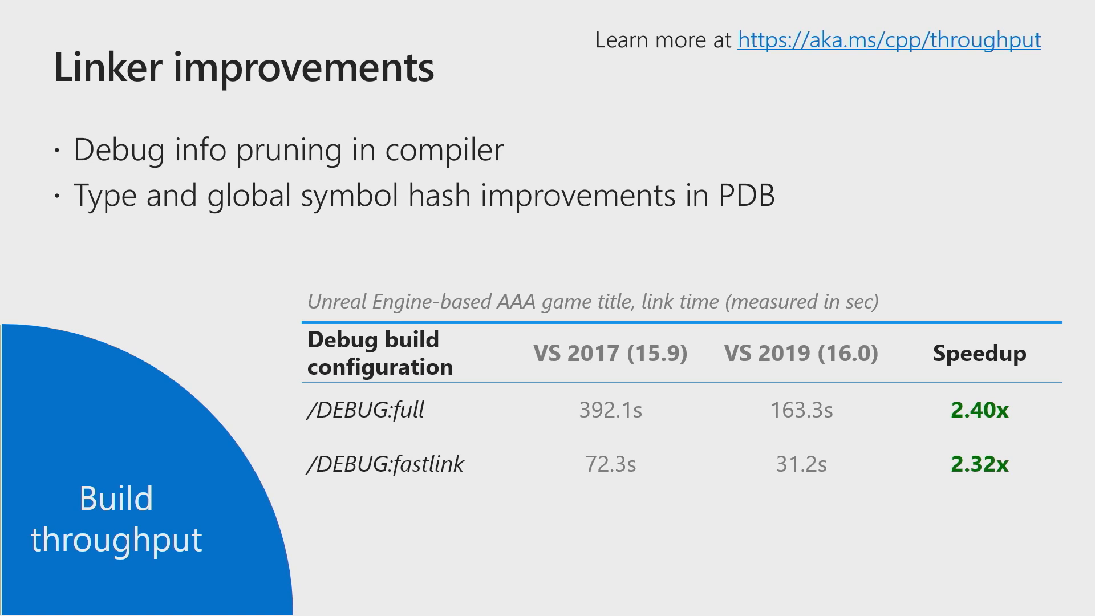
pyautogui.press('Right')
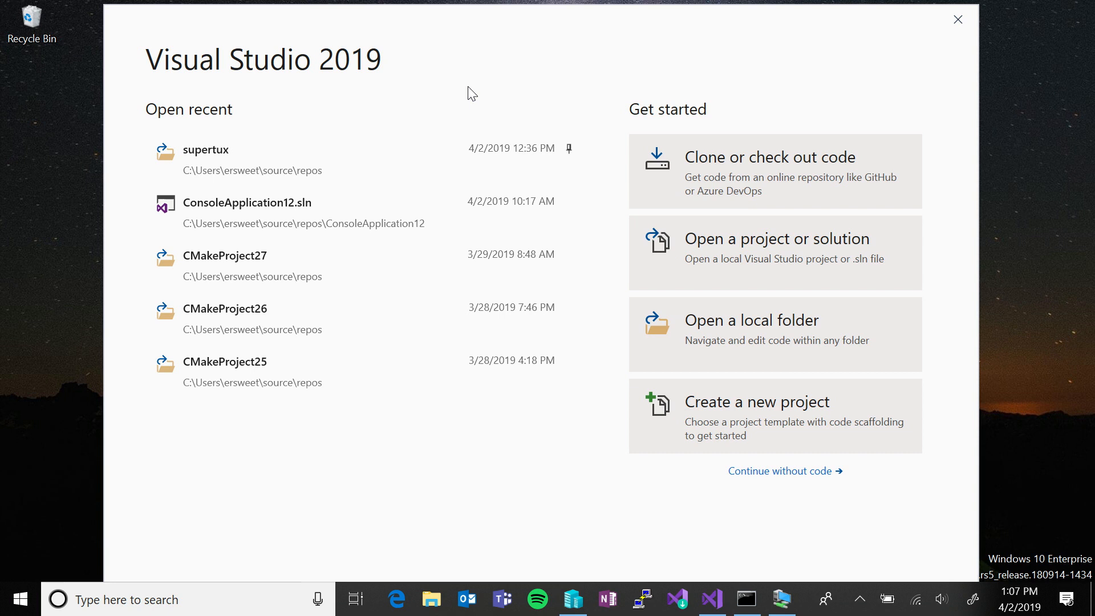
pyautogui.moveTo(321, 213)
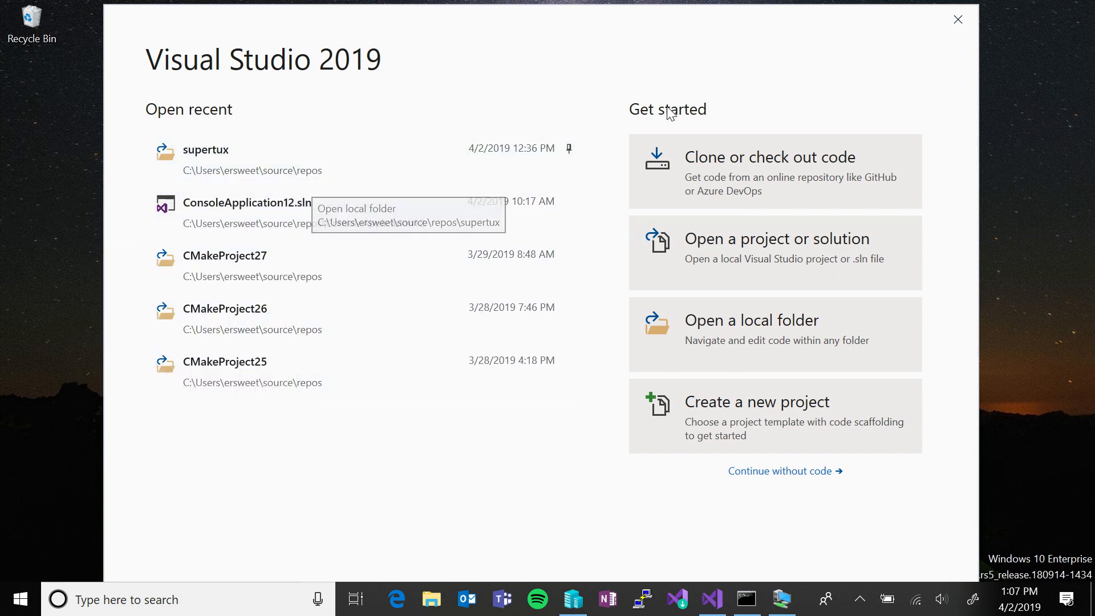
pyautogui.moveTo(767, 96)
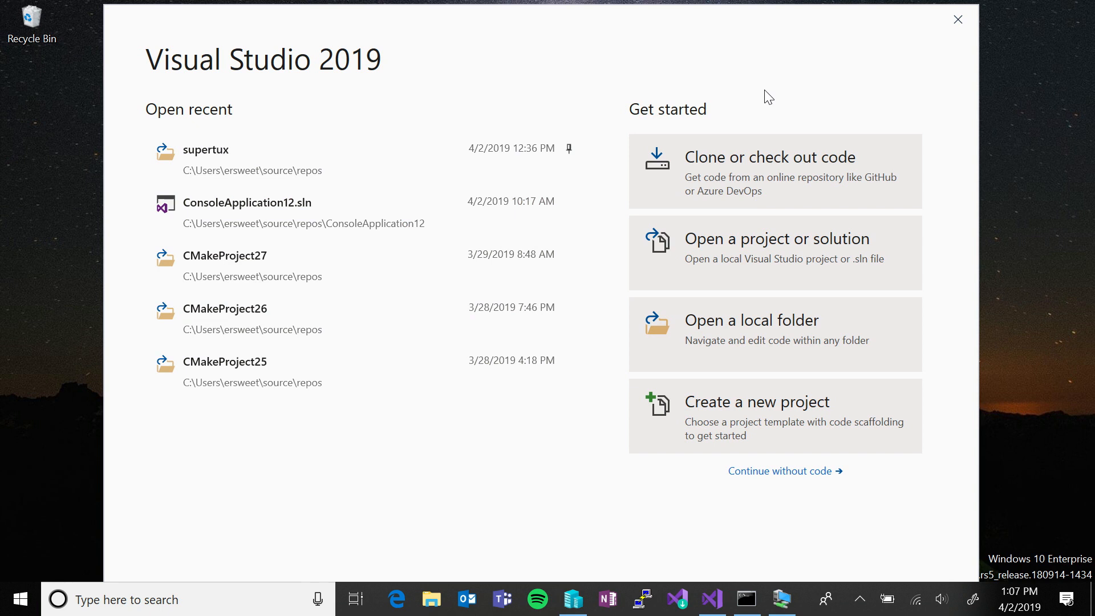
pyautogui.moveTo(746, 179)
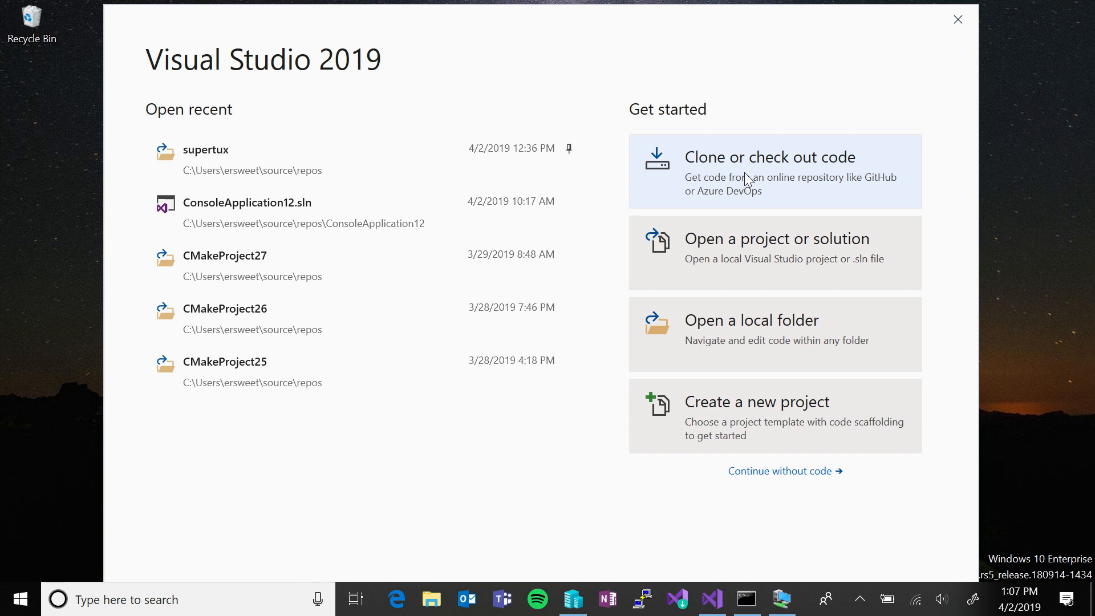
pyautogui.moveTo(731, 250)
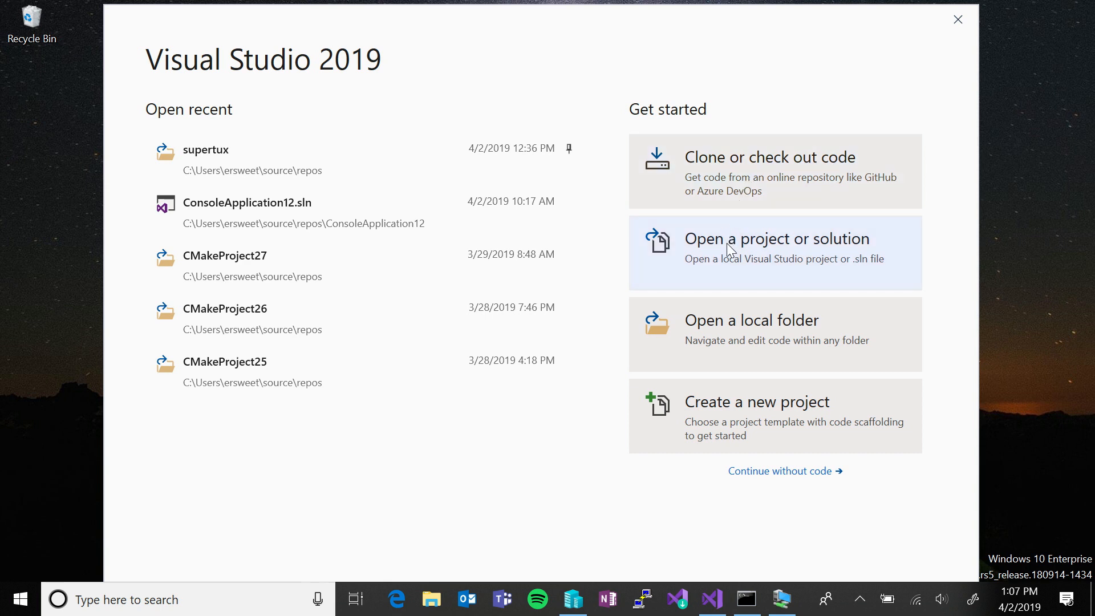
pyautogui.moveTo(720, 329)
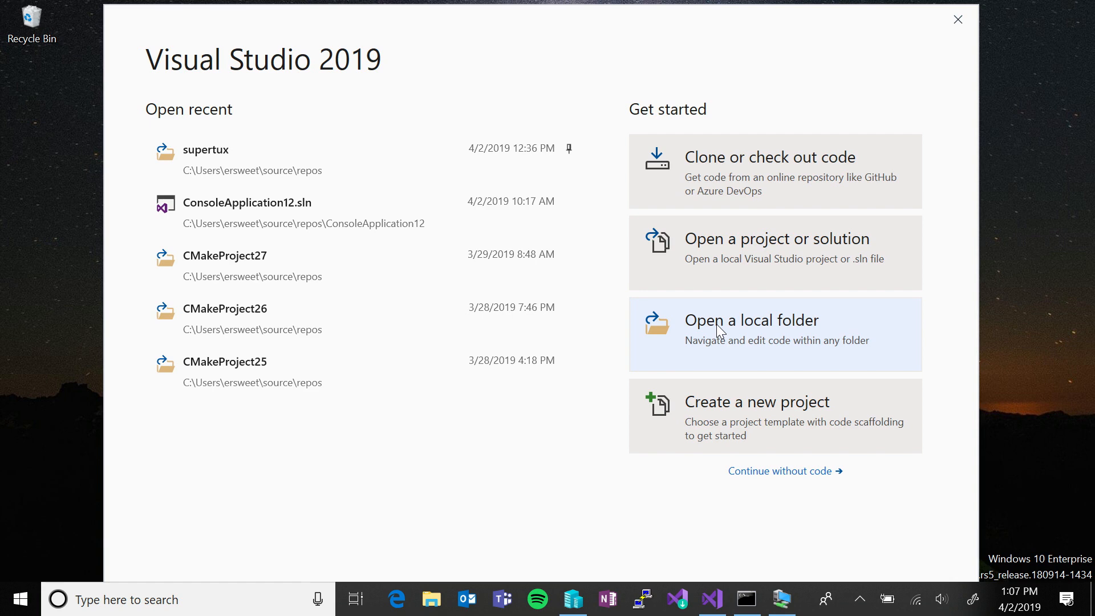
pyautogui.moveTo(716, 365)
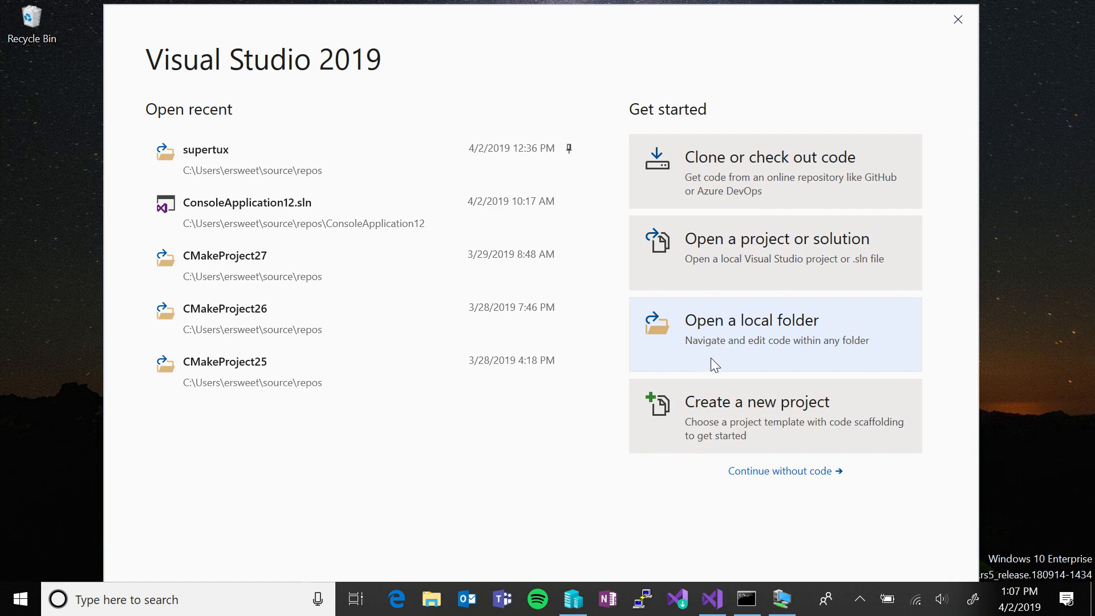
pyautogui.click(756, 402)
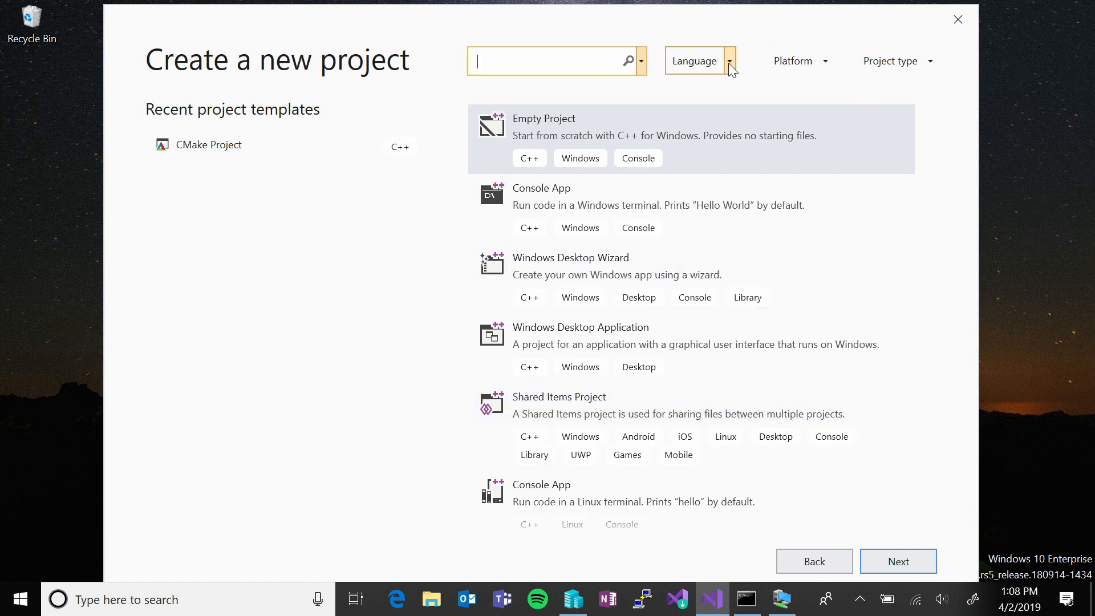
# - Filter the project templates to C++ and browse the project type filter
pyautogui.click(729, 61)
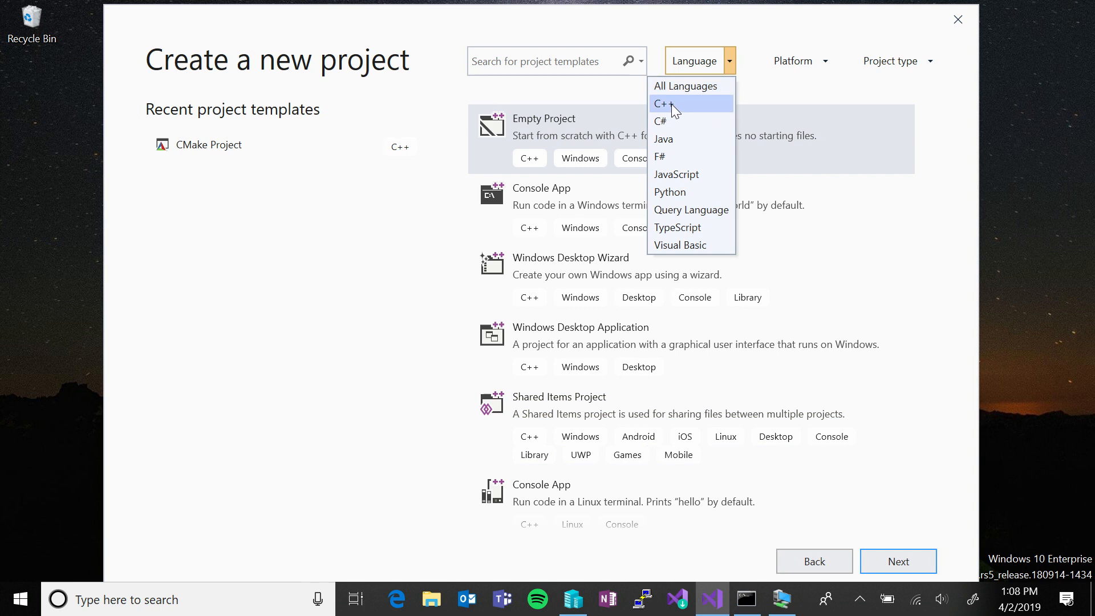
pyautogui.click(664, 103)
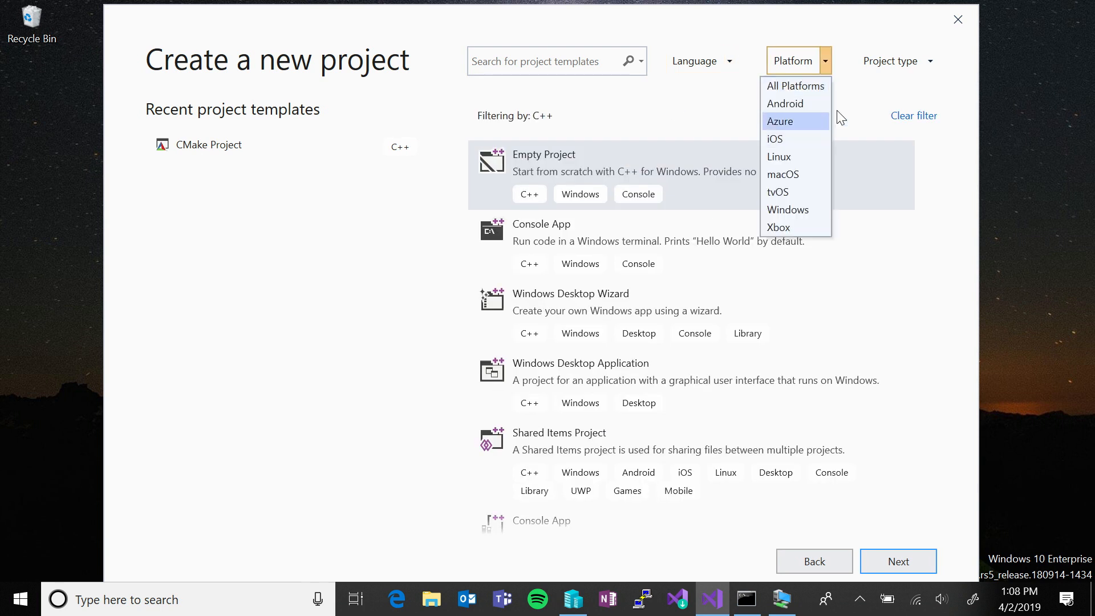
pyautogui.click(930, 61)
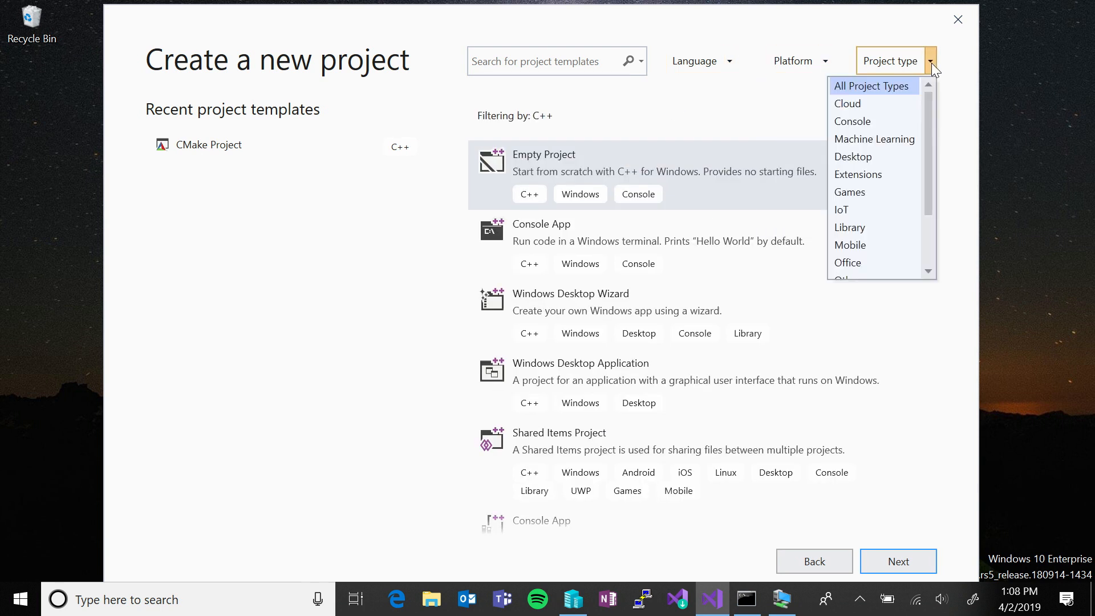
pyautogui.click(548, 61)
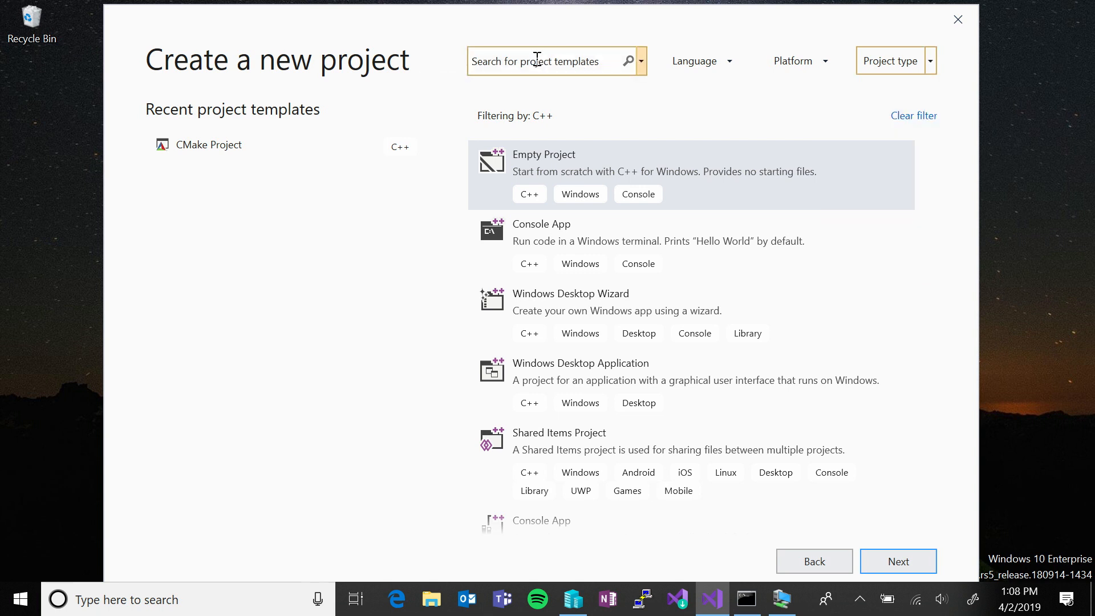
# - Search the templates for 'cmake', then go back to the start window
pyautogui.click(551, 61)
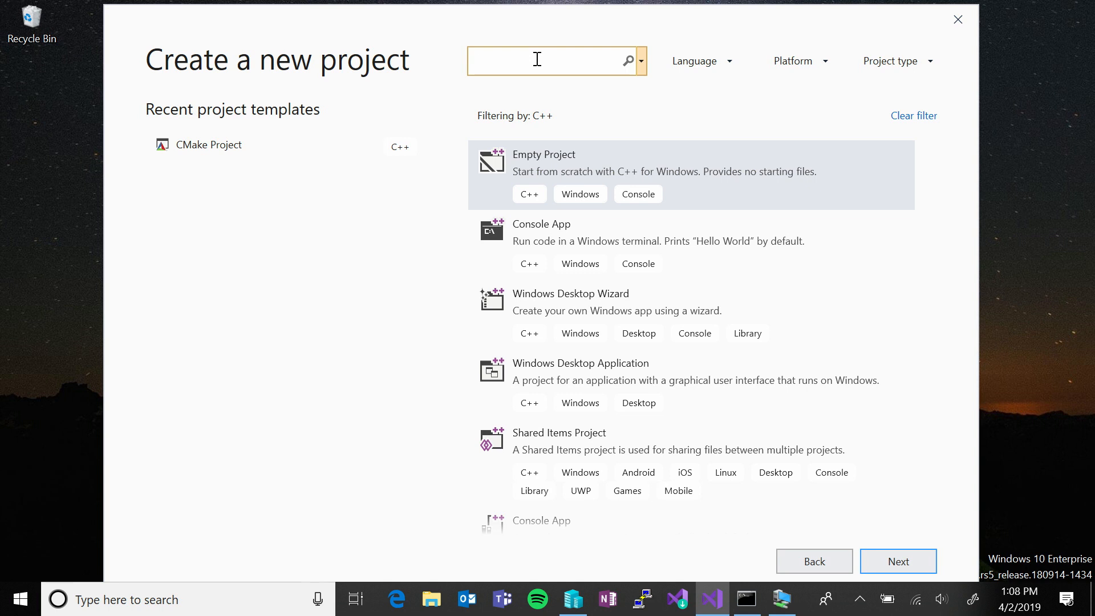
pyautogui.click(552, 61)
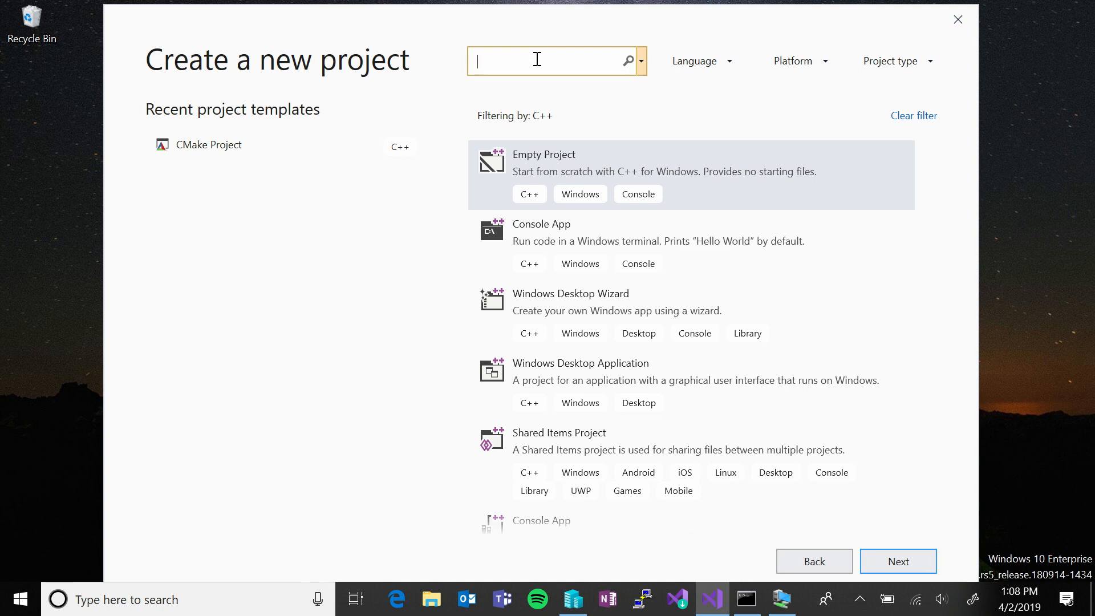
pyautogui.write('cmake')
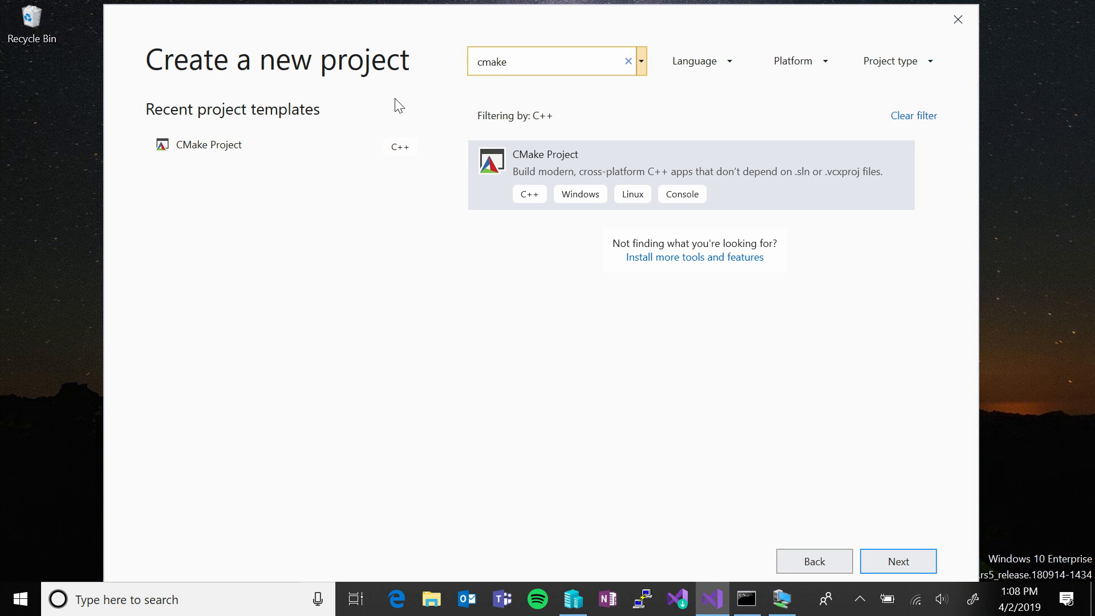
pyautogui.moveTo(787, 531)
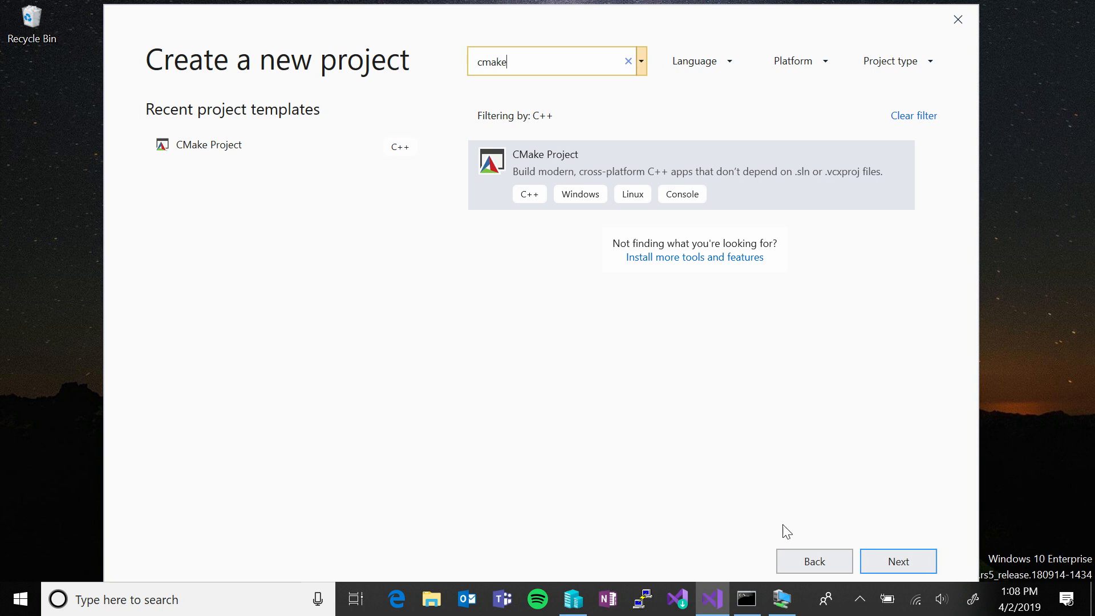
pyautogui.click(815, 561)
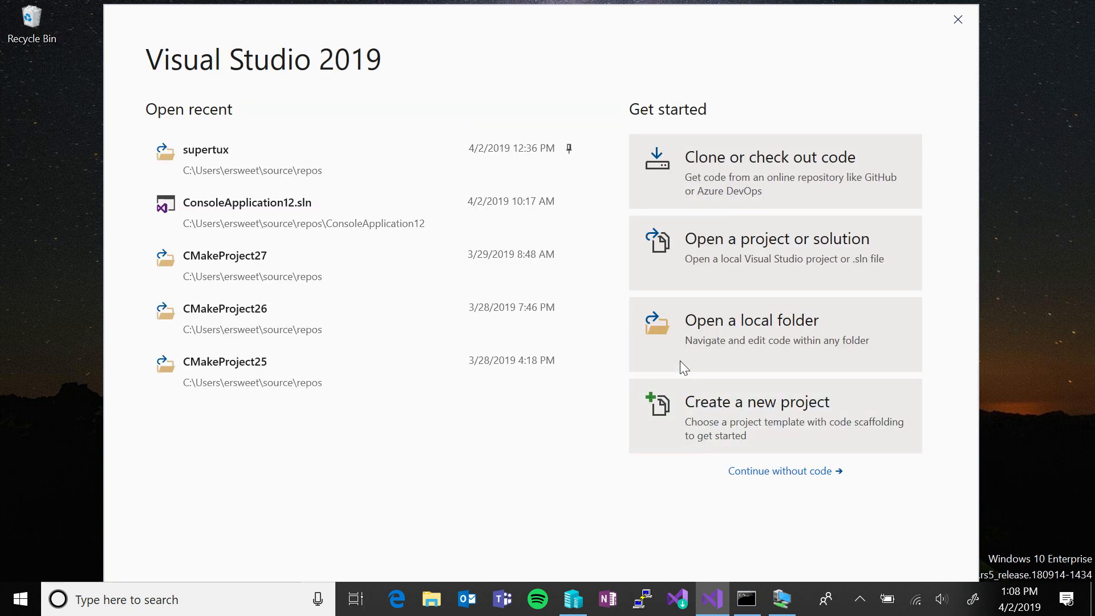
# - Open the local supertux folder as the workspace
pyautogui.click(751, 320)
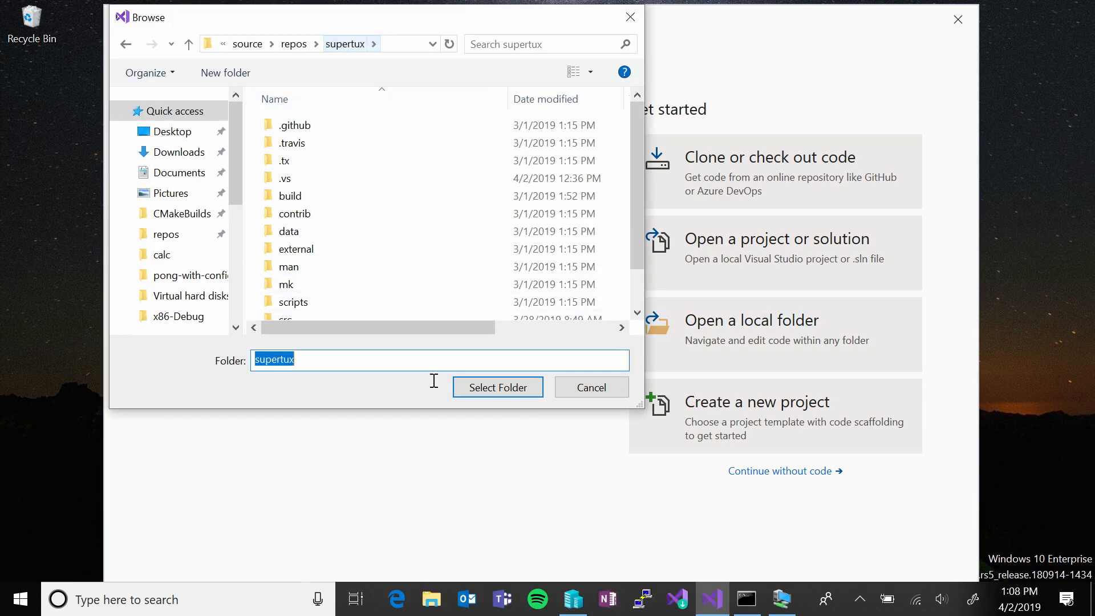
pyautogui.click(498, 387)
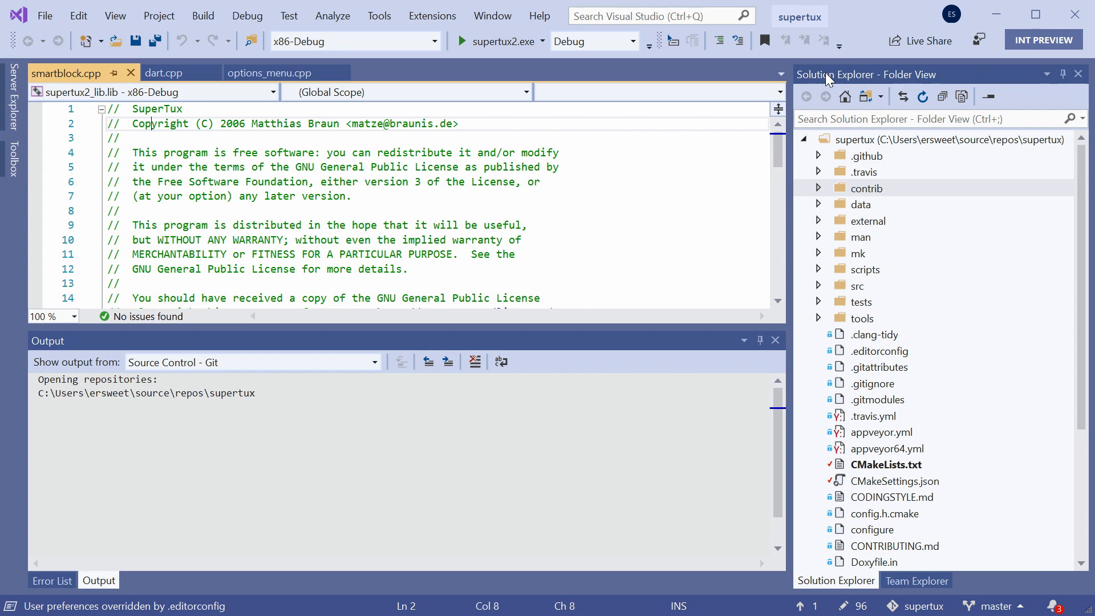
pyautogui.moveTo(867, 173)
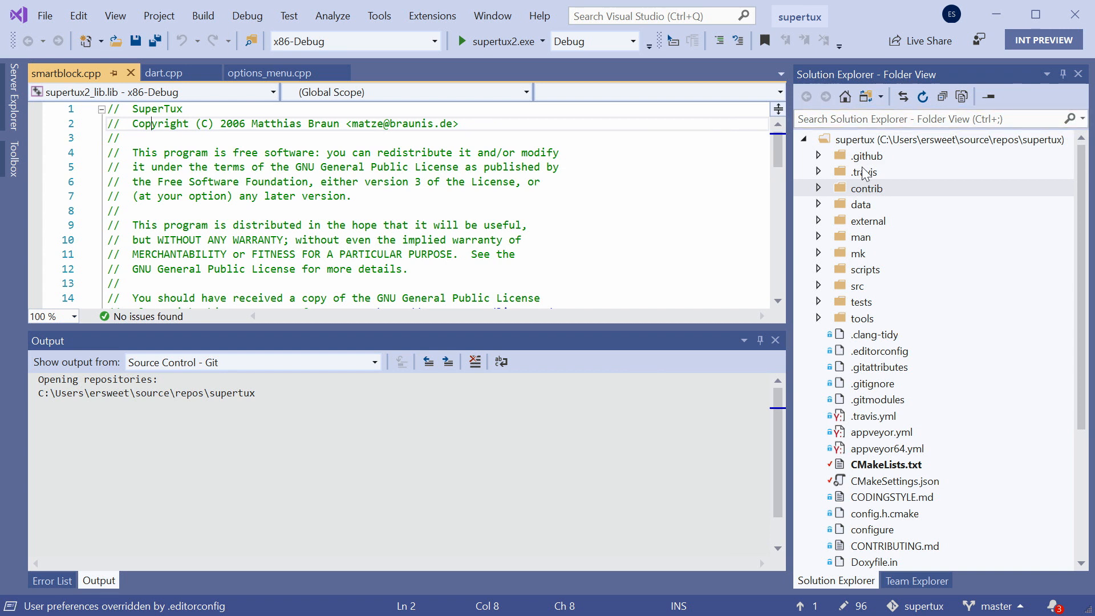
pyautogui.moveTo(866, 96)
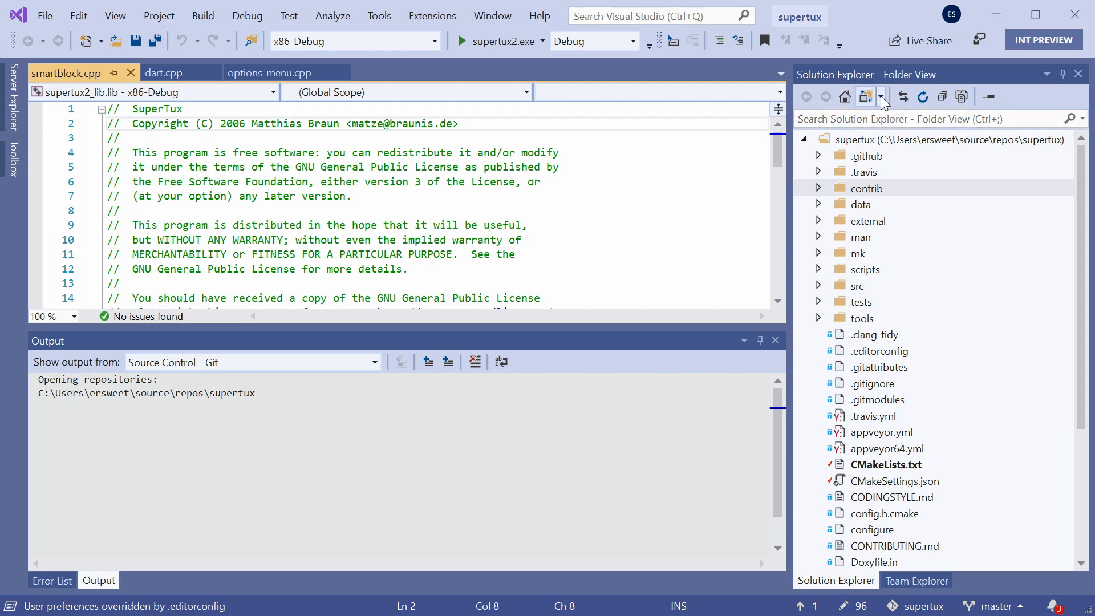
# - Switch Solution Explorer to CMake Targets view and expand the supertux2 executable
pyautogui.click(866, 97)
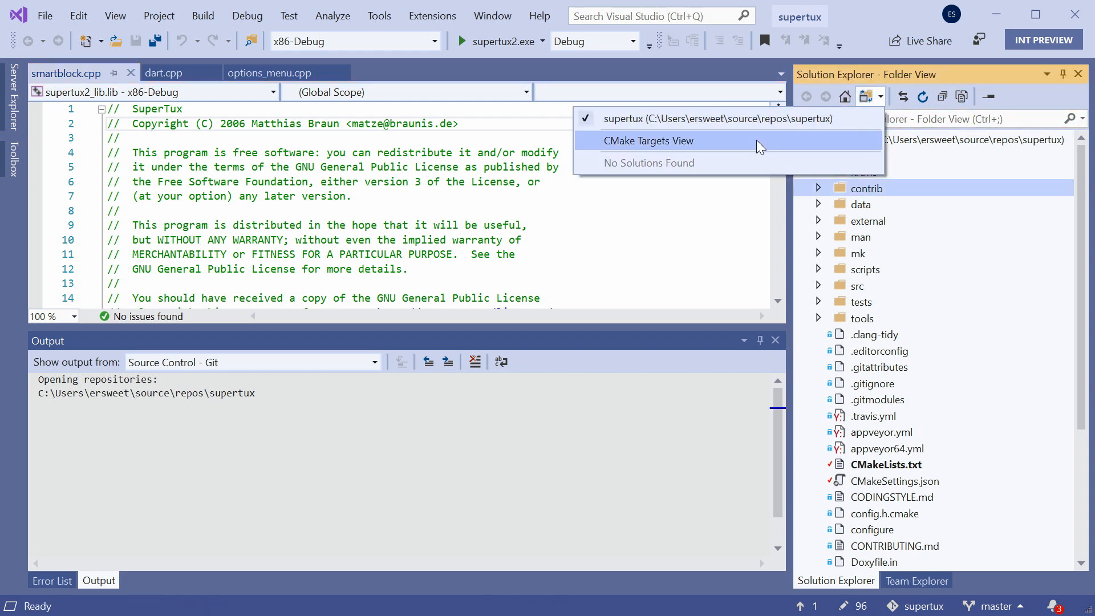
pyautogui.click(648, 140)
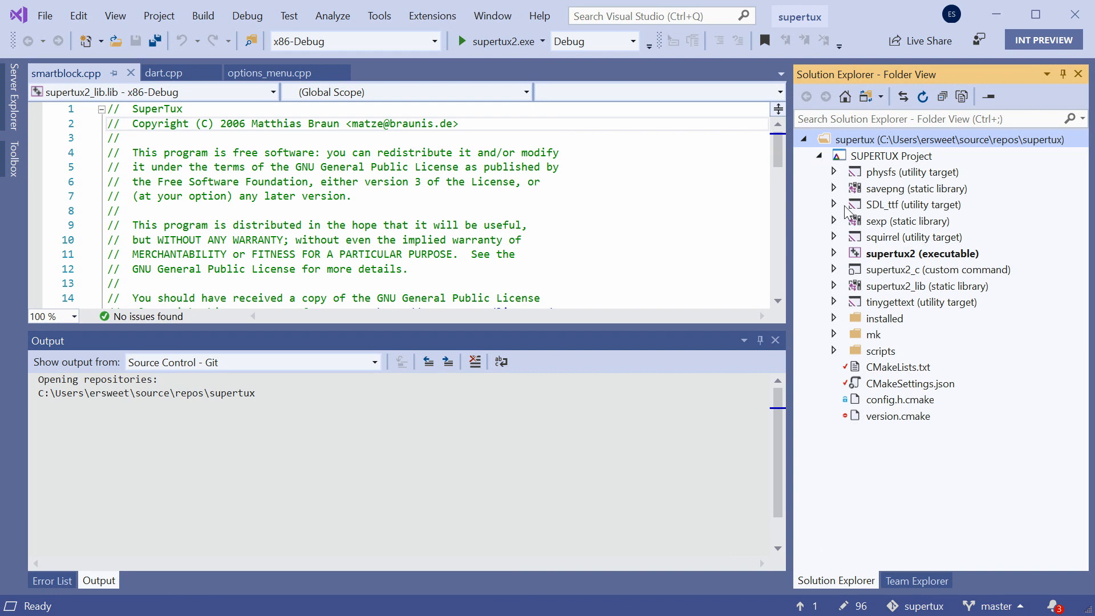
pyautogui.rightClick(922, 253)
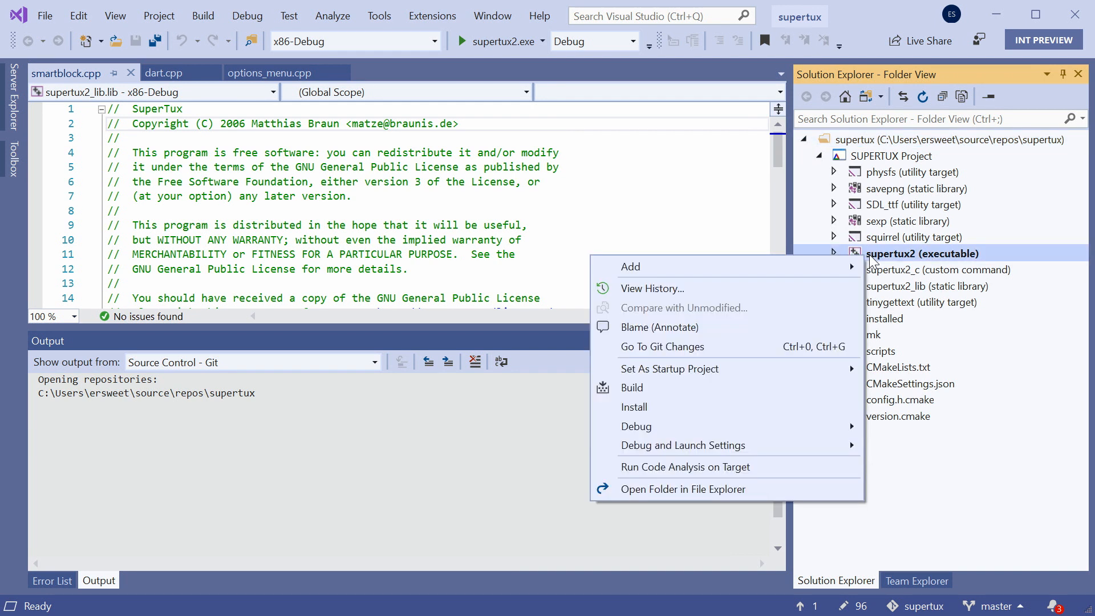
pyautogui.moveTo(631, 388)
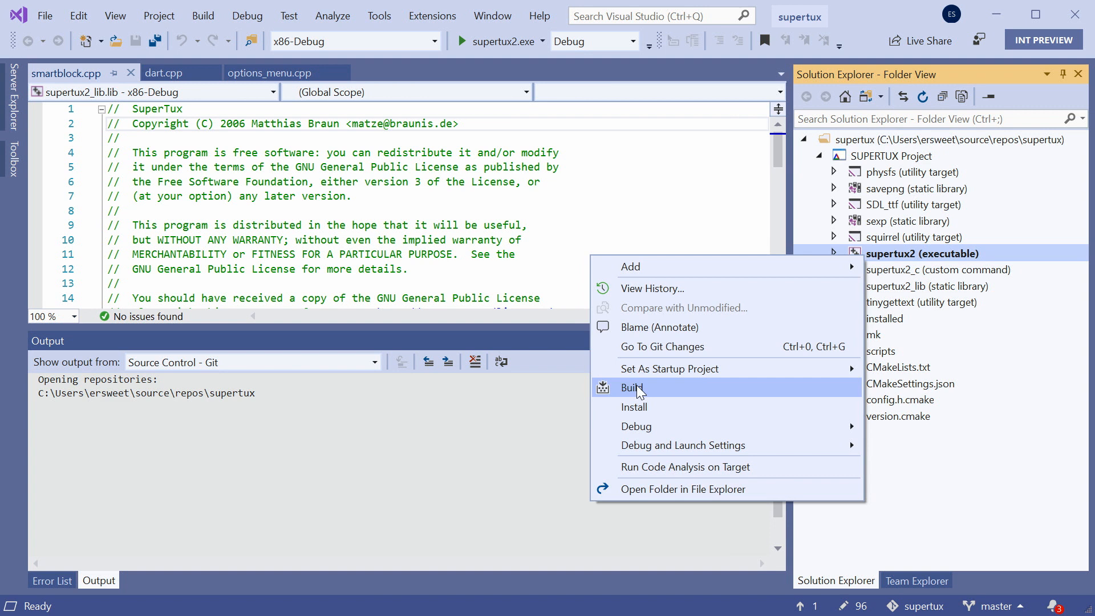
pyautogui.moveTo(671, 163)
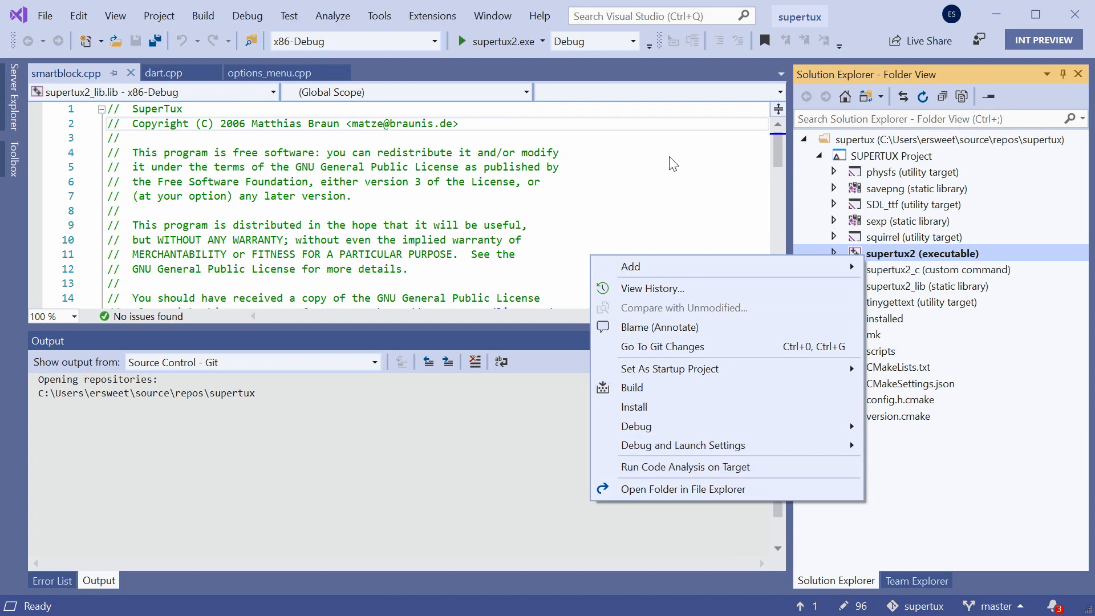
pyautogui.click(835, 253)
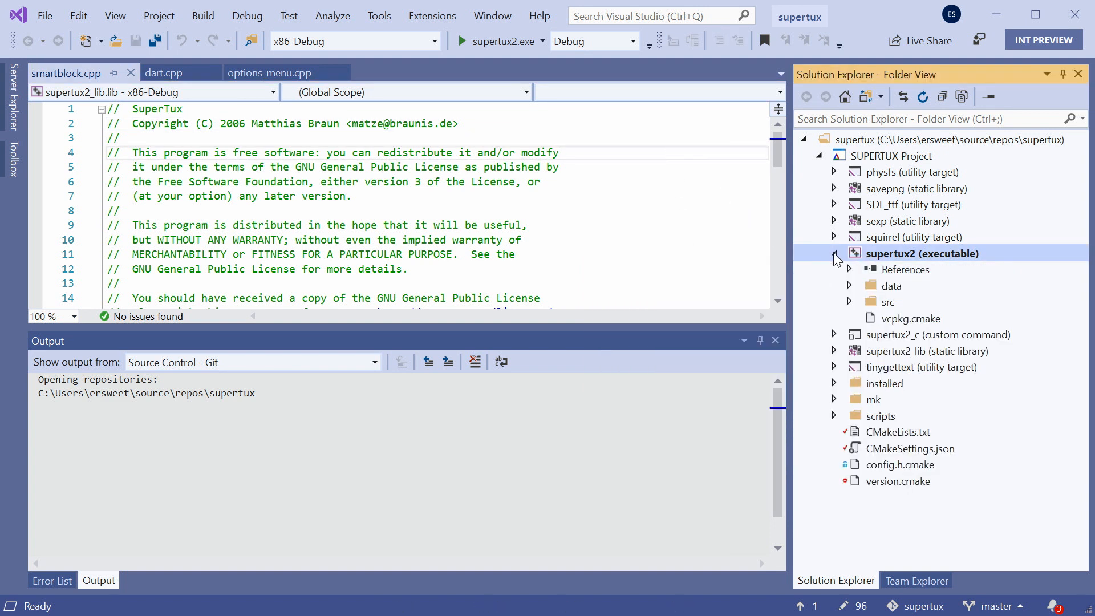
# - Choose CMakeSettings.json from main.cpp's context menu and list the build configurations
pyautogui.rightClick(911, 318)
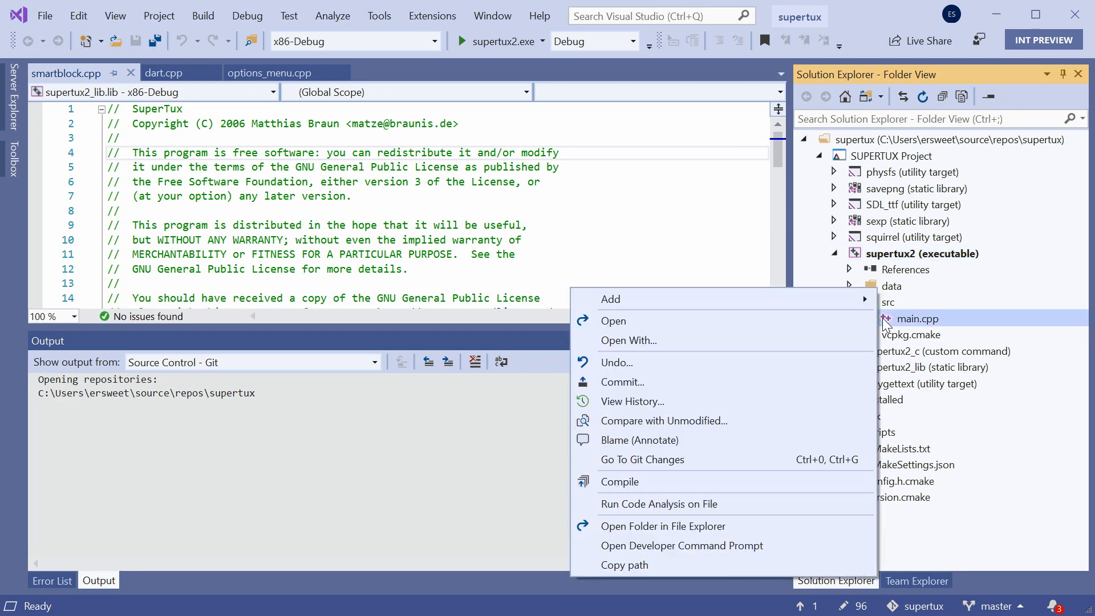
pyautogui.moveTo(679, 504)
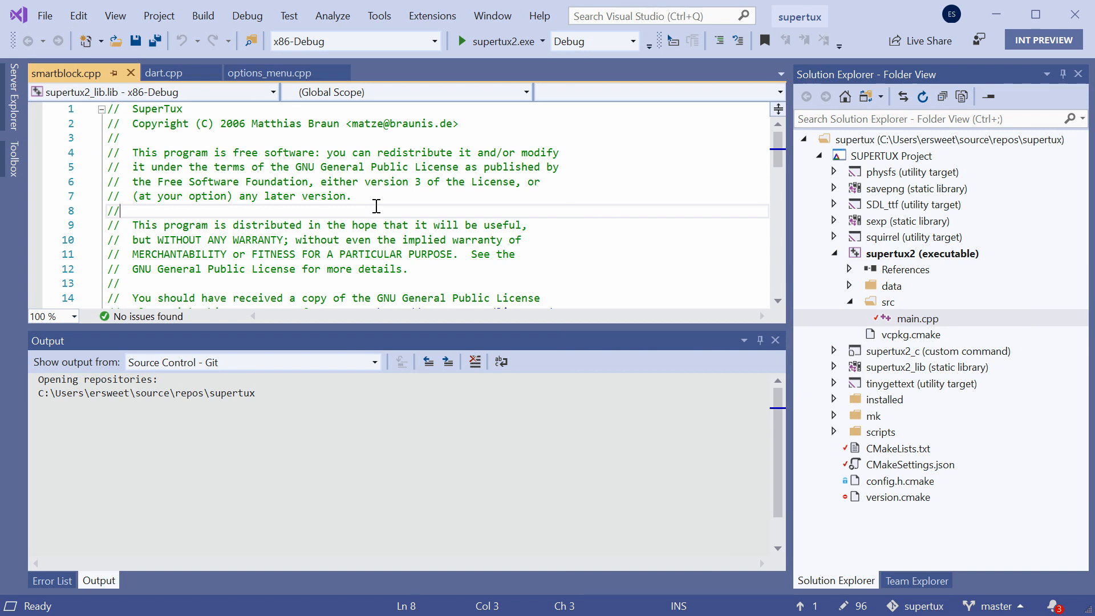
pyautogui.moveTo(899, 470)
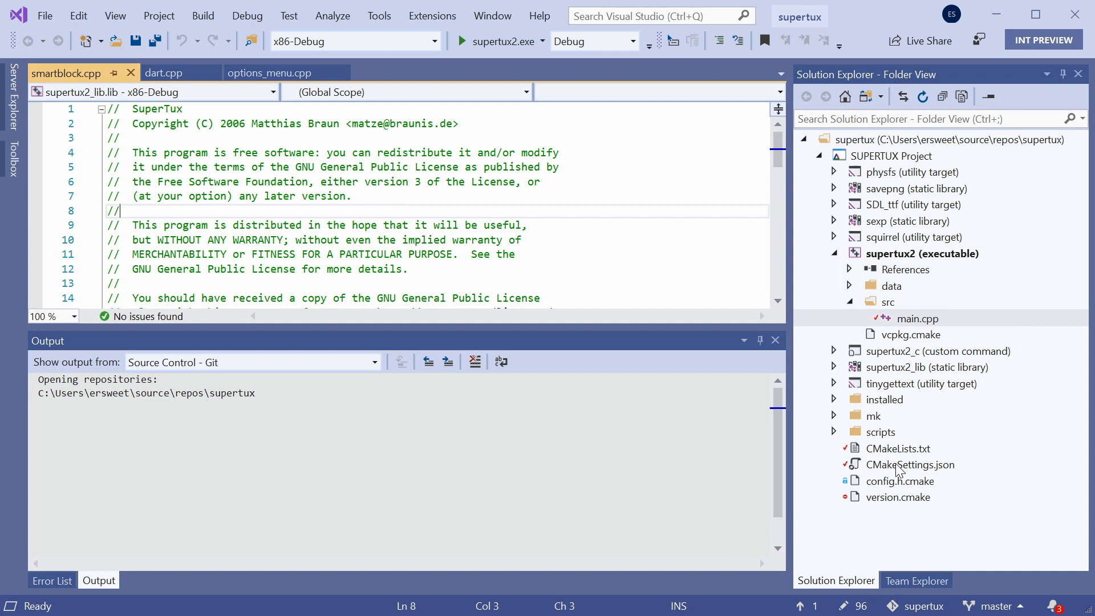
pyautogui.click(911, 464)
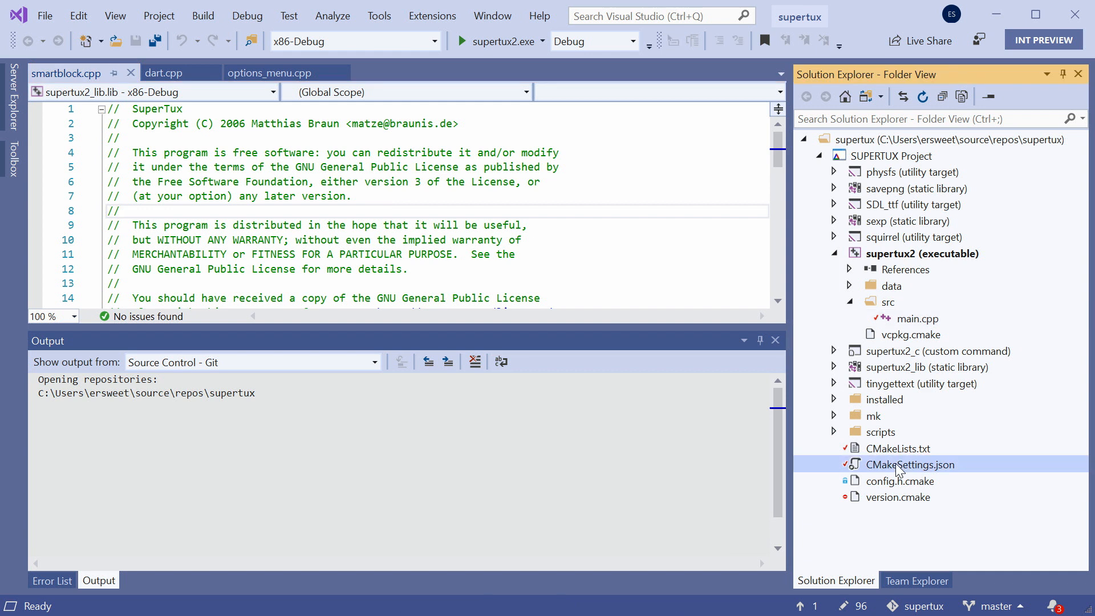
pyautogui.moveTo(730, 429)
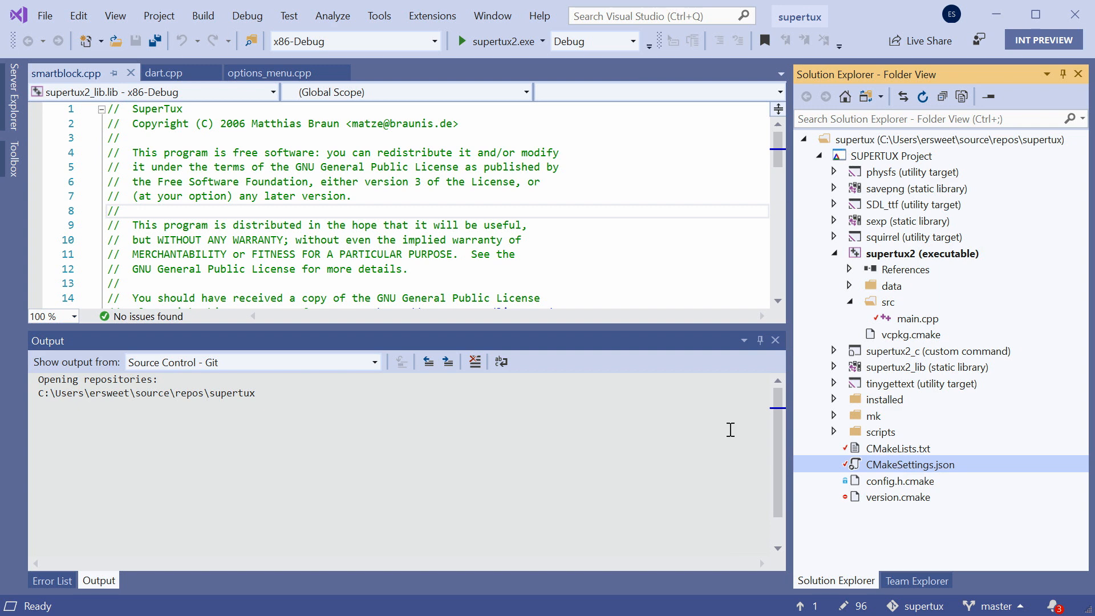
pyautogui.click(433, 41)
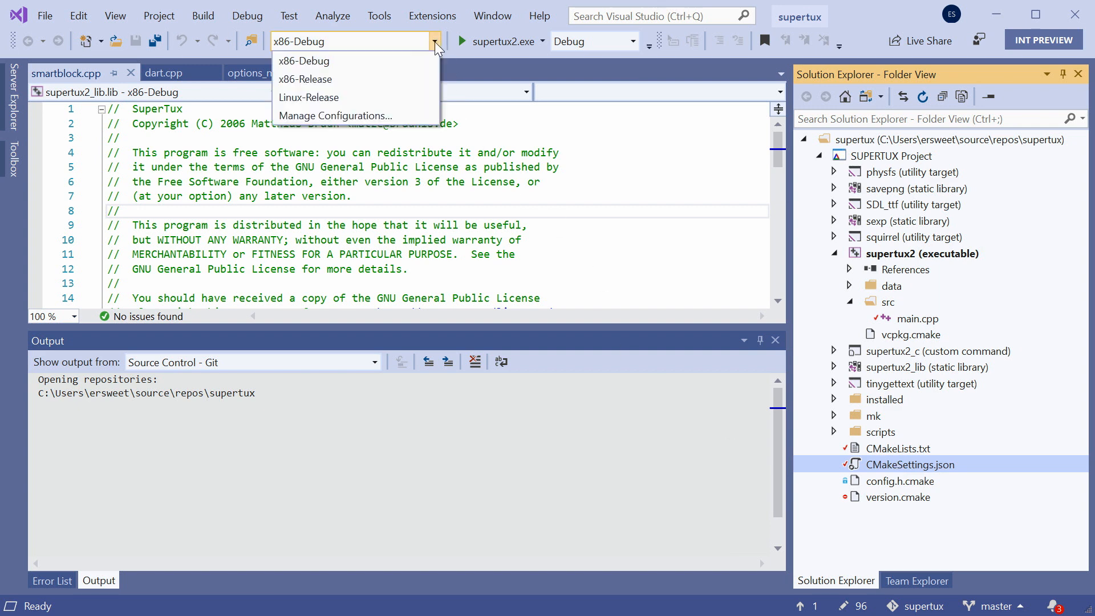
# - Open Manage Configurations for x86-Debug and scroll to the CMake variables and cache
pyautogui.click(335, 116)
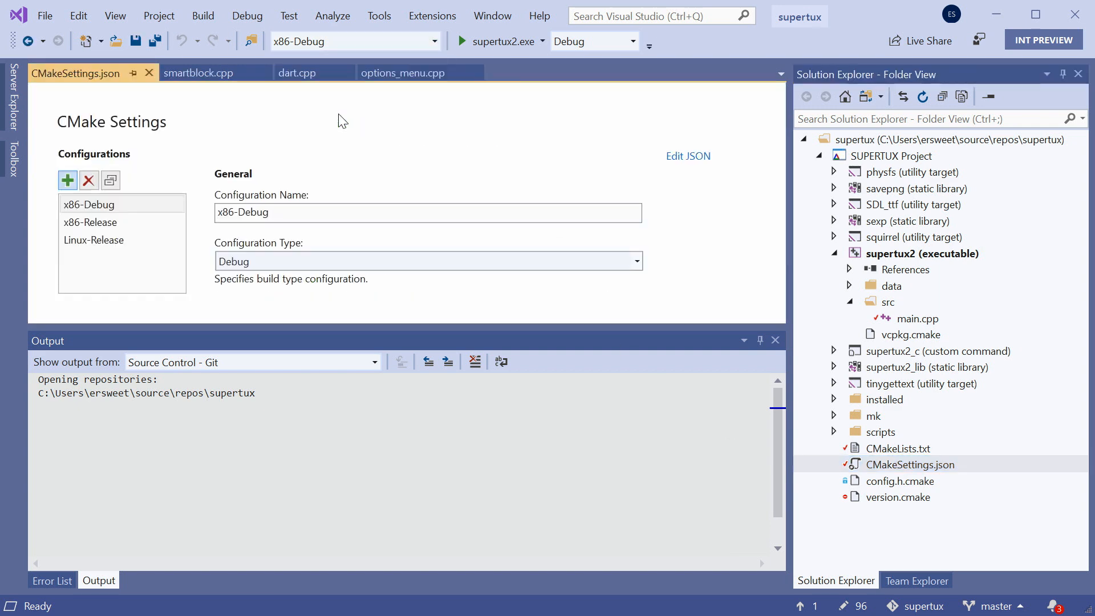
pyautogui.moveTo(583, 338)
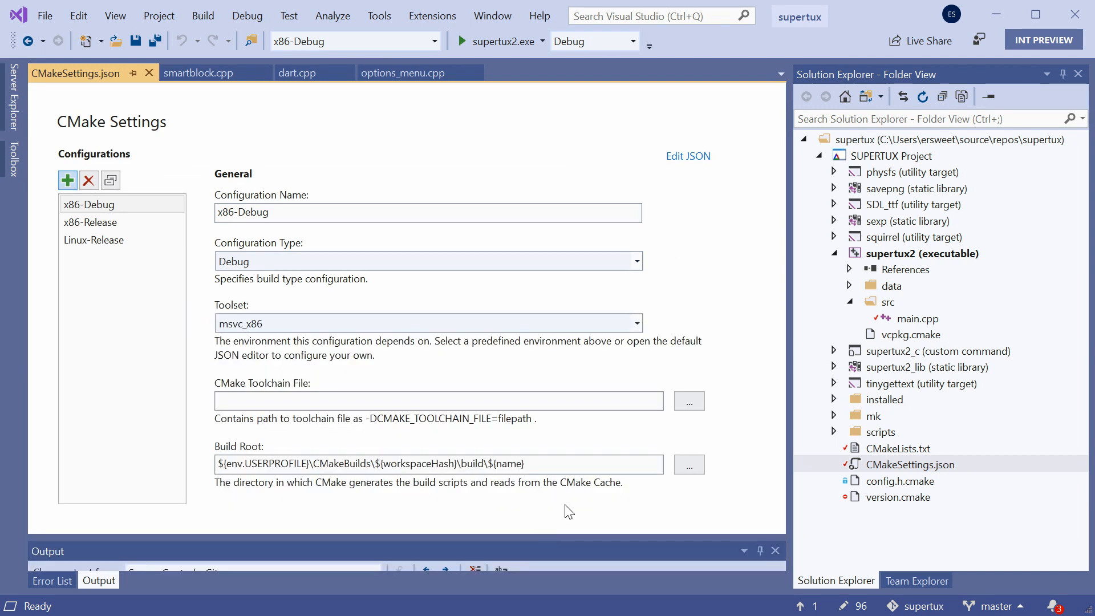
pyautogui.moveTo(736, 257)
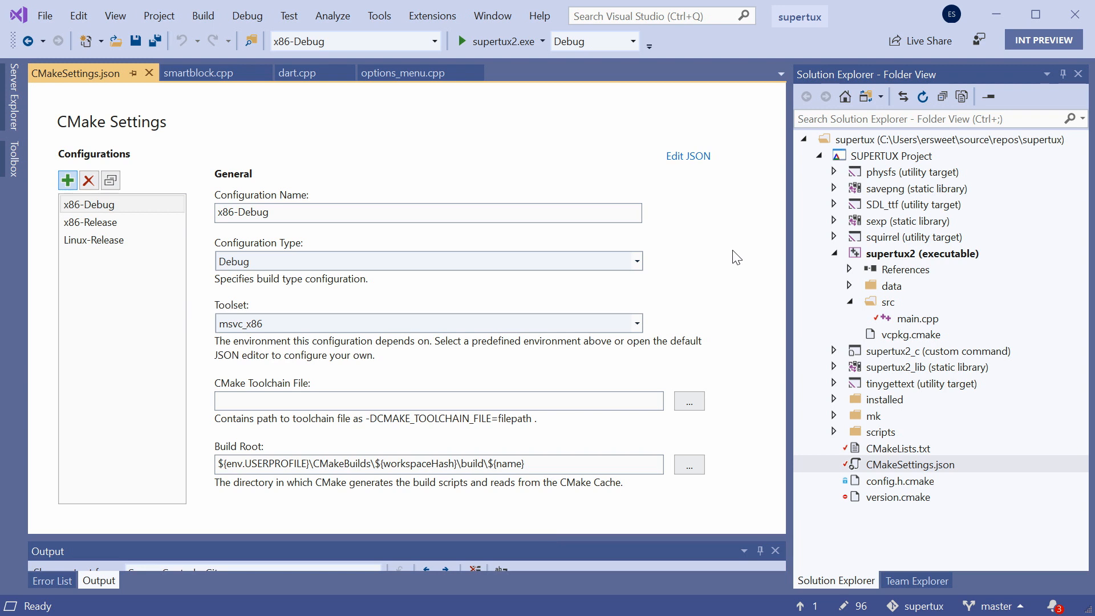
pyautogui.moveTo(552, 243)
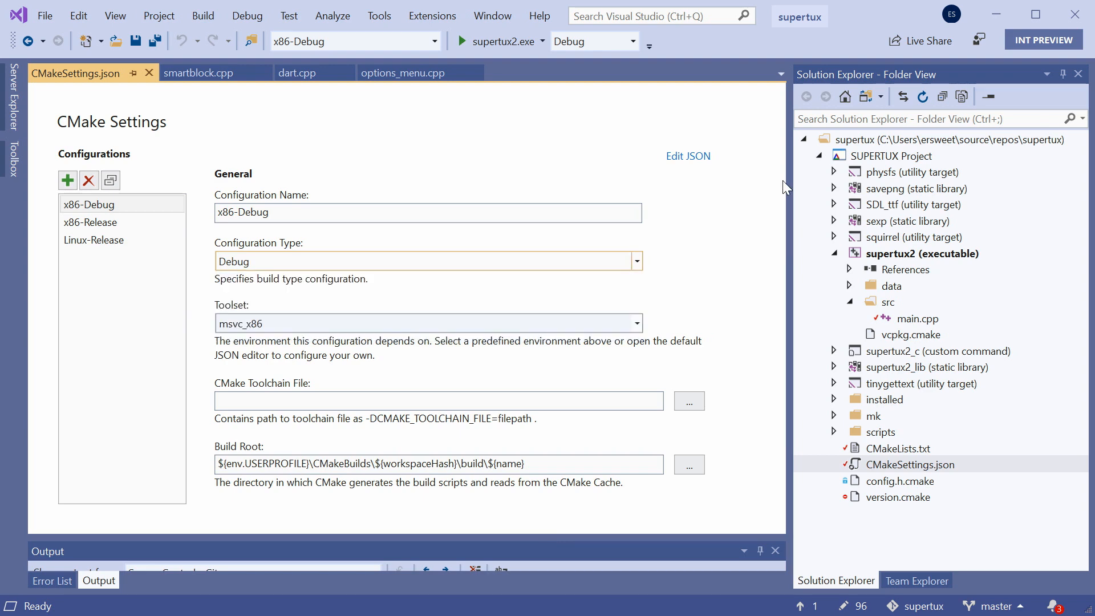
pyautogui.scroll(-3)
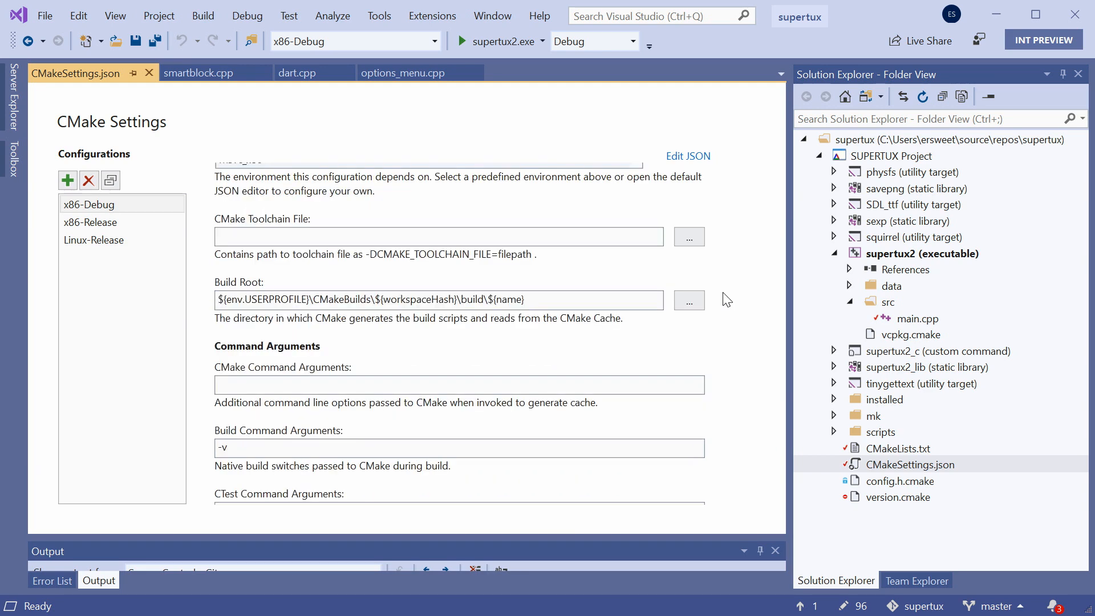
pyautogui.moveTo(726, 368)
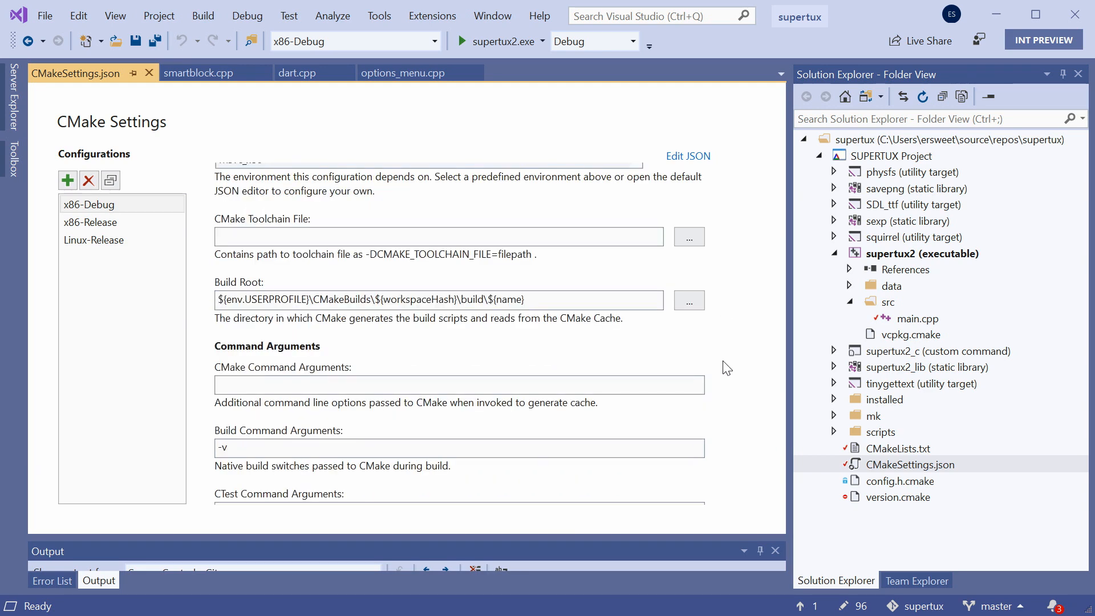
pyautogui.scroll(-3)
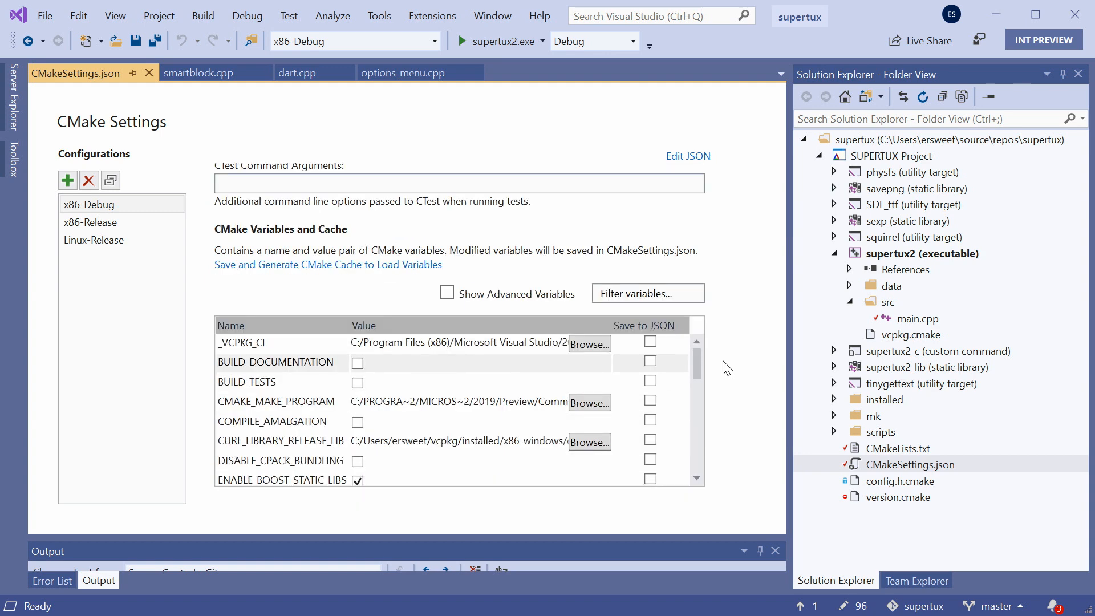
pyautogui.scroll(3)
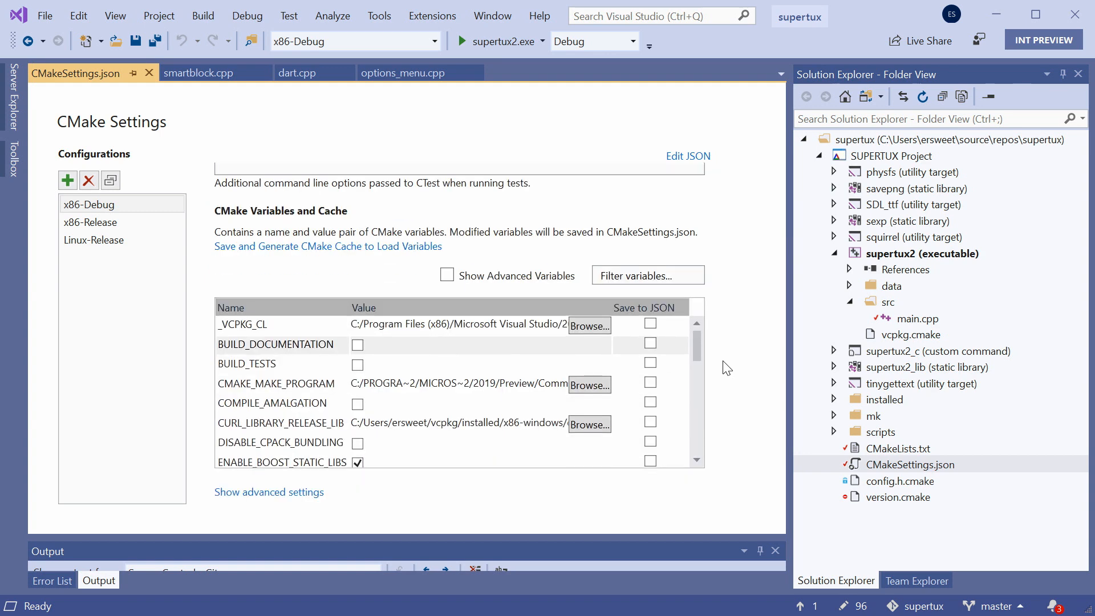
pyautogui.moveTo(468, 252)
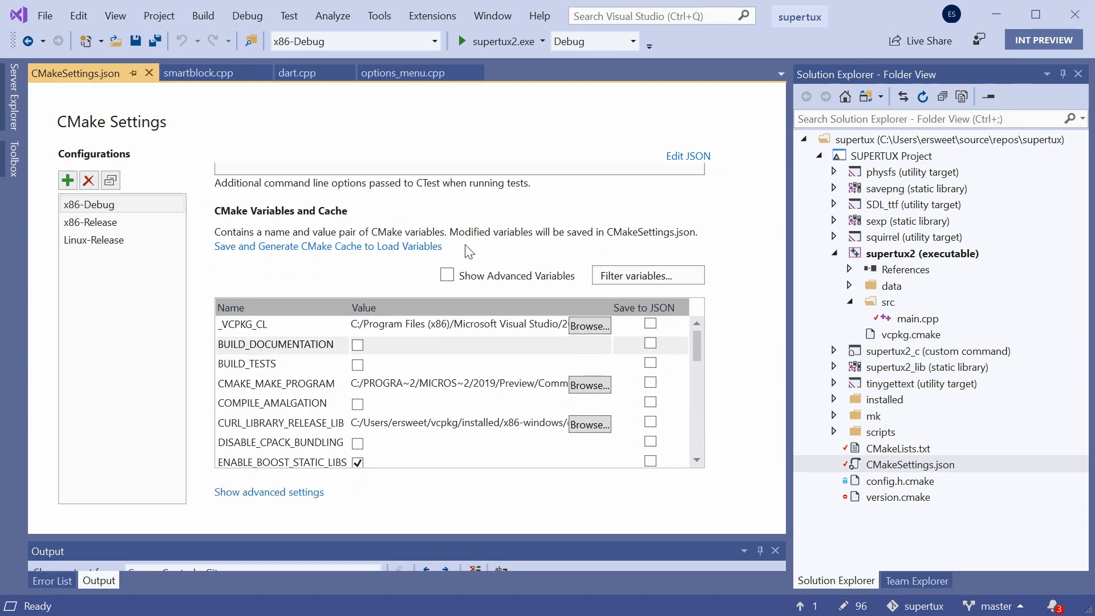
pyautogui.moveTo(744, 271)
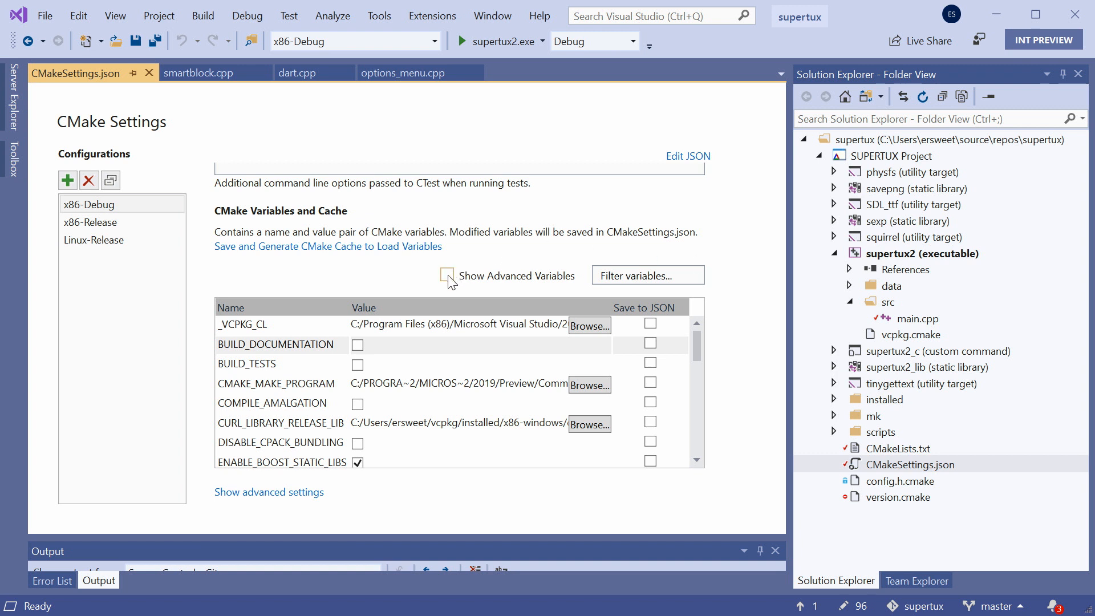
# - Show advanced CMake variables filtered to 'boost', then scroll back to the top
pyautogui.click(447, 275)
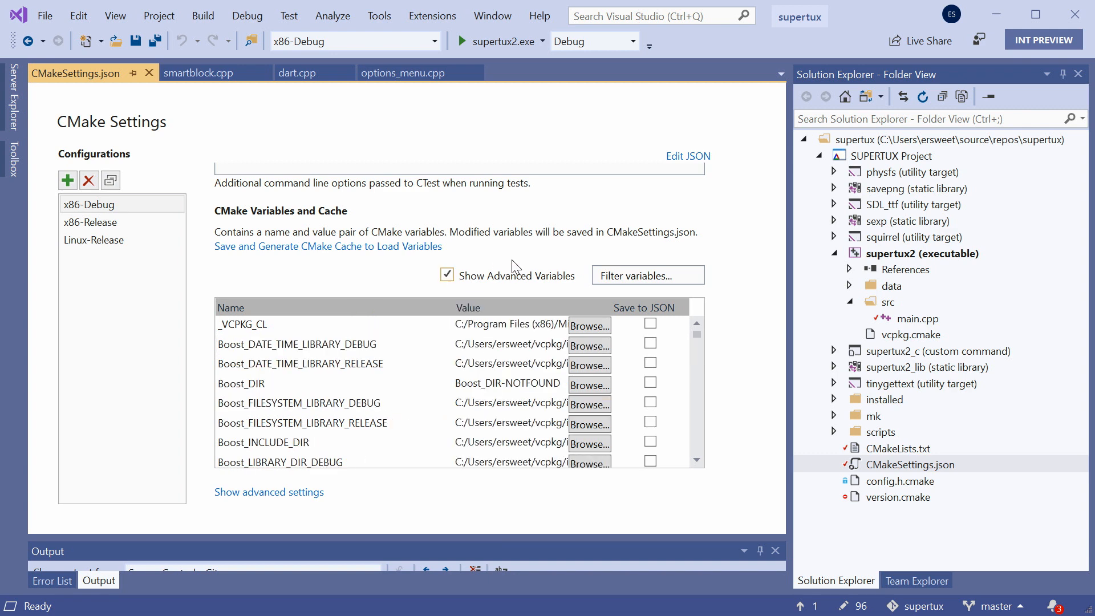
pyautogui.scroll(-3)
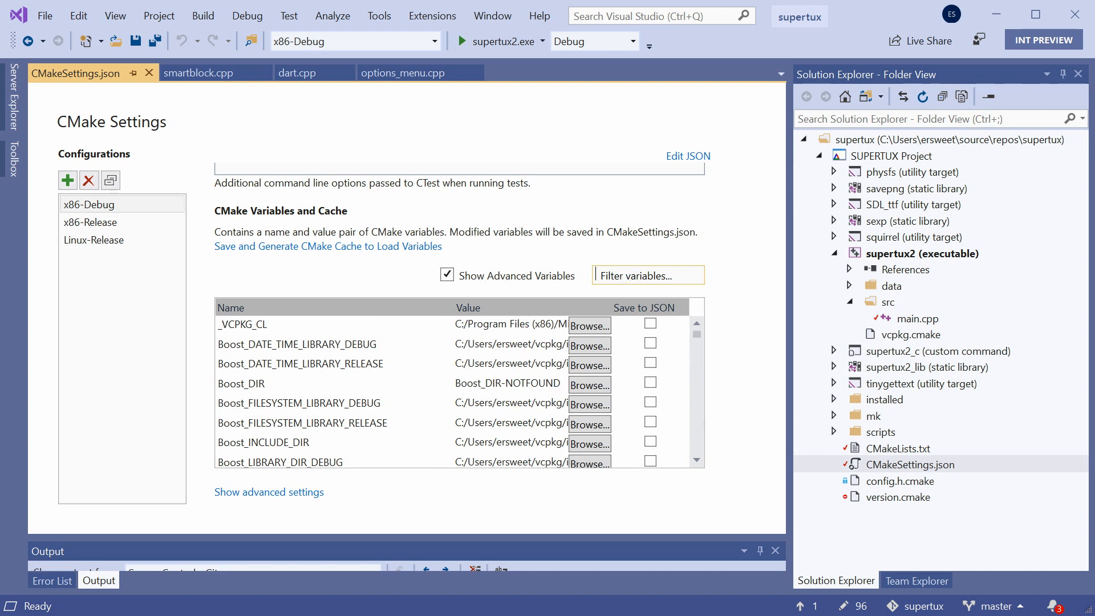
pyautogui.write('boost')
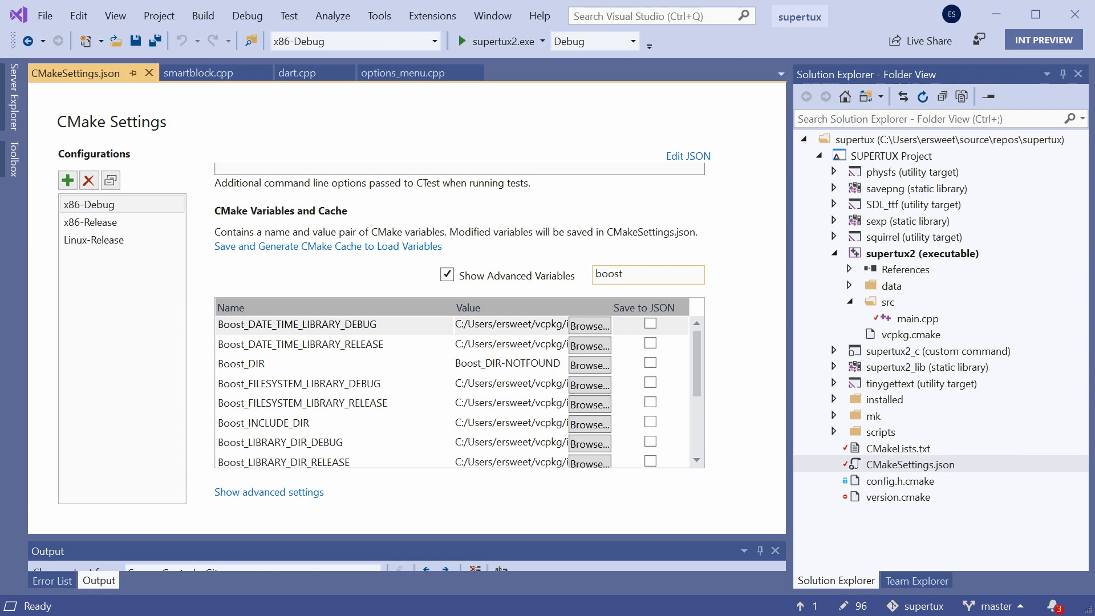
pyautogui.moveTo(510, 348)
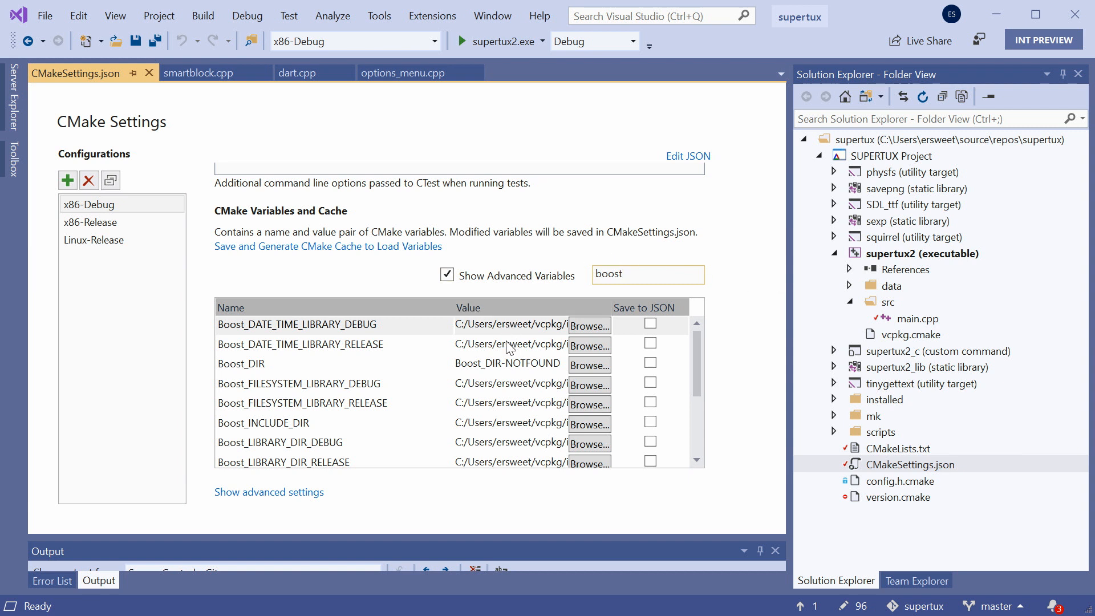
pyautogui.moveTo(725, 264)
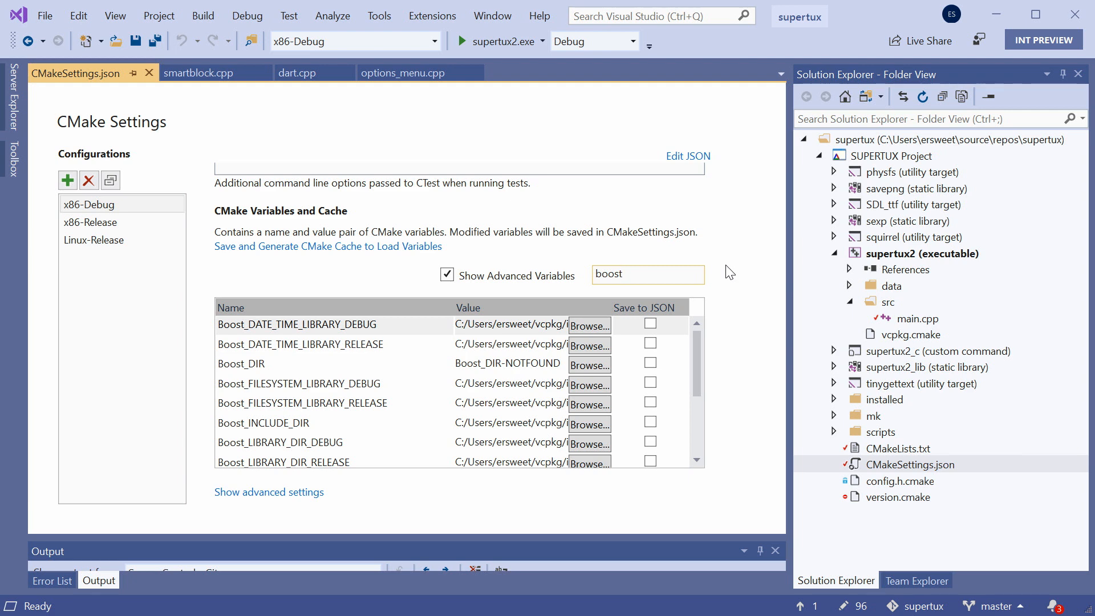
pyautogui.scroll(3)
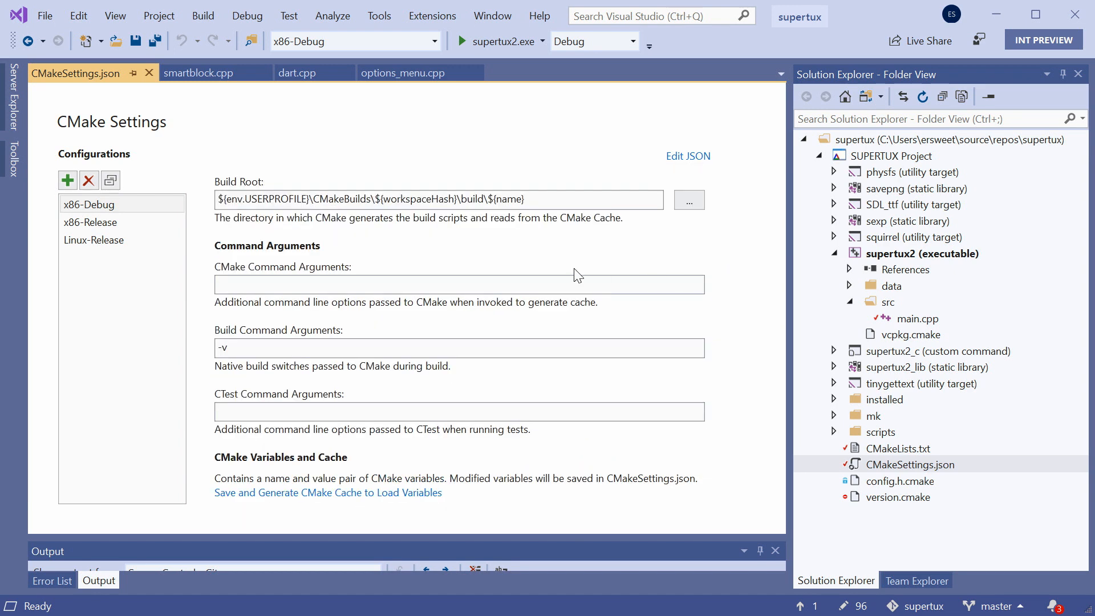
pyautogui.scroll(3)
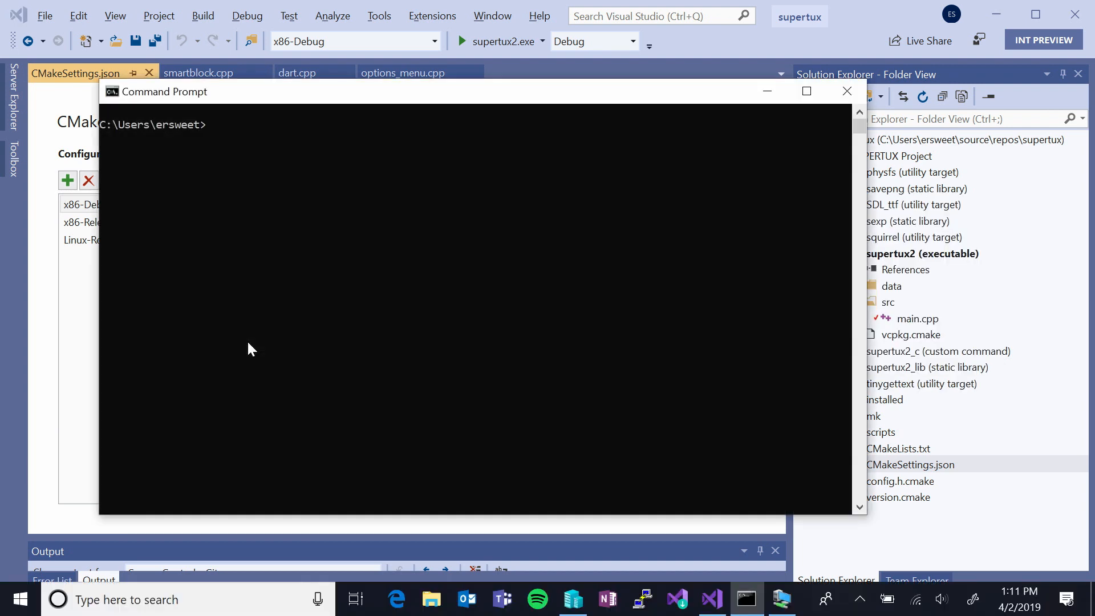
# - Run 'vcpkg list' in Command Prompt and scroll through the installed packages
pyautogui.write('vcpkg list')
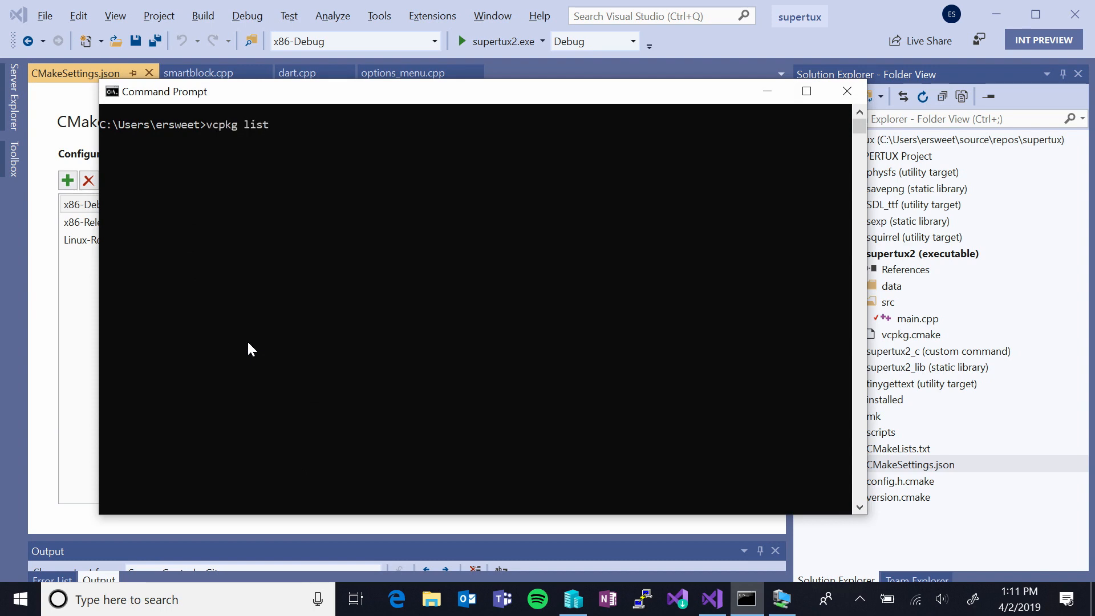
pyautogui.press('Return')
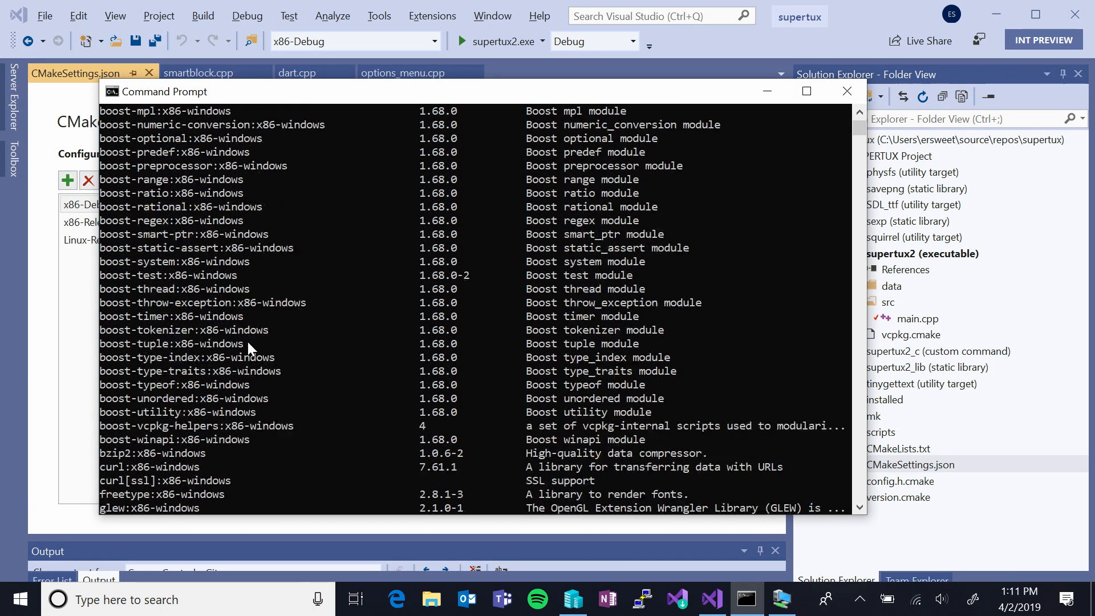
pyautogui.scroll(3)
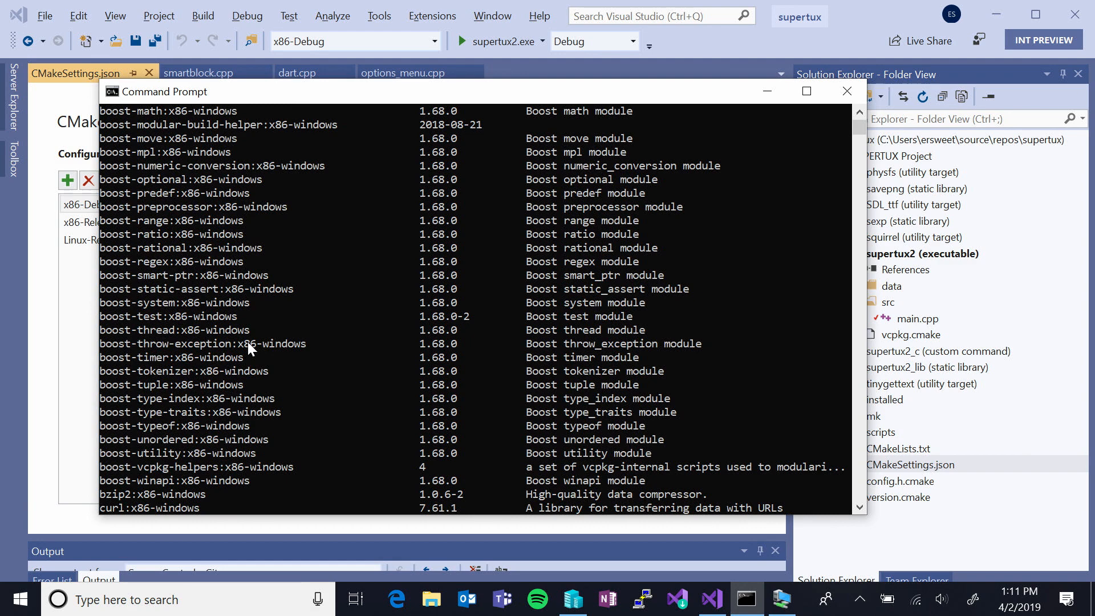
pyautogui.scroll(-3)
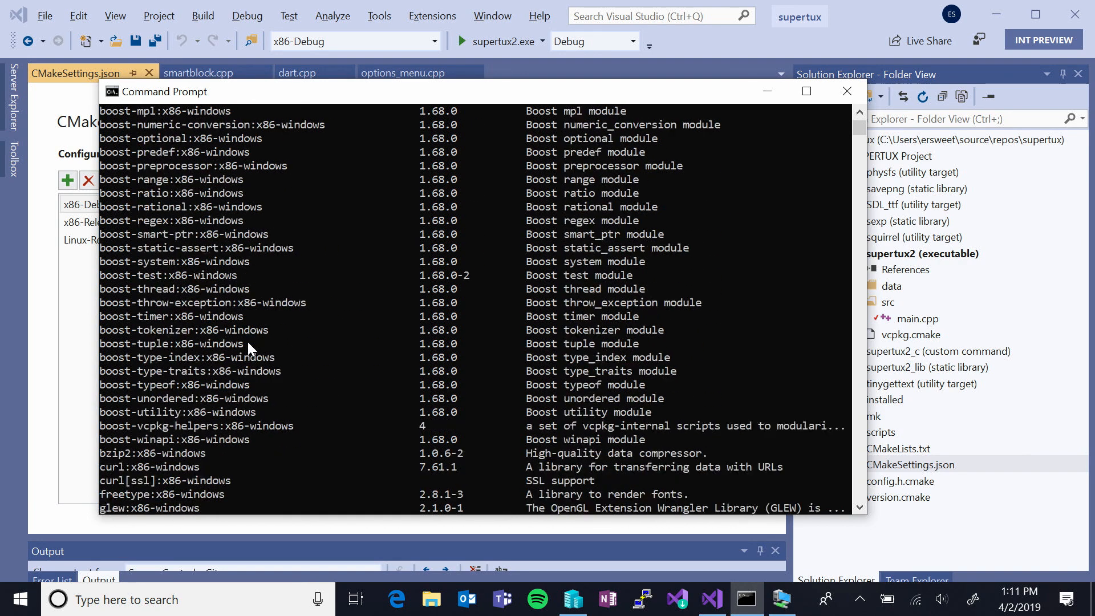
pyautogui.scroll(-3)
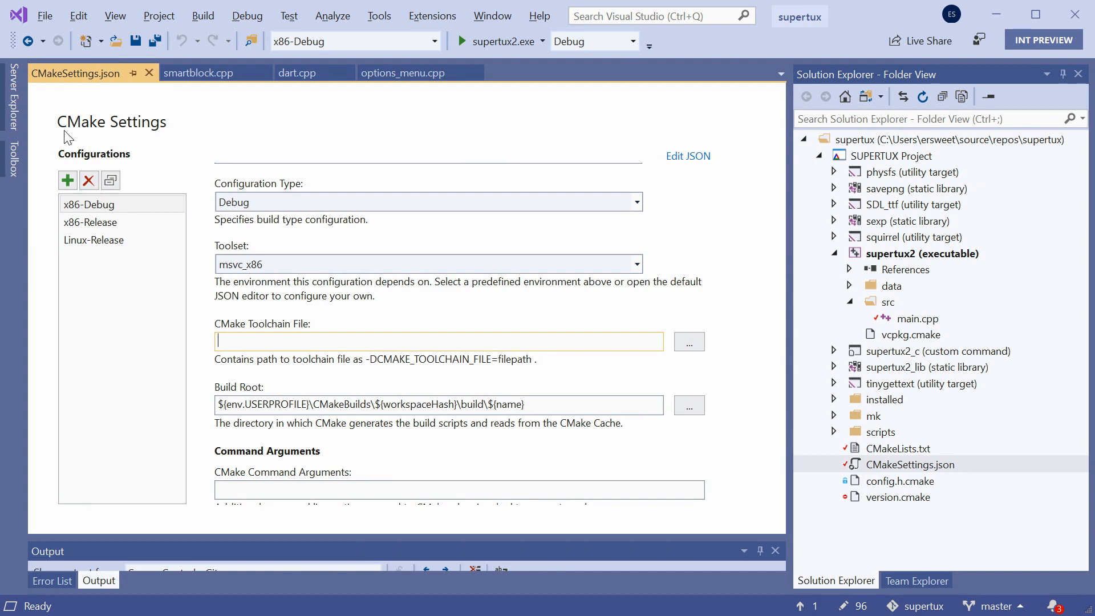
# - View x86-Release, return to x86-Debug, then open Add Configuration to CMakeSettings
pyautogui.click(89, 222)
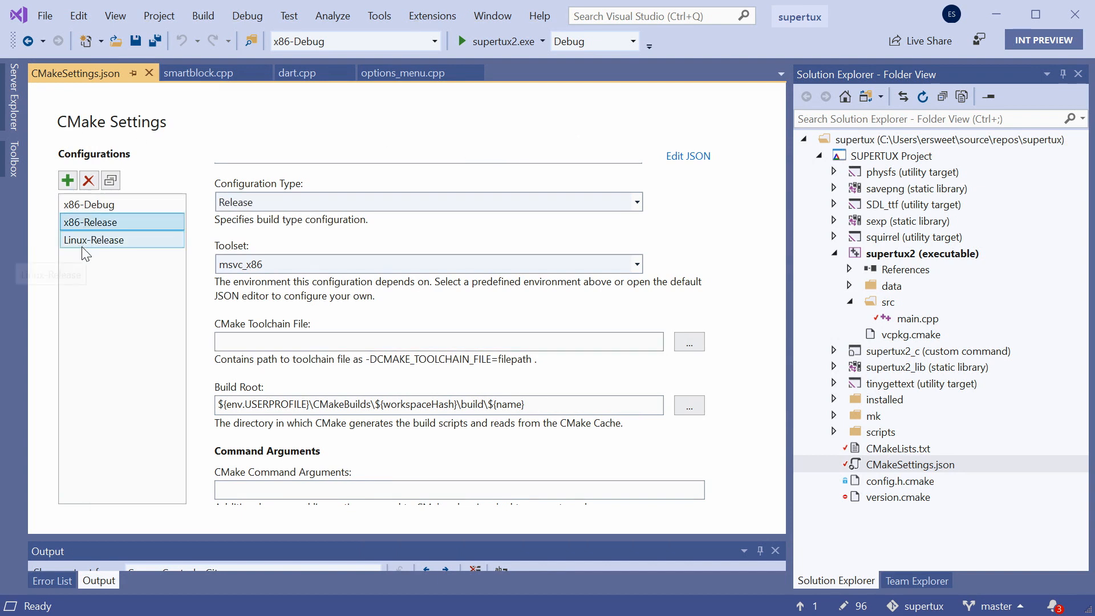
pyautogui.click(88, 205)
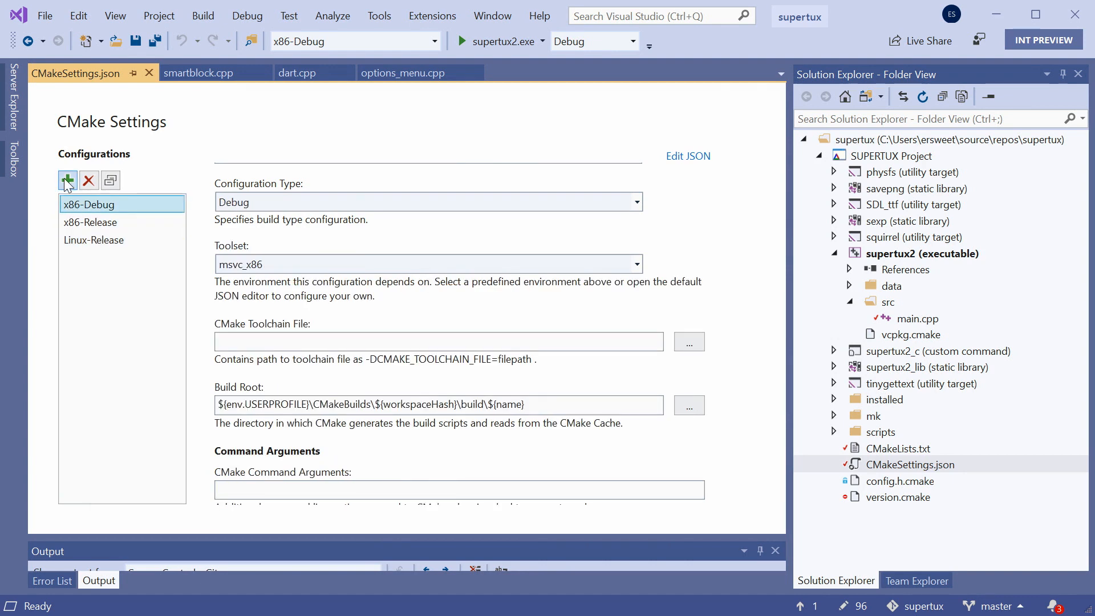
pyautogui.click(67, 181)
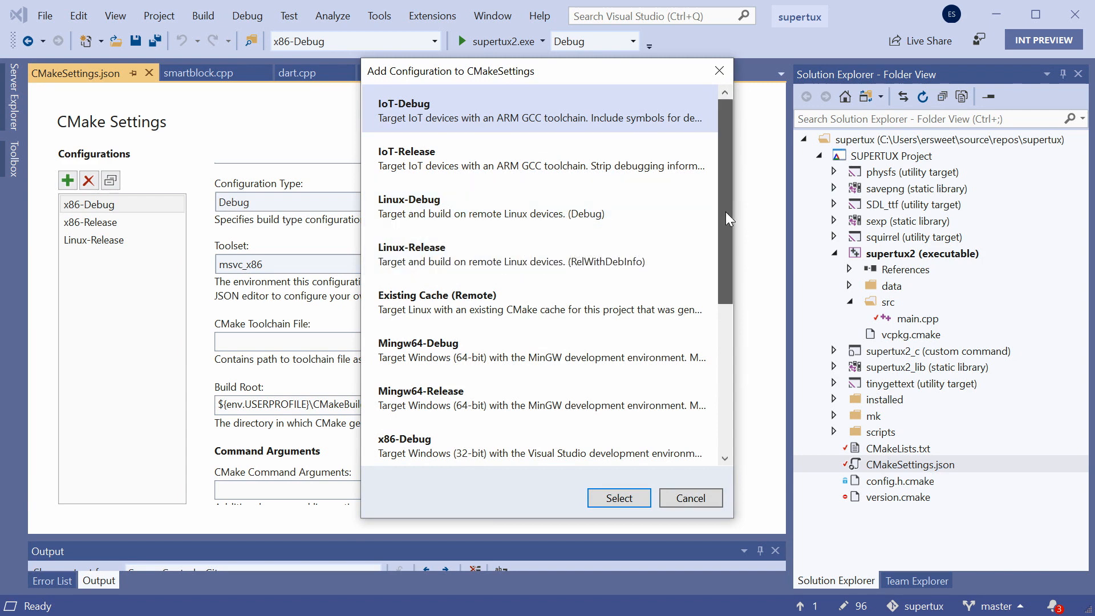
# - Cancel the configuration templates dialog and select the Linux-Release configuration
pyautogui.scroll(-3)
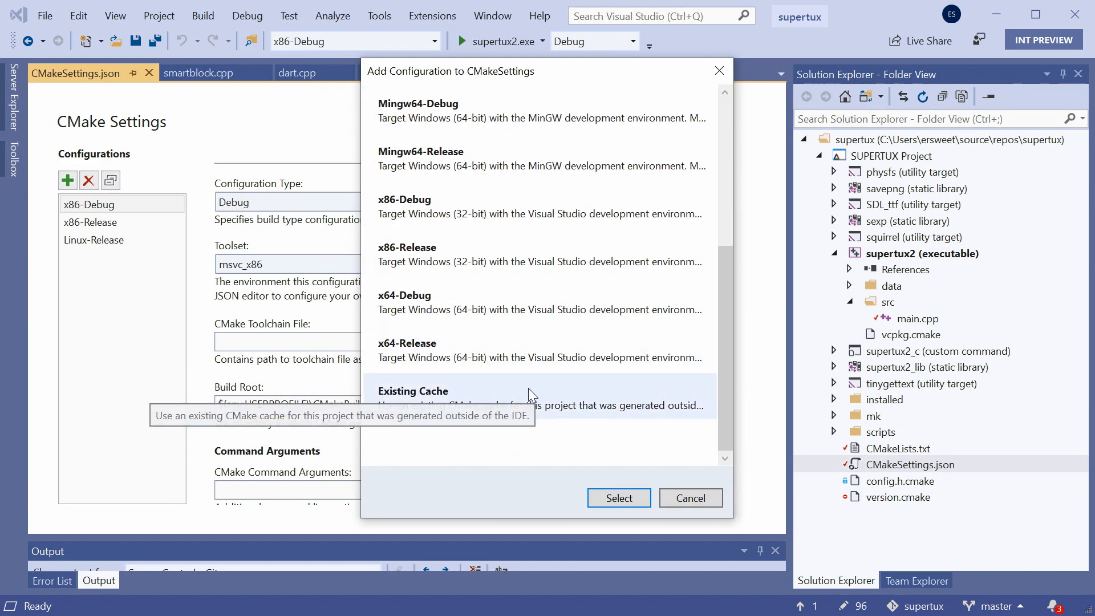
pyautogui.moveTo(454, 452)
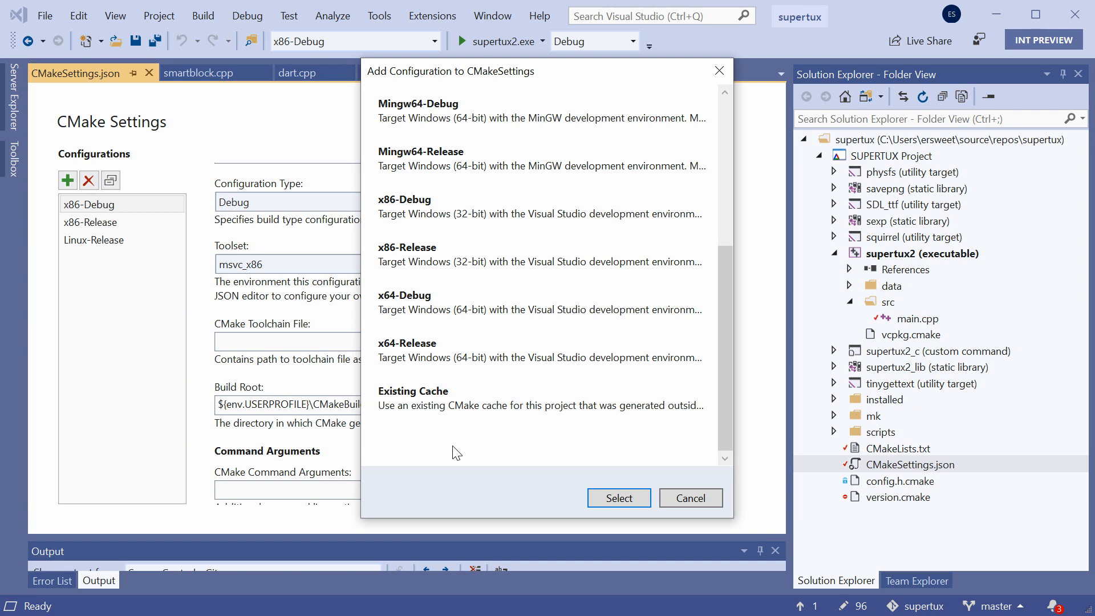
pyautogui.click(690, 499)
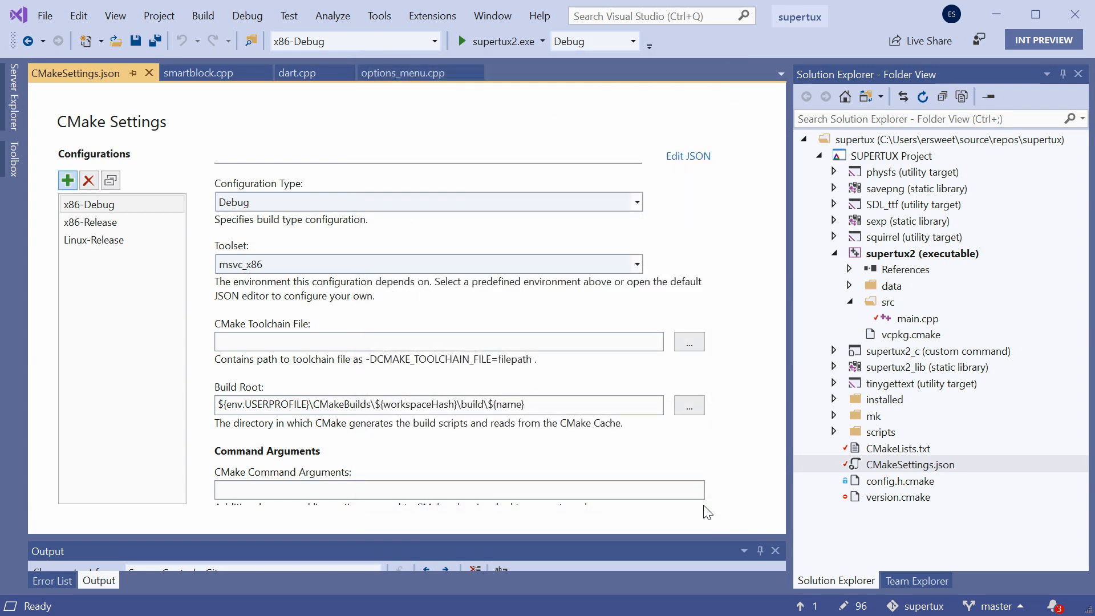
pyautogui.click(93, 239)
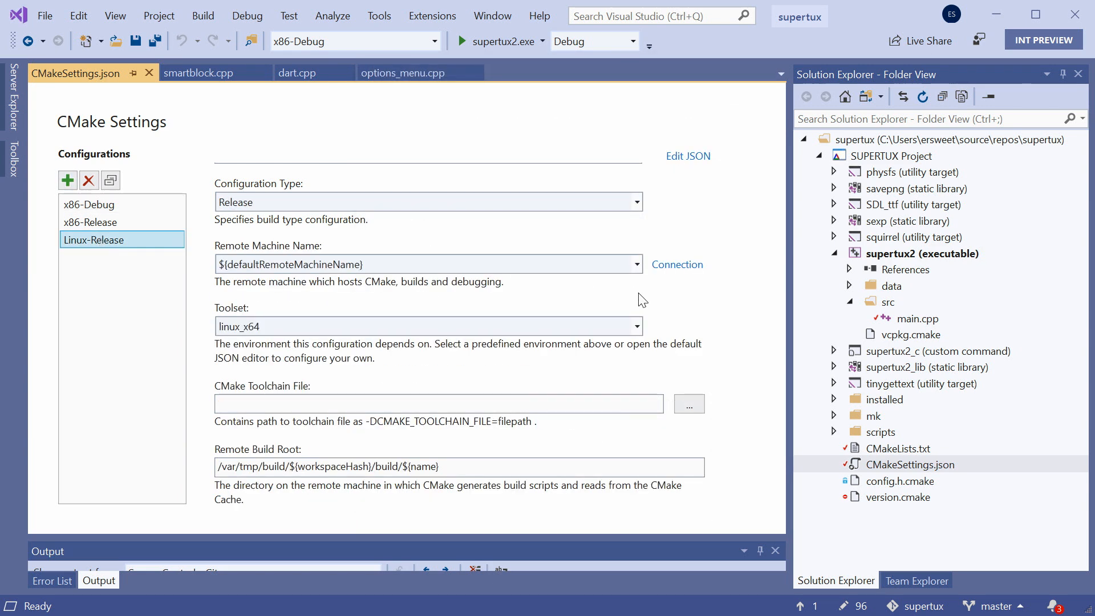
pyautogui.scroll(3)
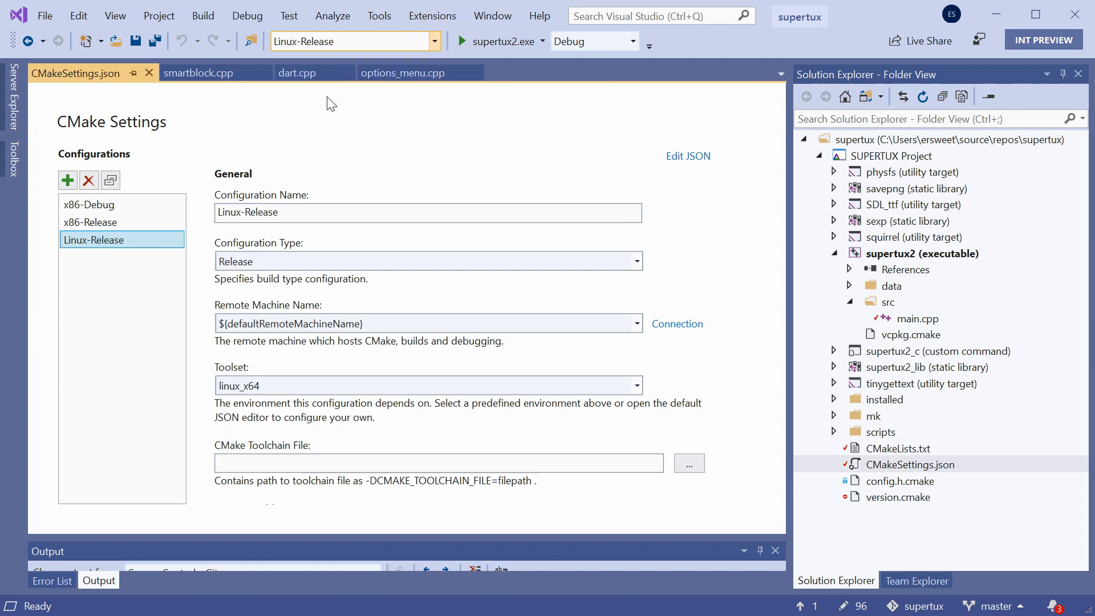
# - Set supertux_linux as the startup item from the toolbar dropdown
pyautogui.click(573, 47)
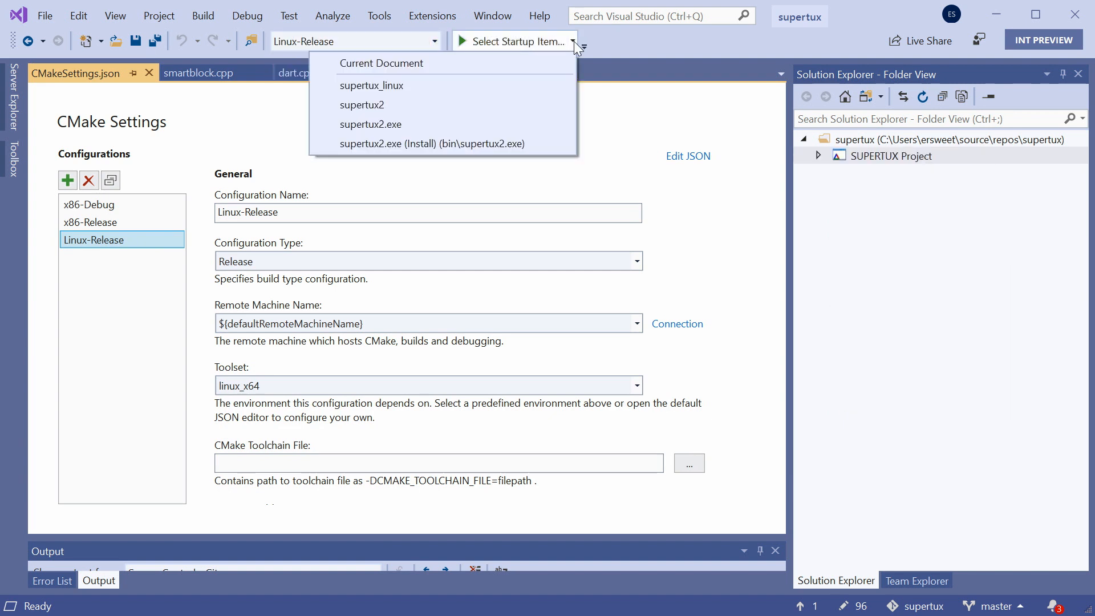
pyautogui.click(371, 85)
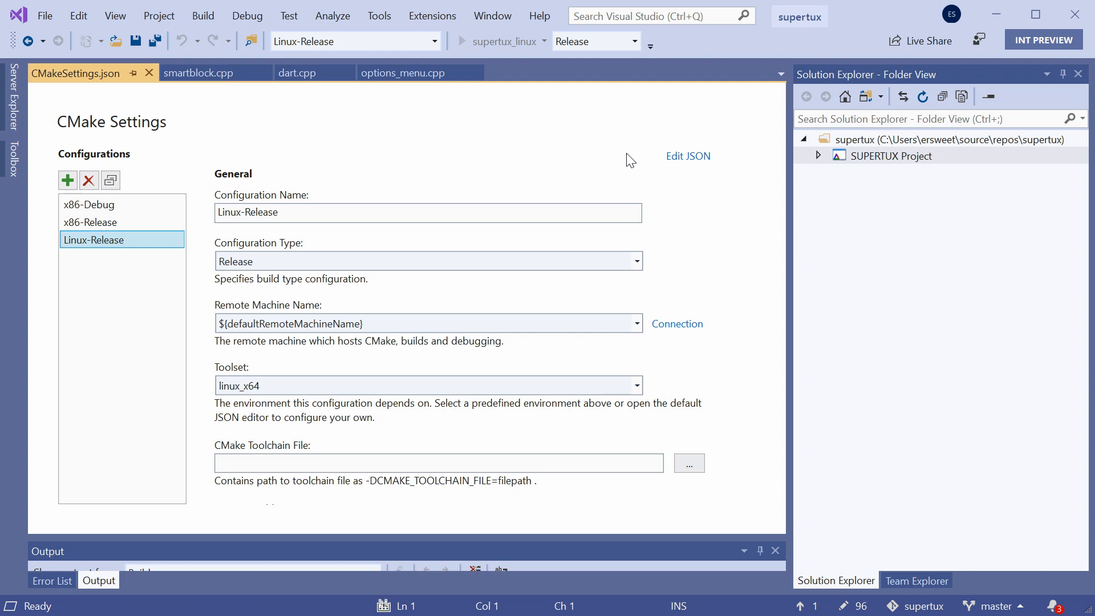
pyautogui.click(634, 323)
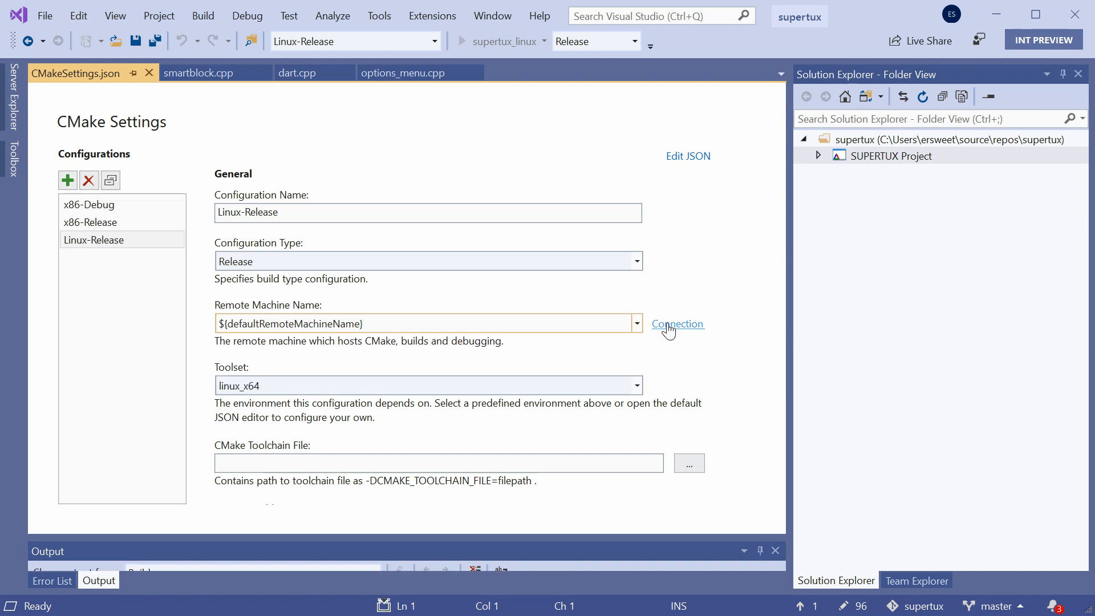
pyautogui.click(677, 324)
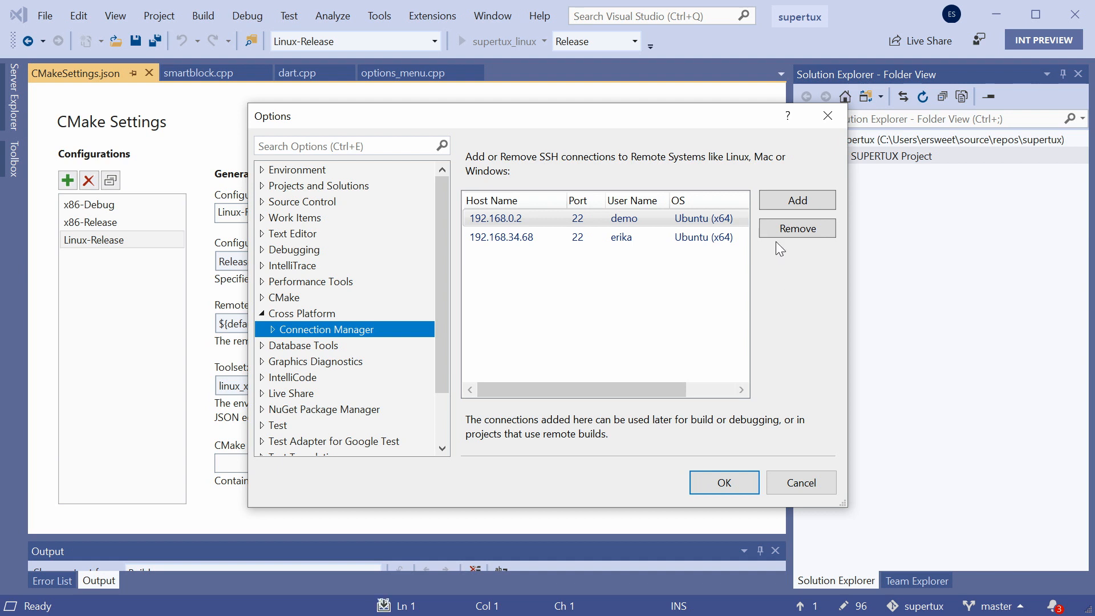
pyautogui.click(797, 199)
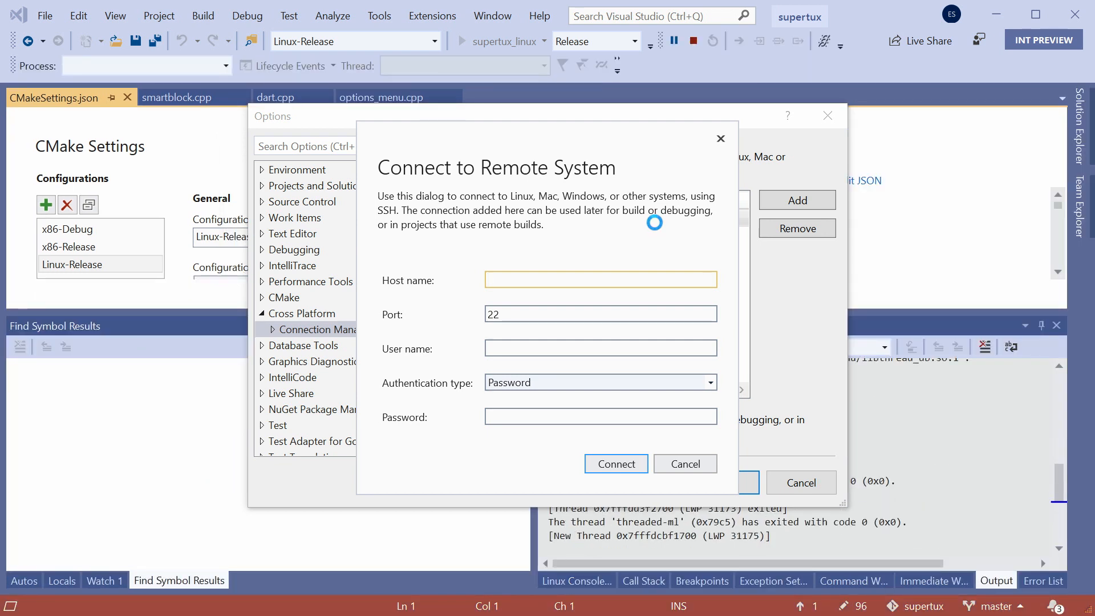
pyautogui.click(601, 280)
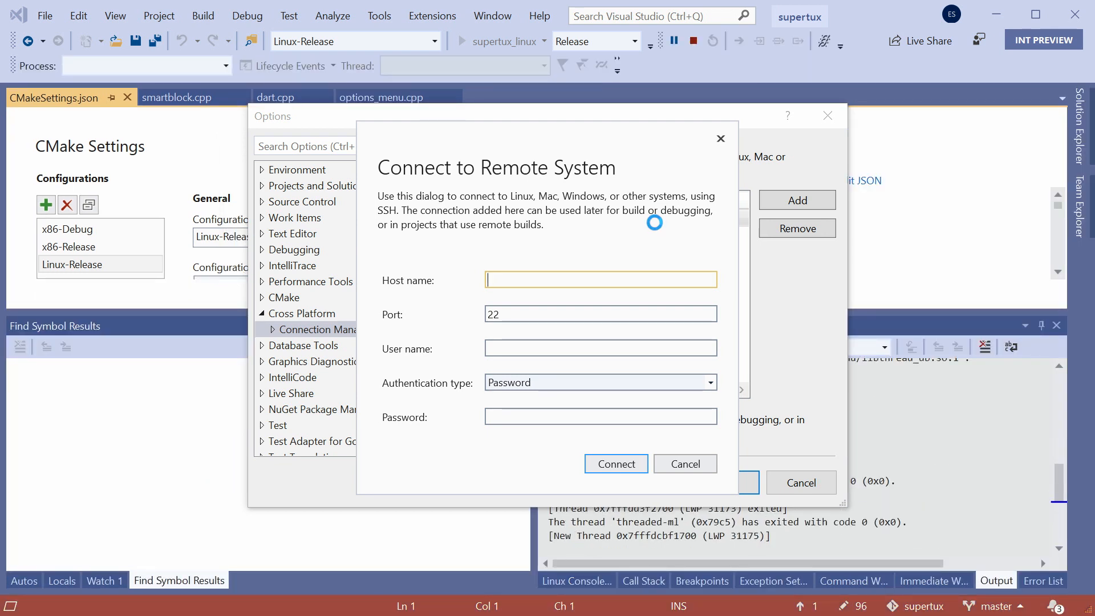
pyautogui.moveTo(805, 285)
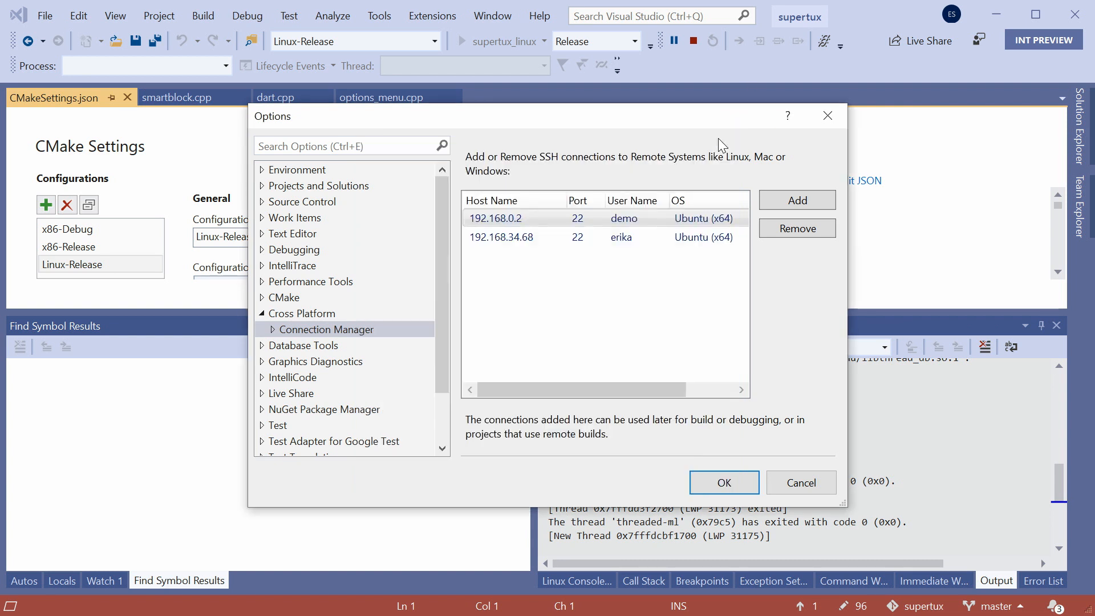
pyautogui.click(724, 482)
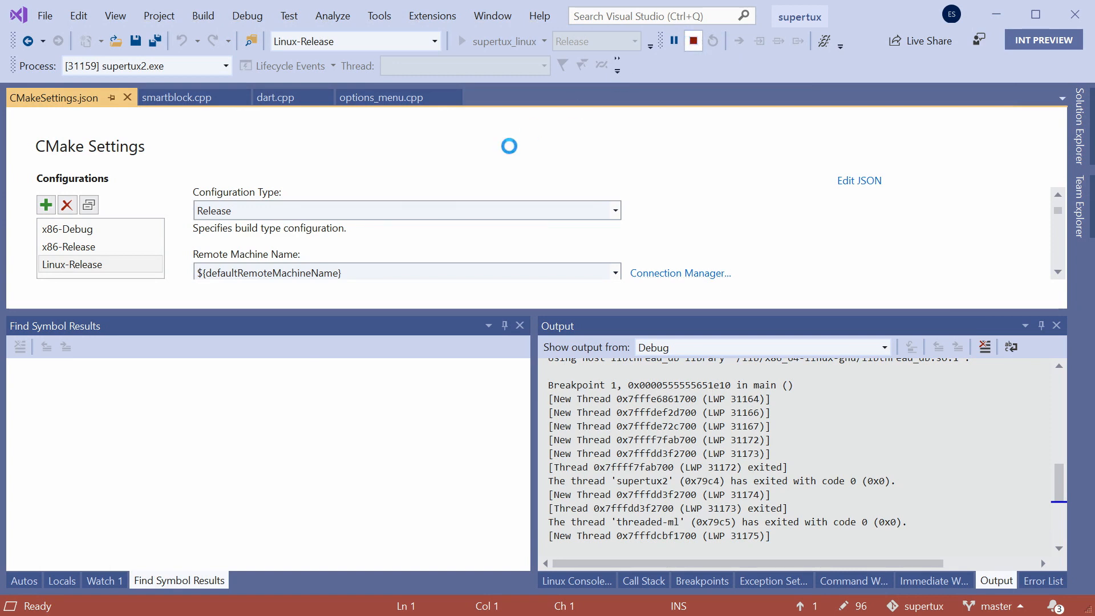
# - Select x86-Debug with supertux2.exe as startup item and launch it under the debugger
pyautogui.click(694, 40)
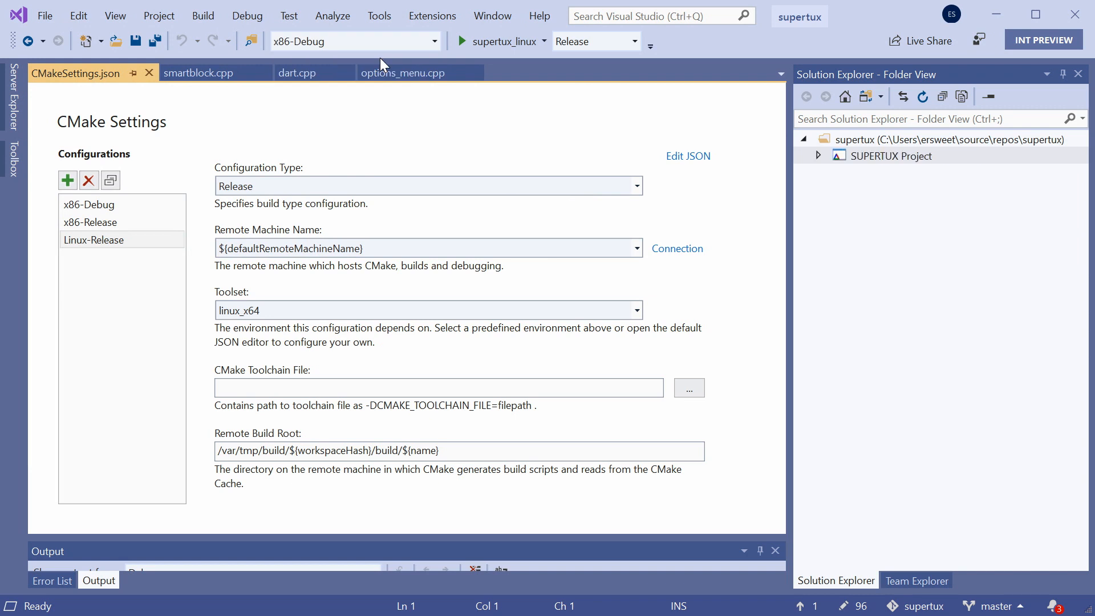
pyautogui.click(545, 41)
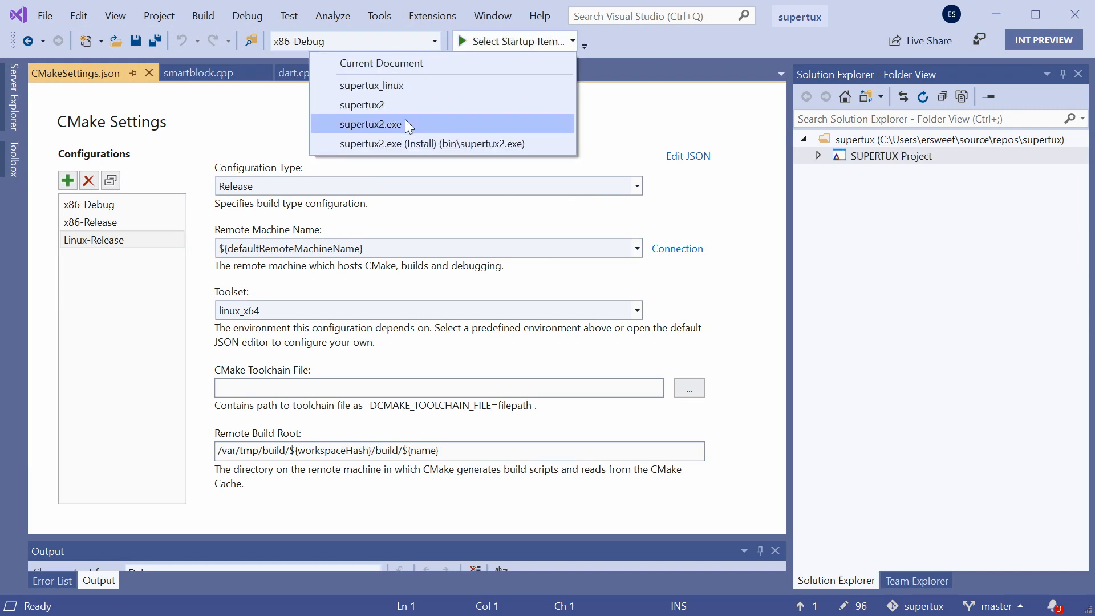
pyautogui.click(369, 124)
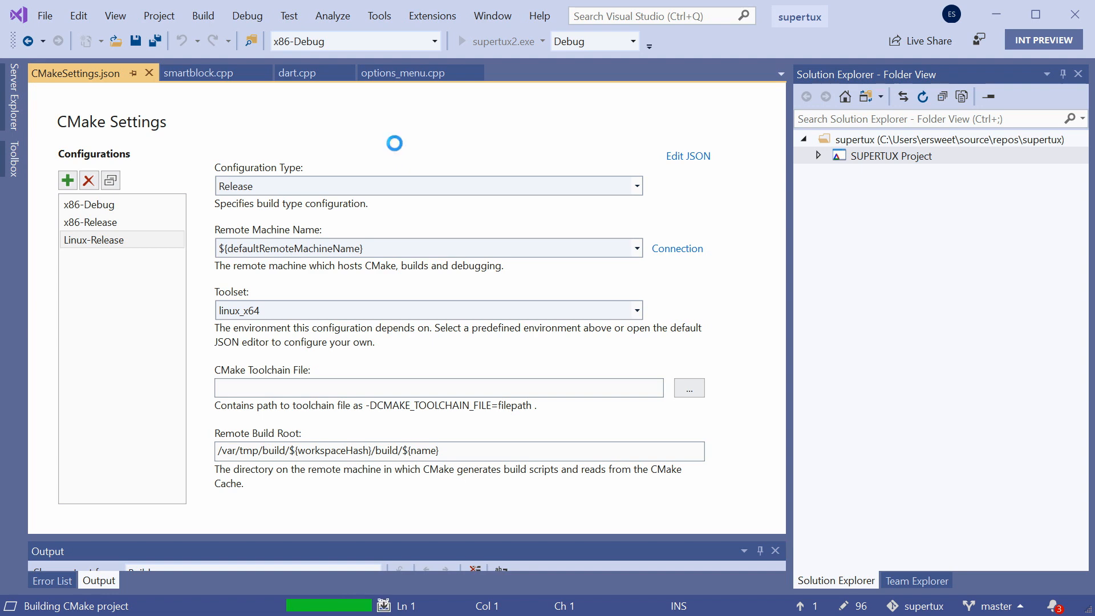
pyautogui.click(460, 41)
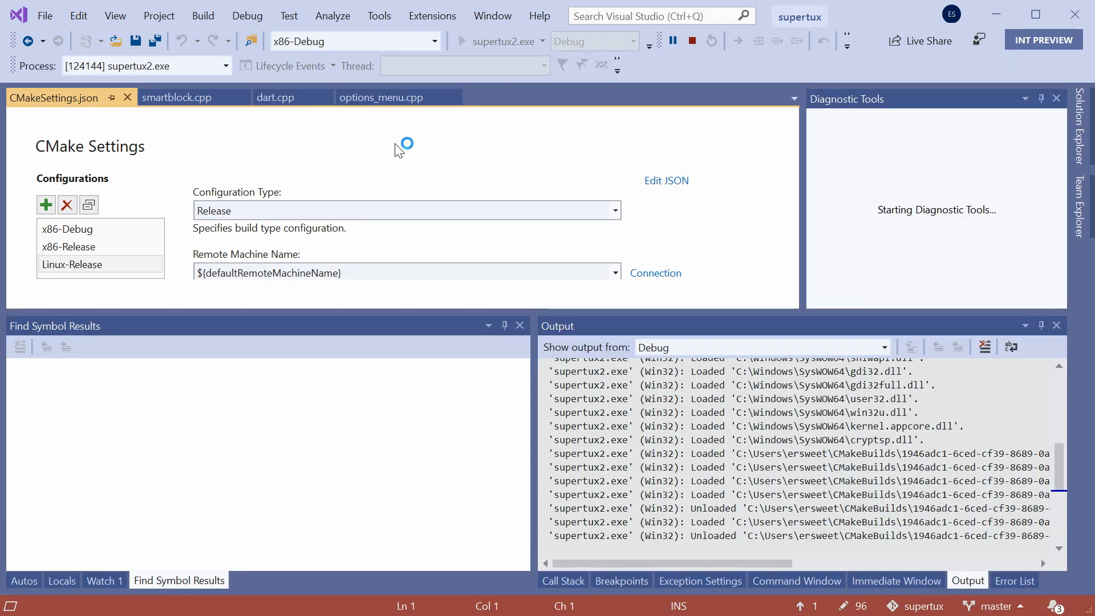
pyautogui.click(465, 41)
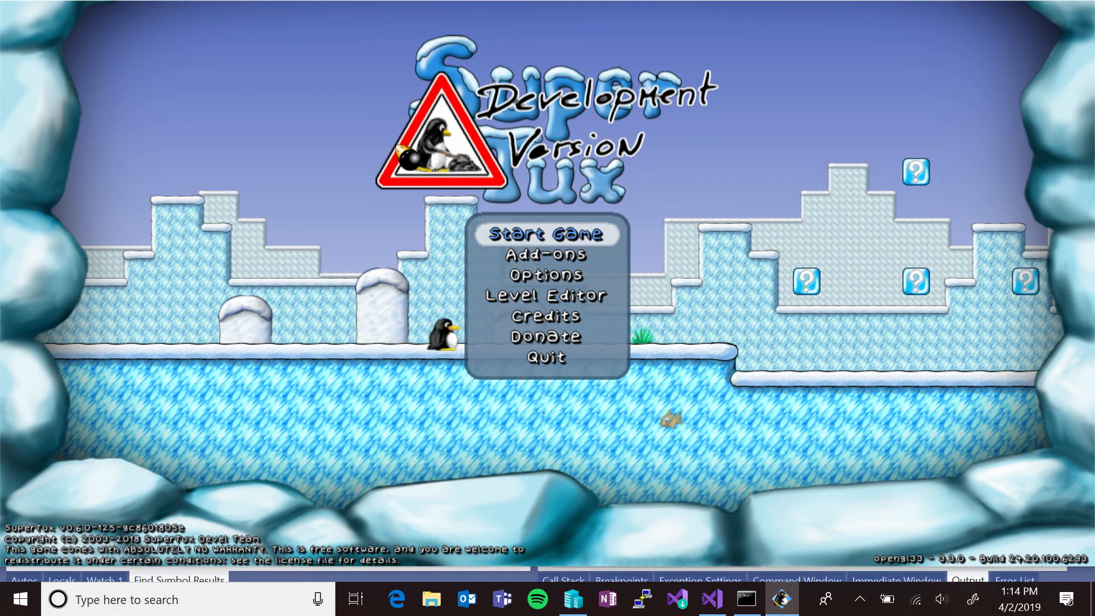
# - Start a Story Mode game, enter the Welcome to Antarctica level, and pause it
pyautogui.click(547, 234)
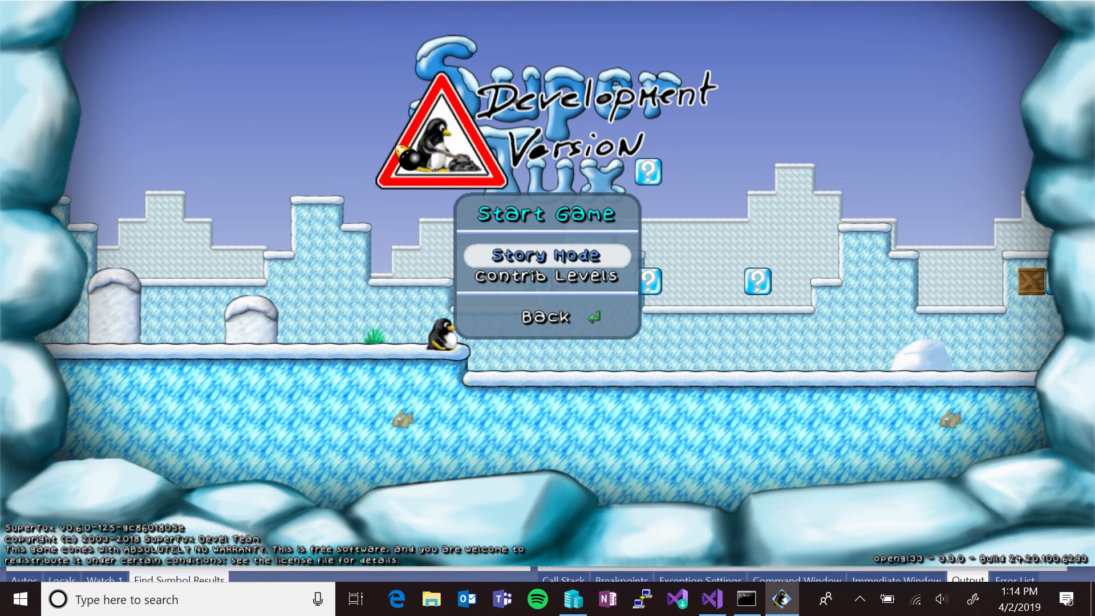
pyautogui.click(546, 255)
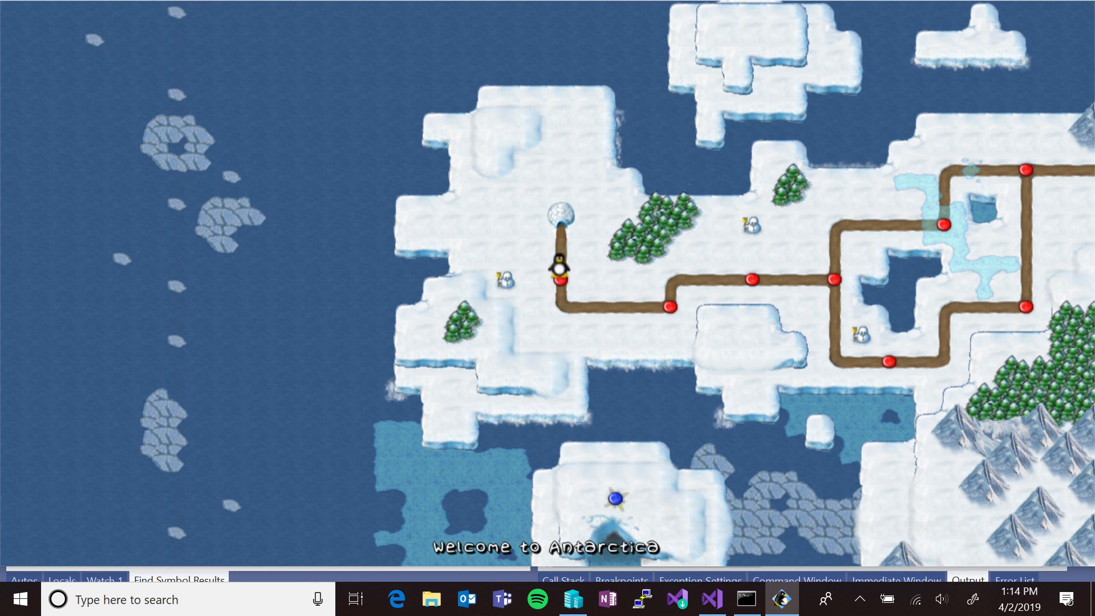
pyautogui.press('Return')
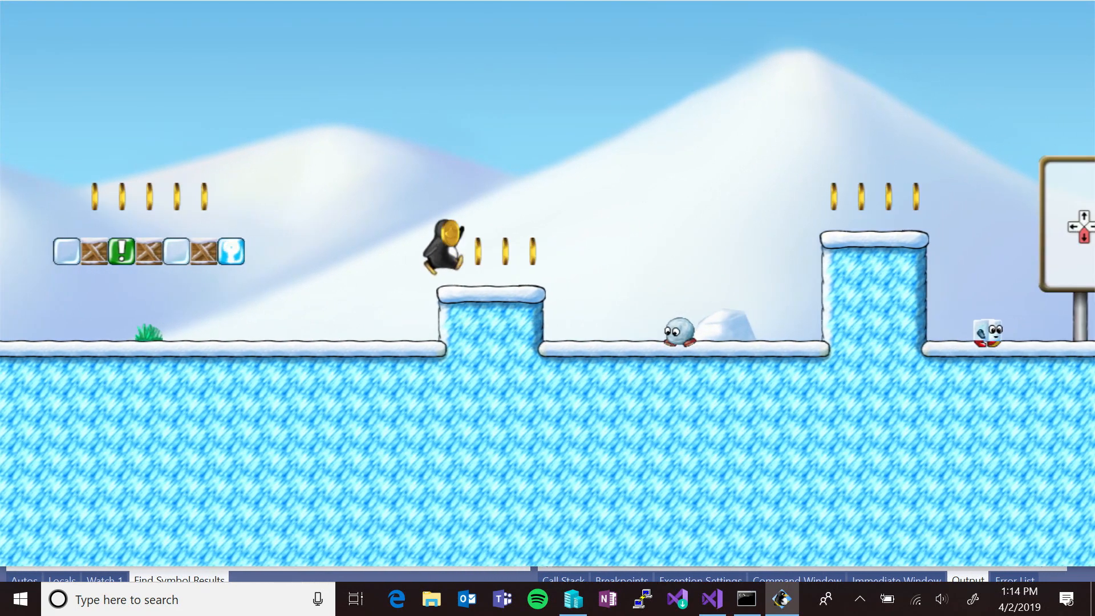
pyautogui.press('Escape')
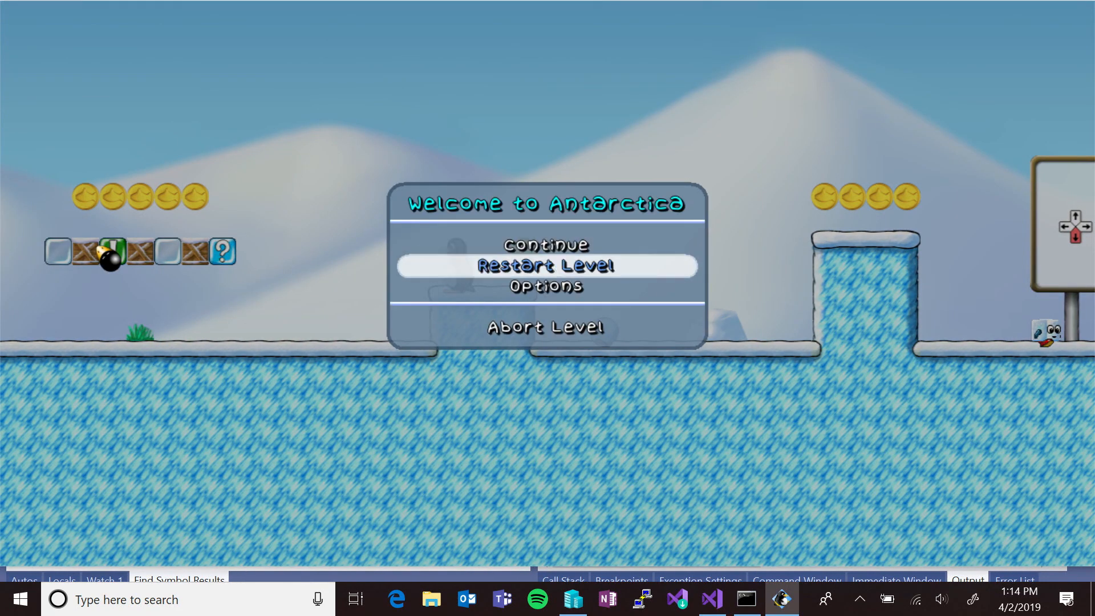
# - In Options, cycle Sound Volume three times and toggle Music Volume between 60% and 20%
pyautogui.click(546, 286)
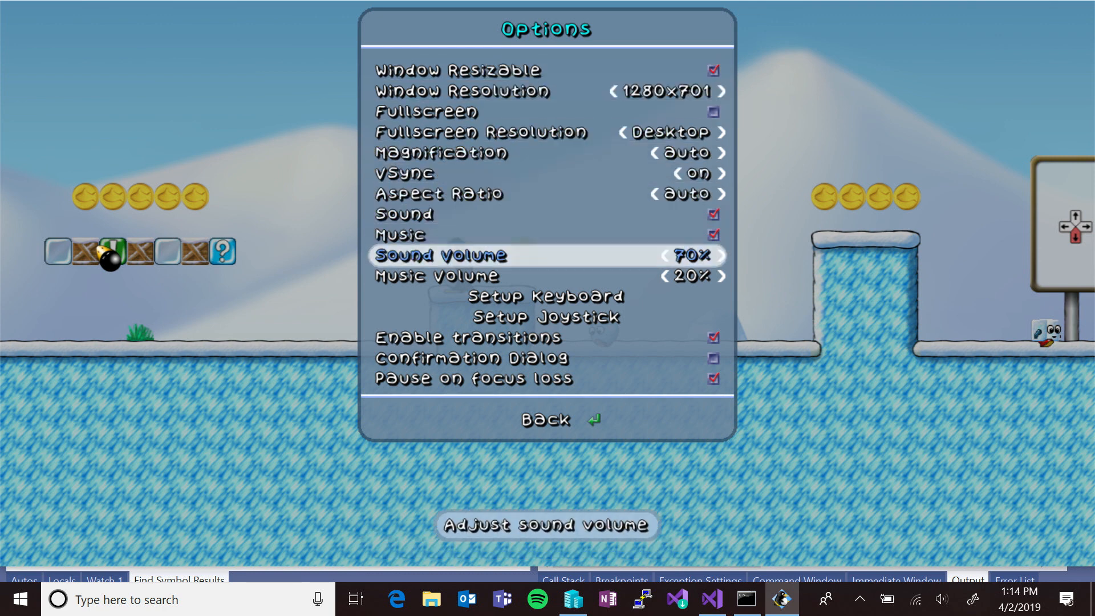
pyautogui.click(661, 255)
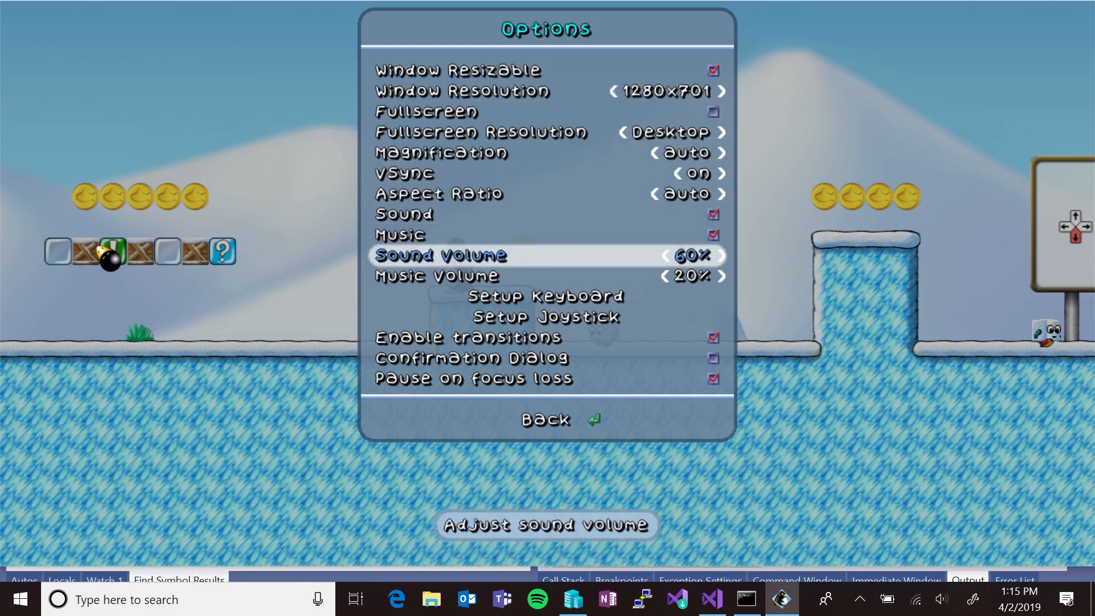
pyautogui.click(721, 255)
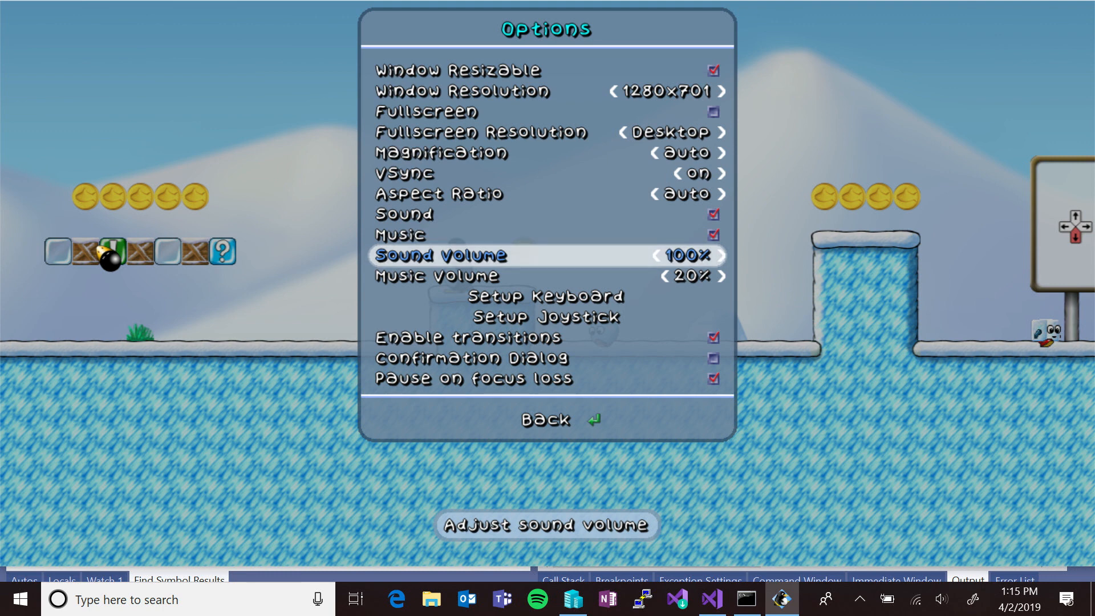
pyautogui.click(659, 255)
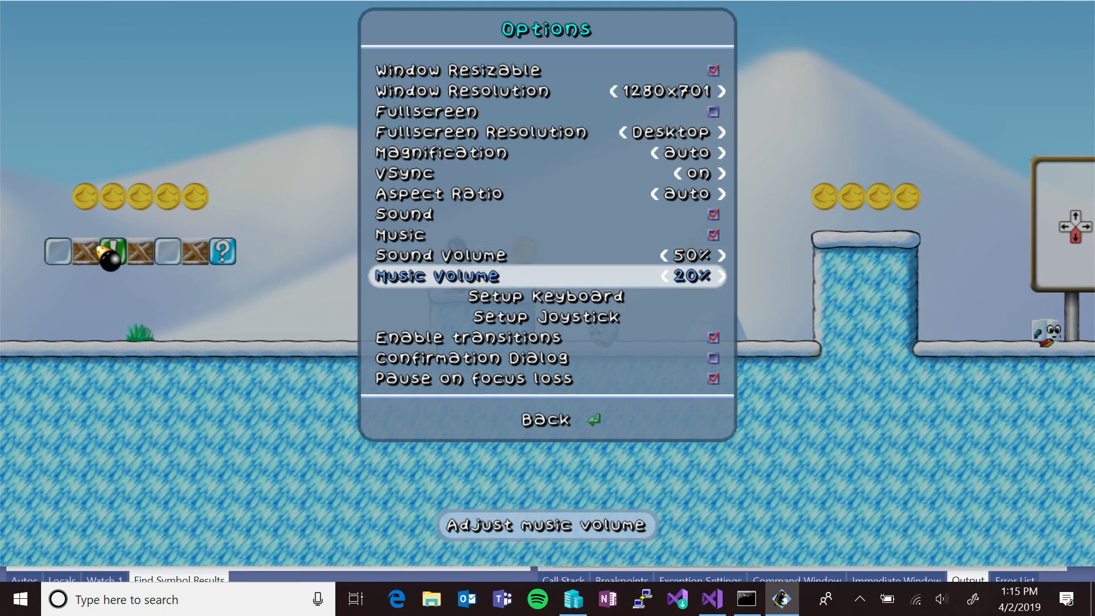
pyautogui.click(723, 276)
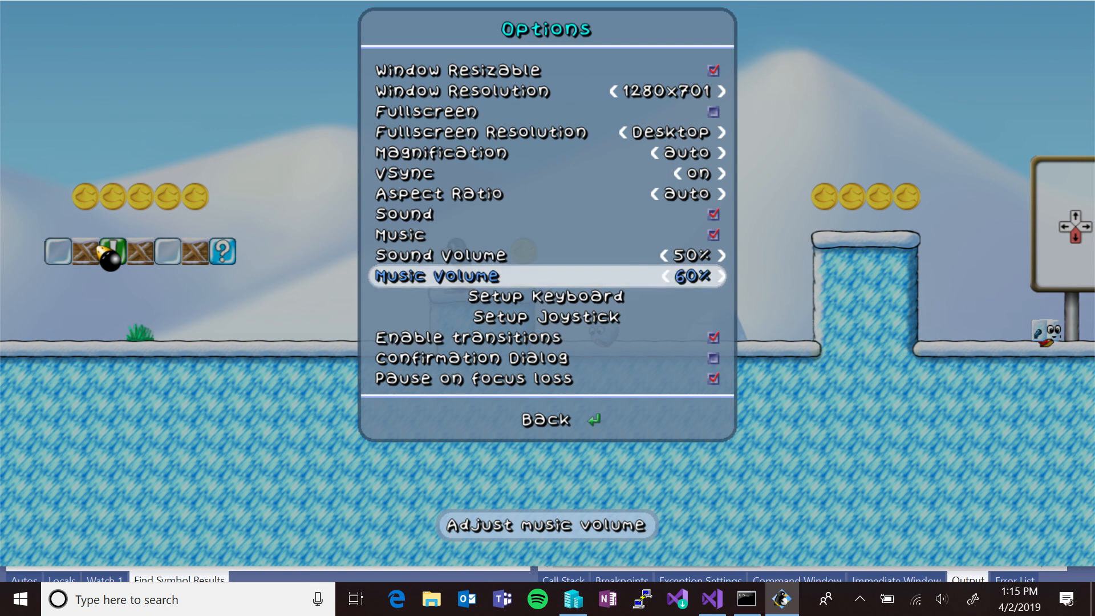
pyautogui.click(723, 277)
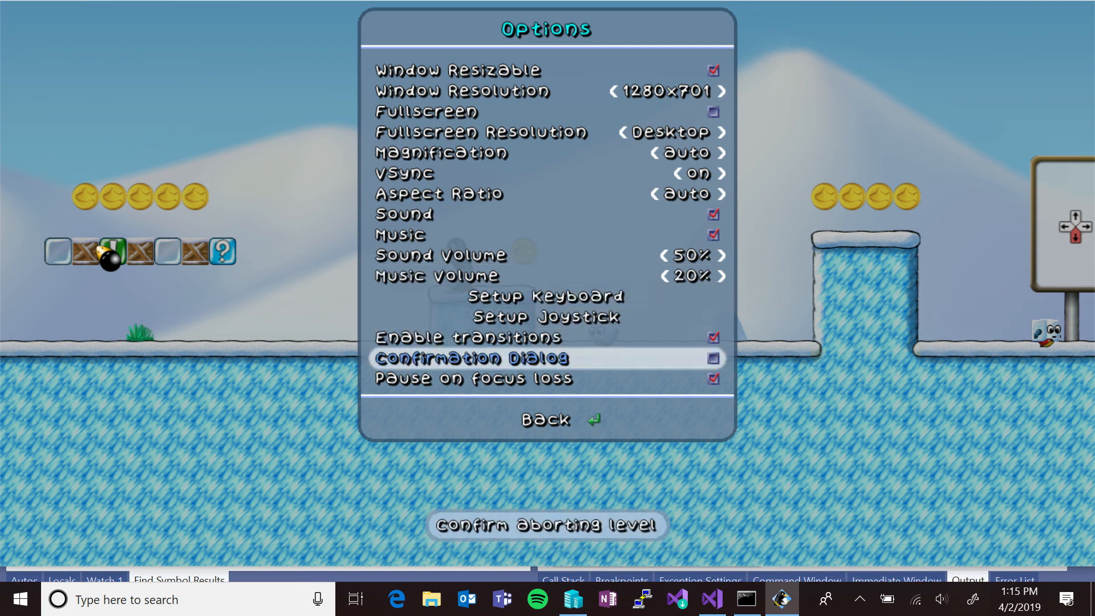
# - Leave Options and abort the level back to the world map
pyautogui.click(547, 419)
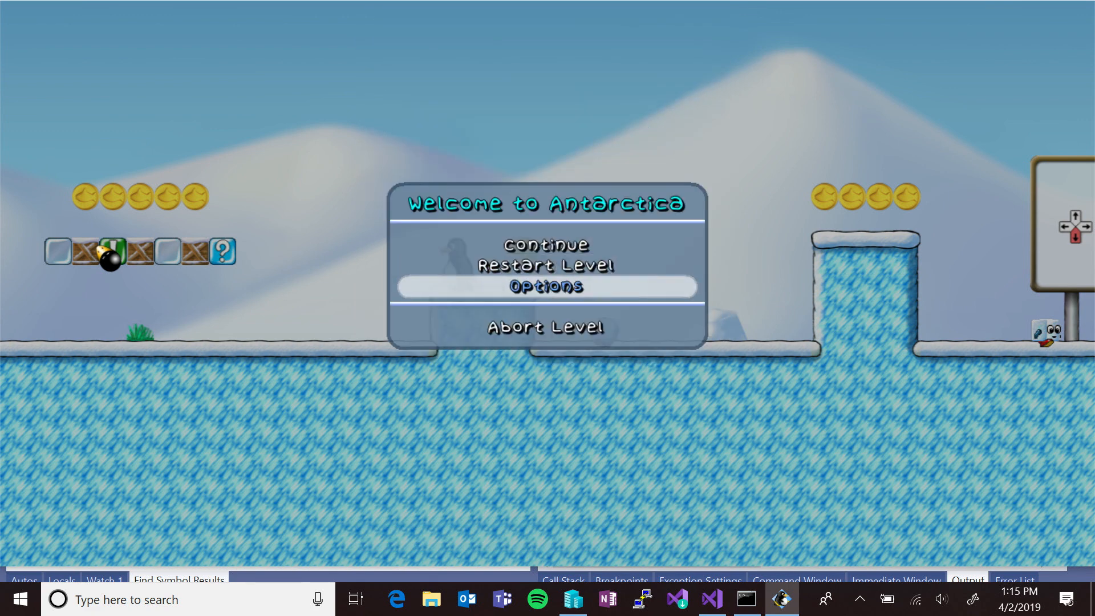
pyautogui.click(545, 326)
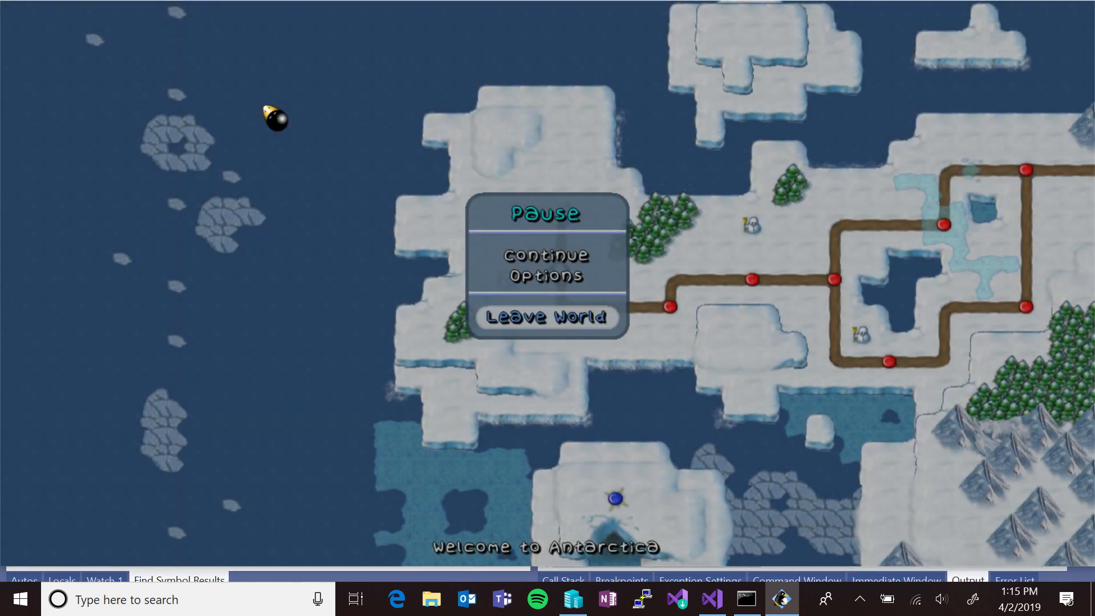
pyautogui.click(547, 316)
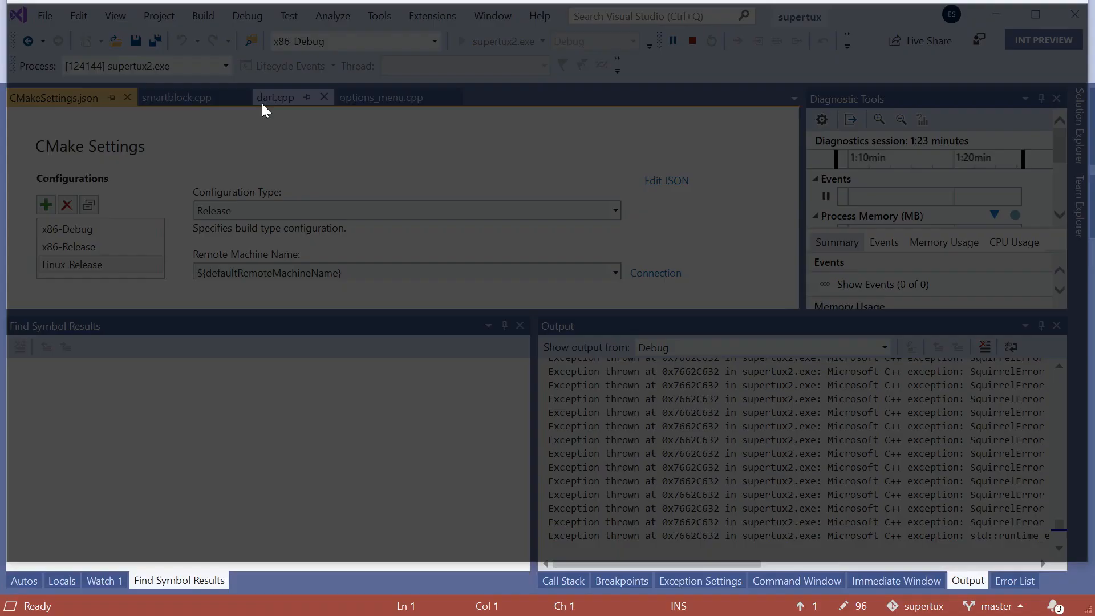
# - Search Go To All for 'options_menu.cpp' and open that file
pyautogui.click(691, 40)
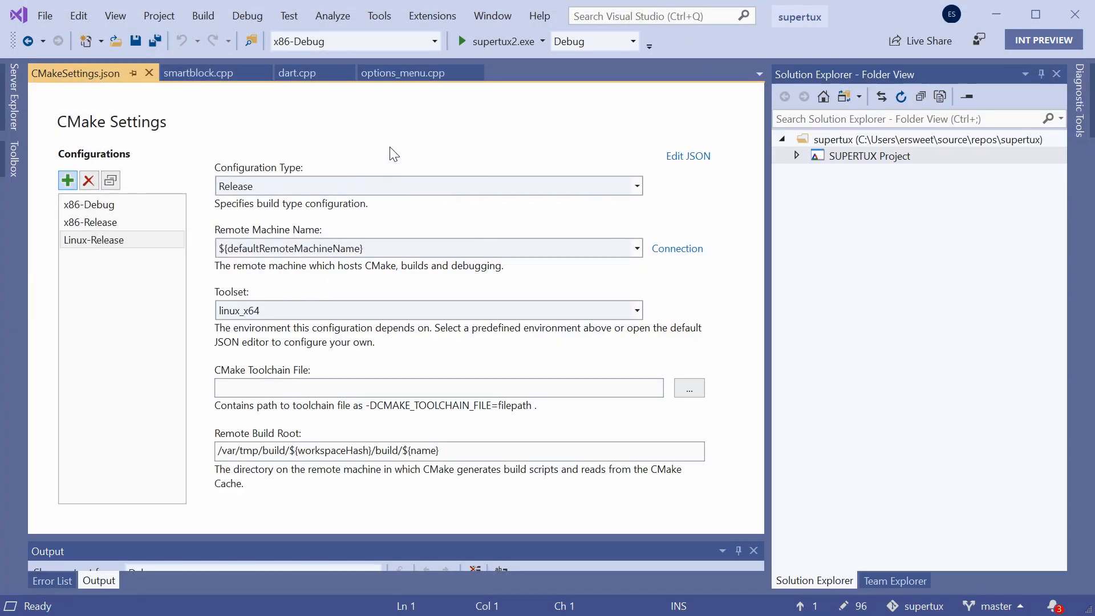
pyautogui.press('ctrl+,')
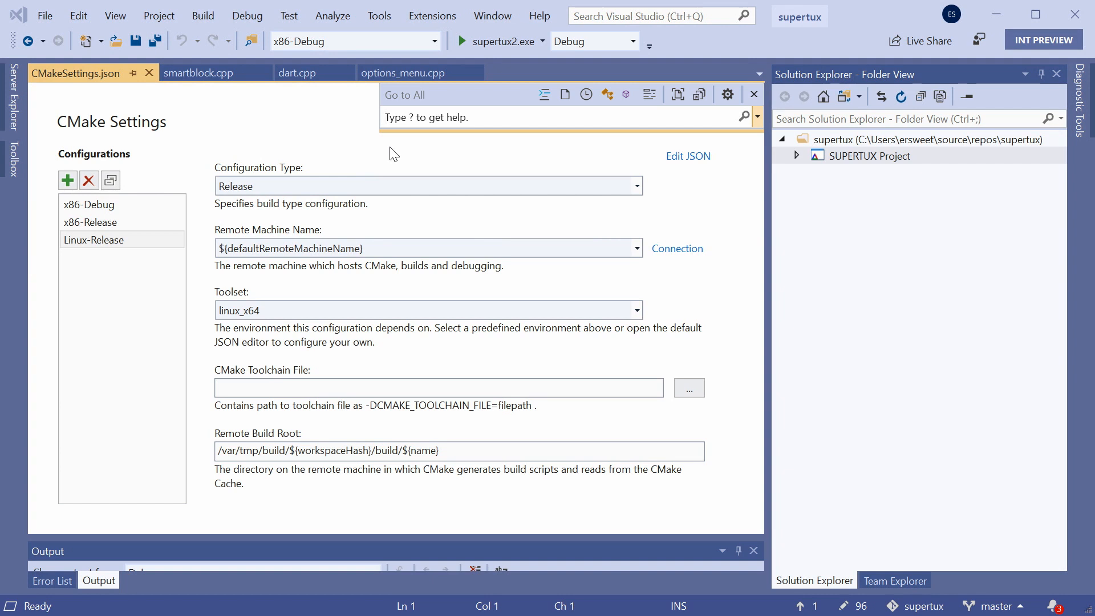
pyautogui.write('?')
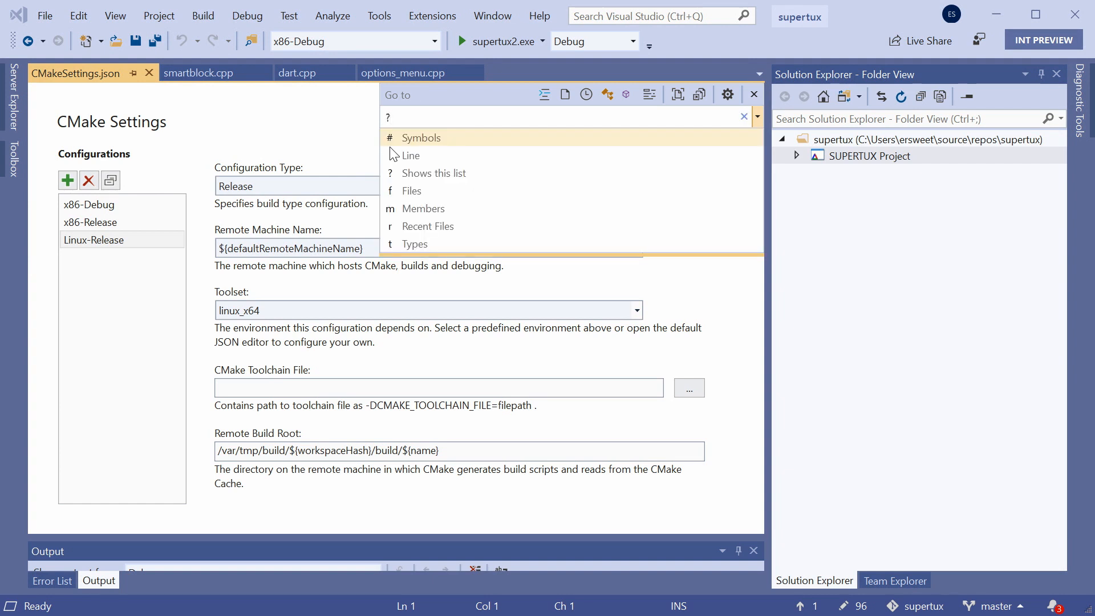
pyautogui.moveTo(414, 244)
pyautogui.write('f')
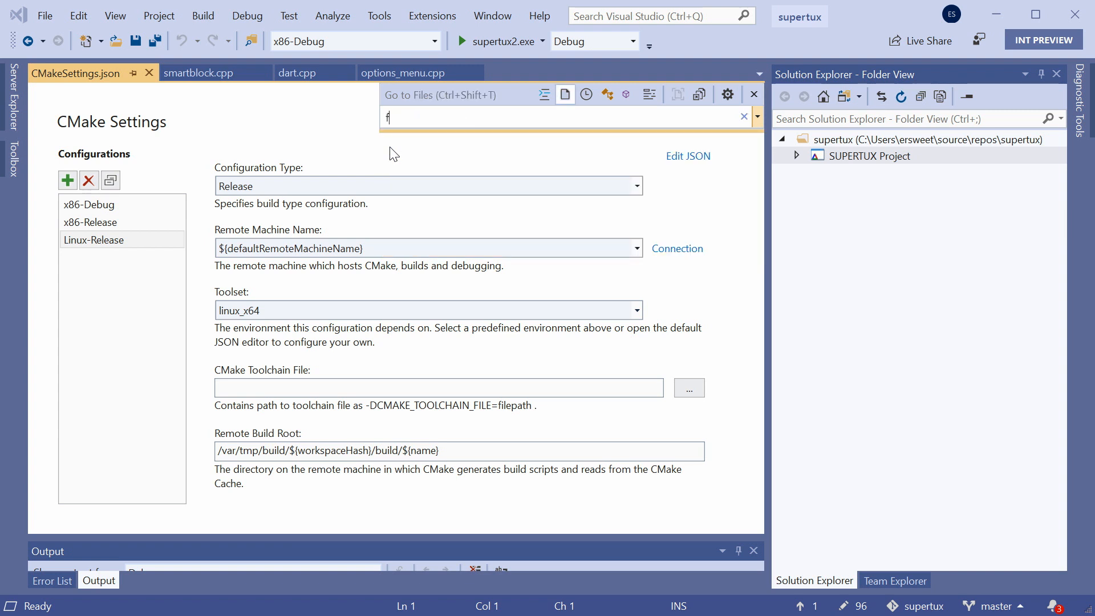
pyautogui.write('options')
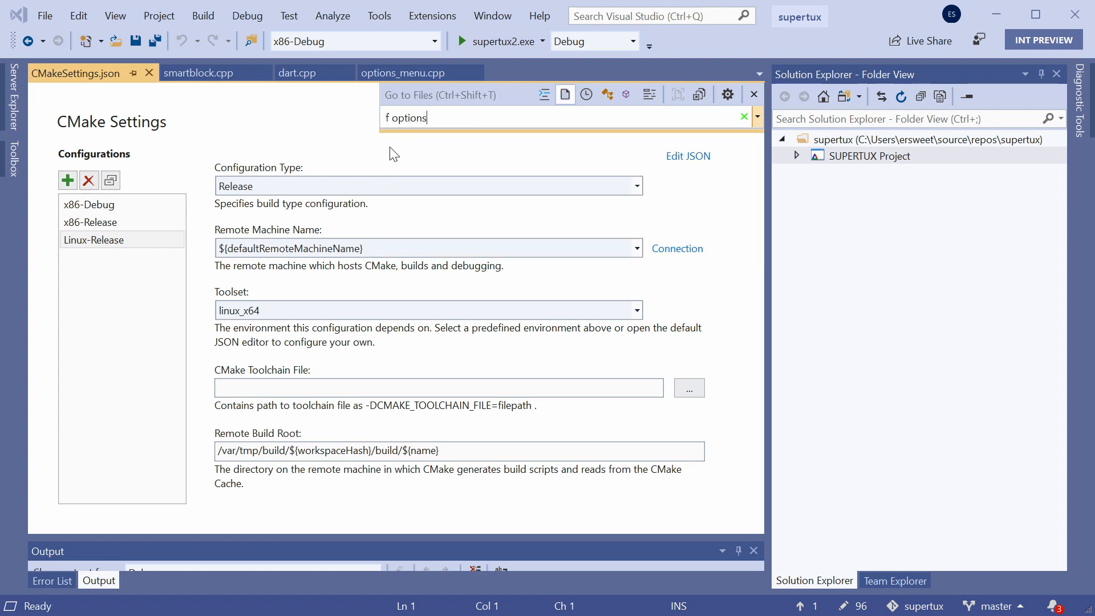
pyautogui.write('_menu')
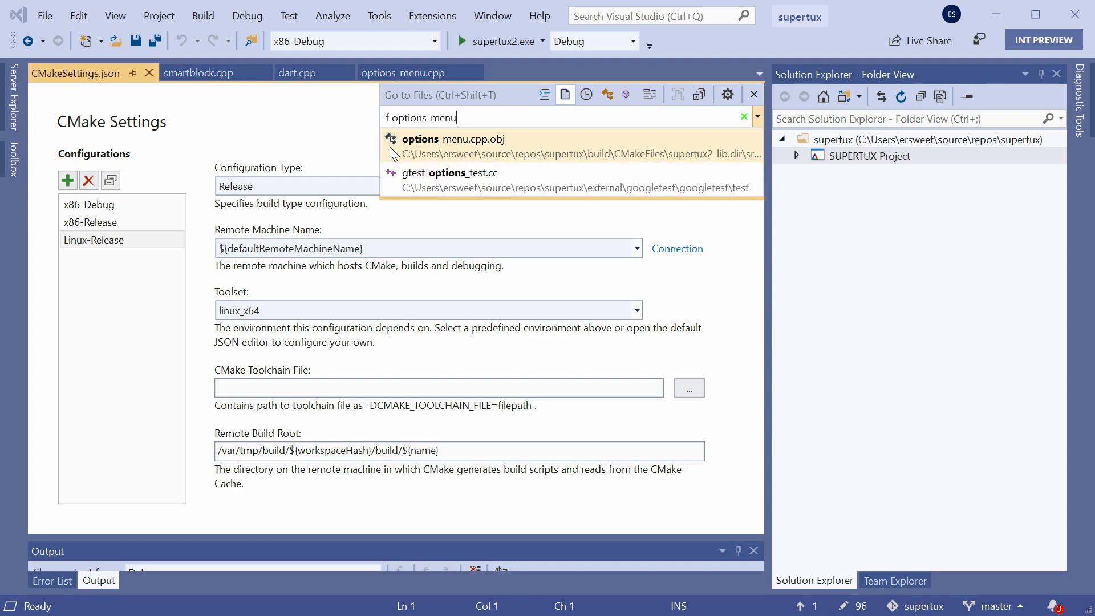
pyautogui.write('.cpp')
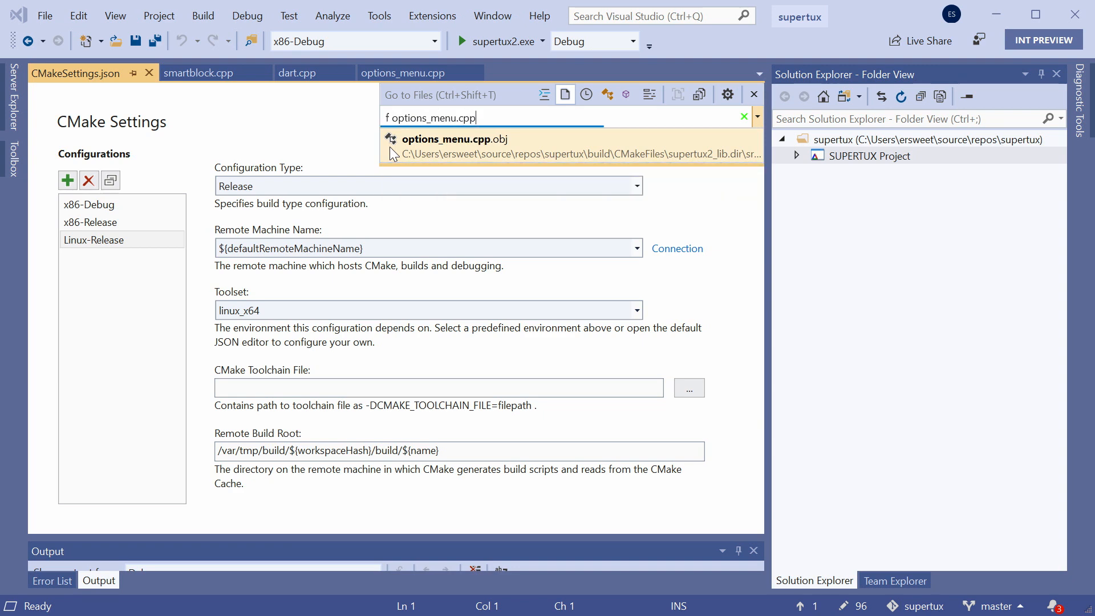
pyautogui.click(455, 138)
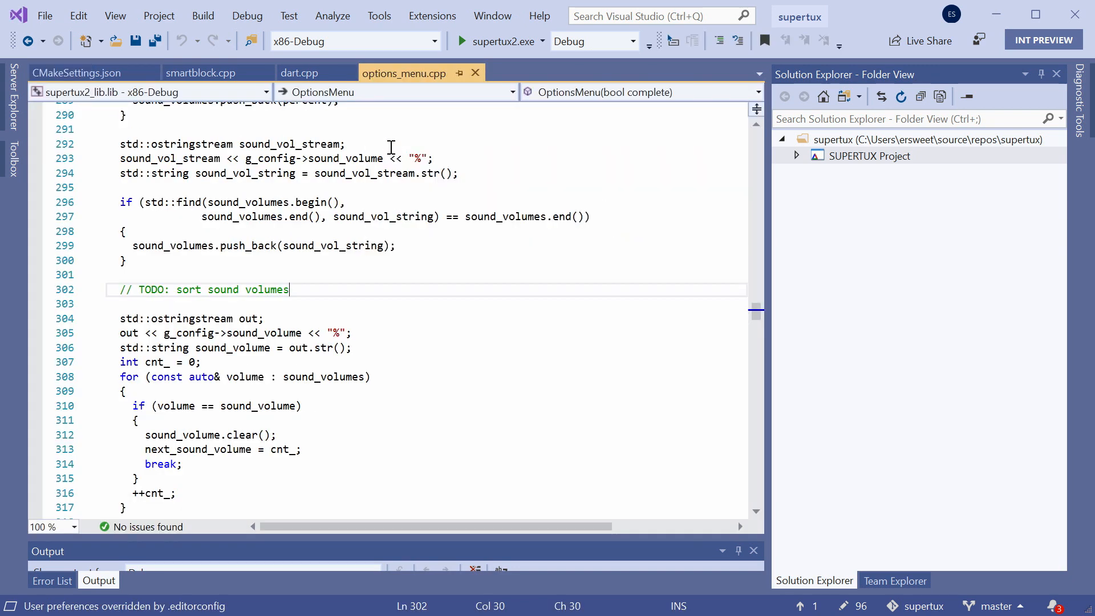
pyautogui.moveTo(368, 309)
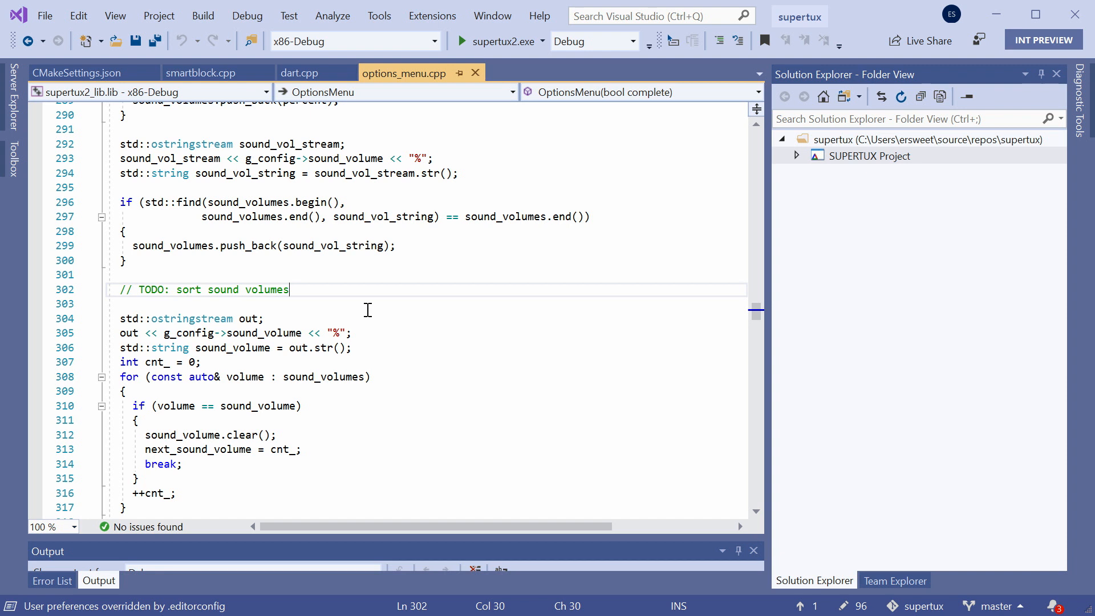
pyautogui.moveTo(174, 243)
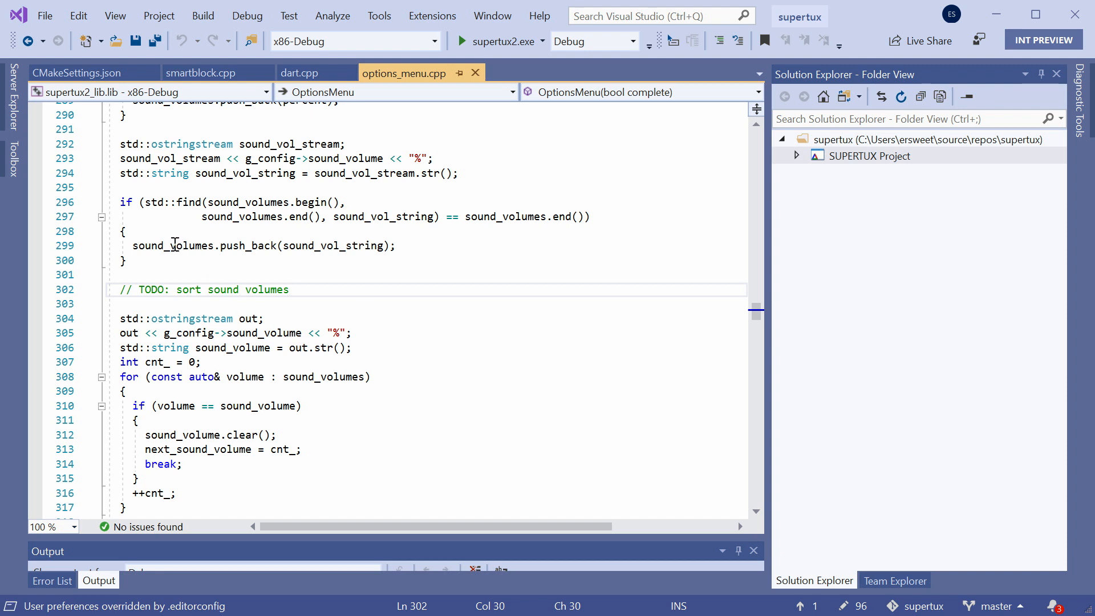
pyautogui.moveTo(189, 245)
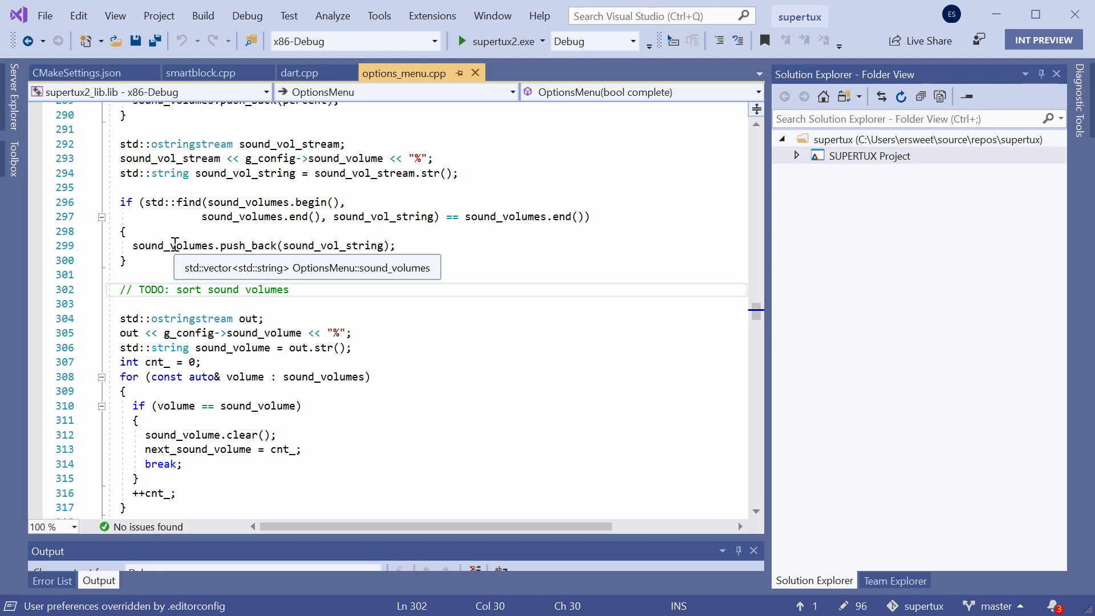
# - Replace the TODO on line 302 with std::sort(sound_volumes.begin(), sound_volumes.end(), less_than_volume);
pyautogui.click(126, 289)
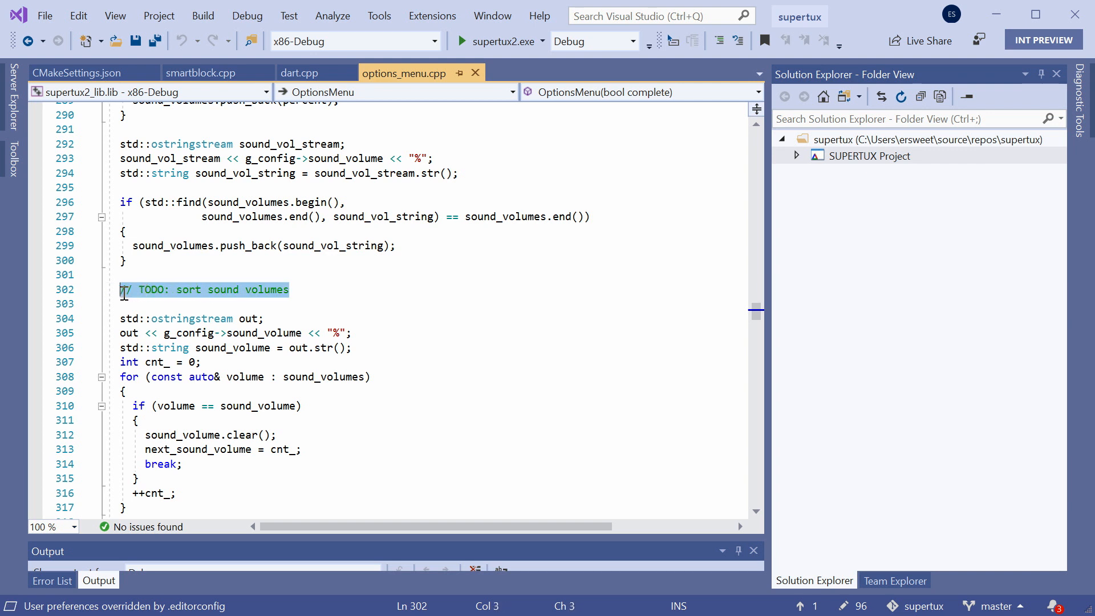
pyautogui.write('std::sort')
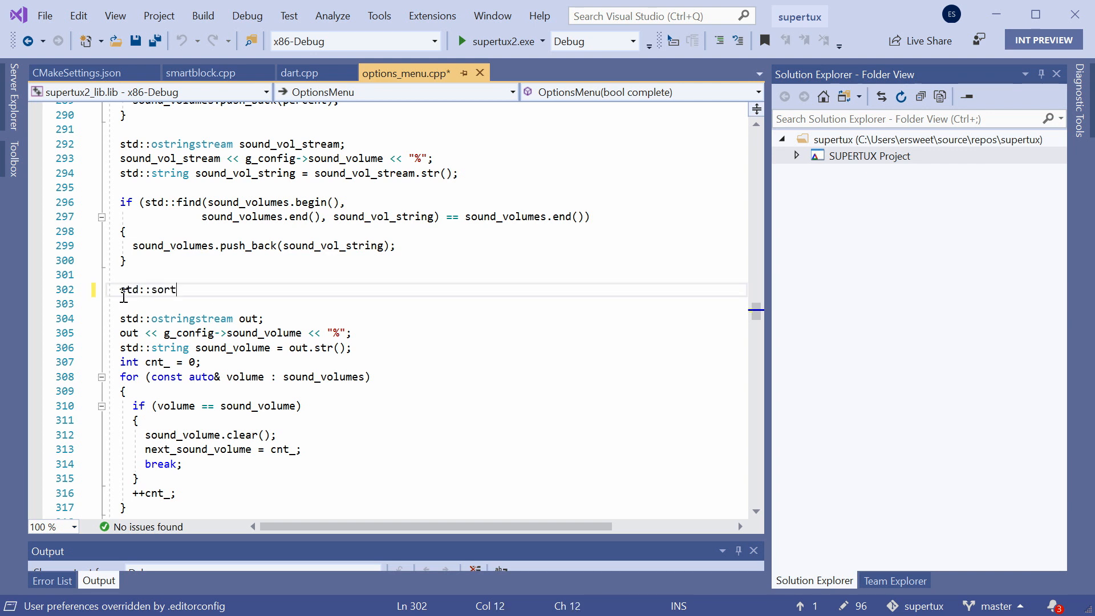
pyautogui.write('(sound)')
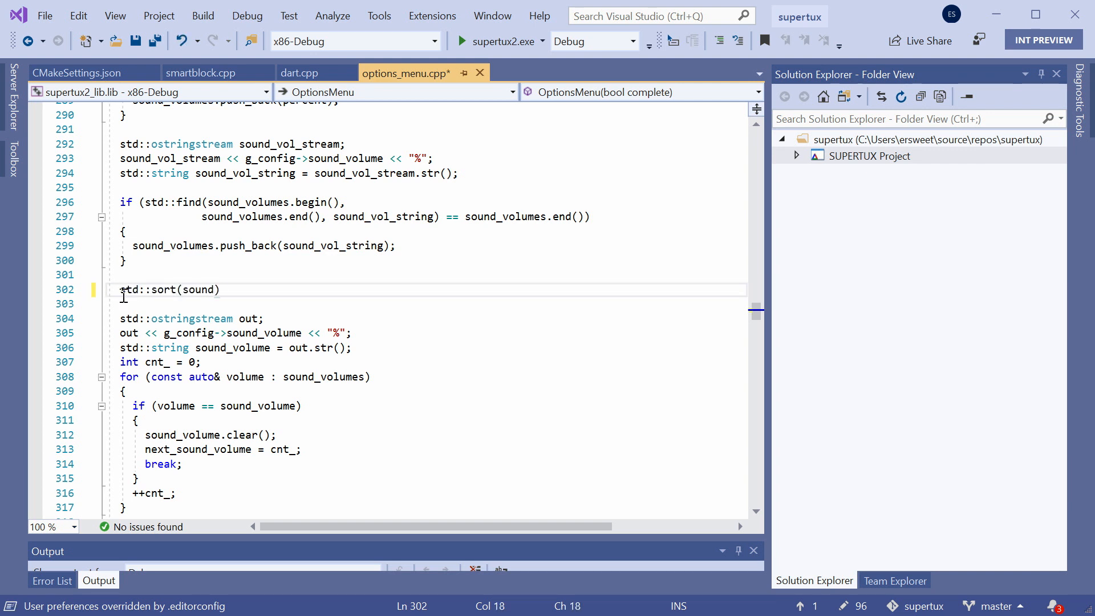
pyautogui.write('_volumes.begin')
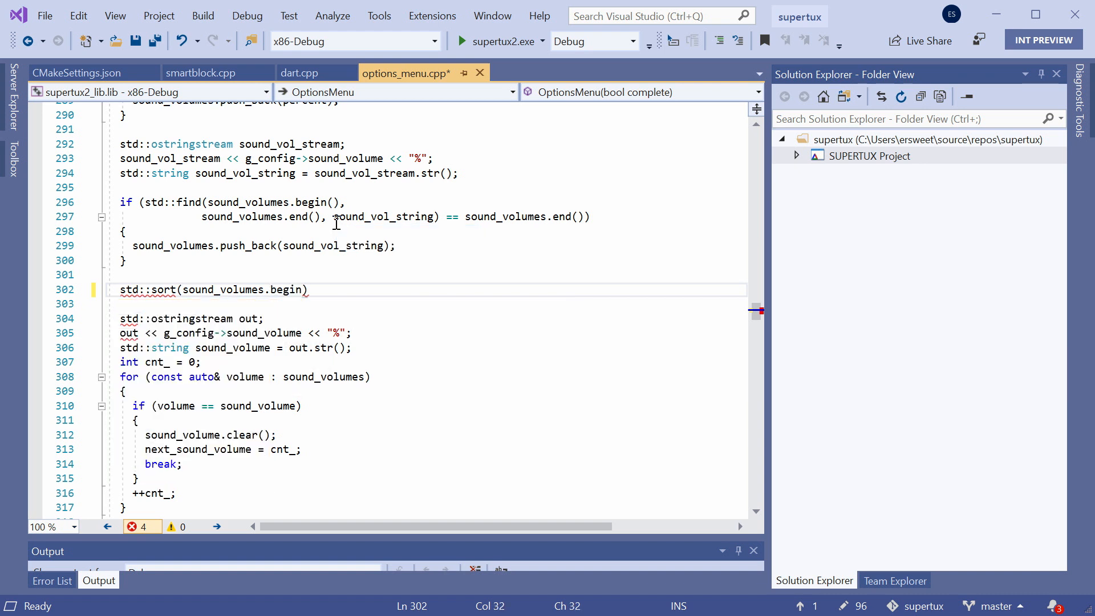
pyautogui.write(', sound)')
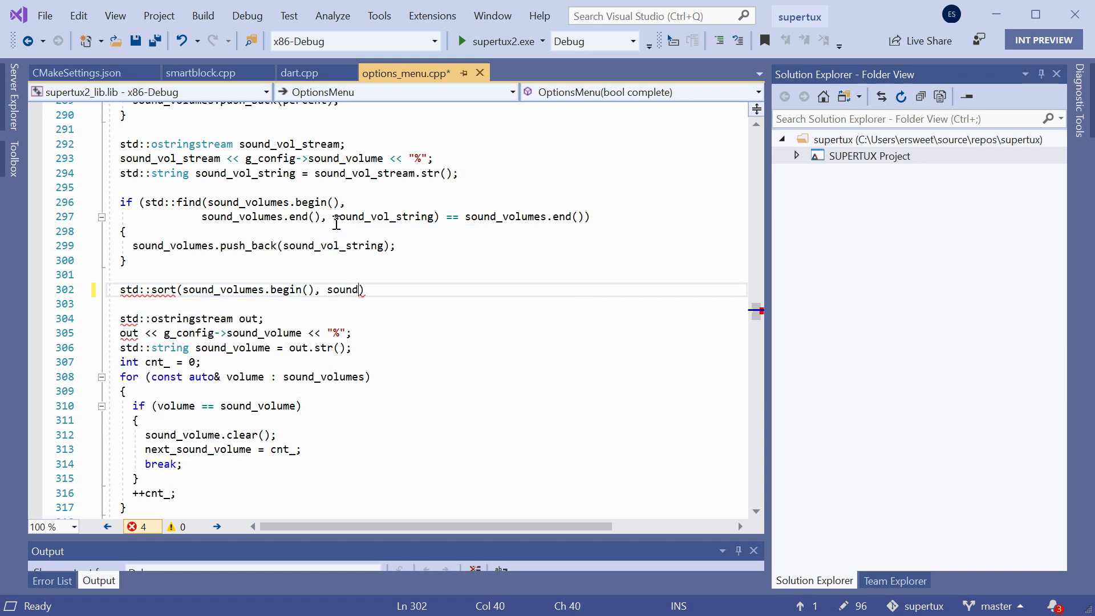
pyautogui.write('_volumes.')
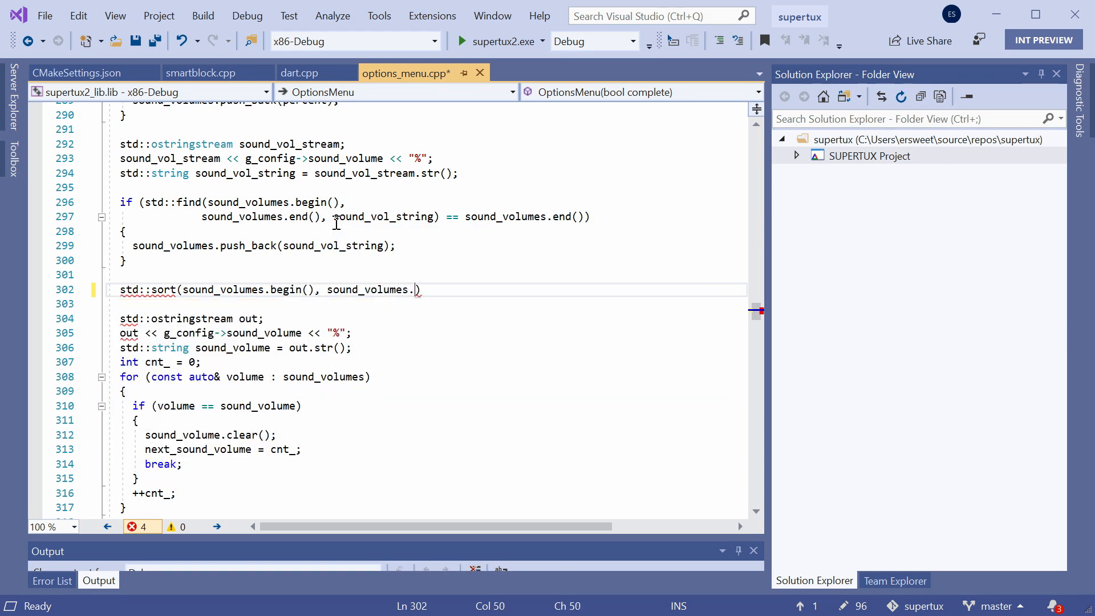
pyautogui.write('.')
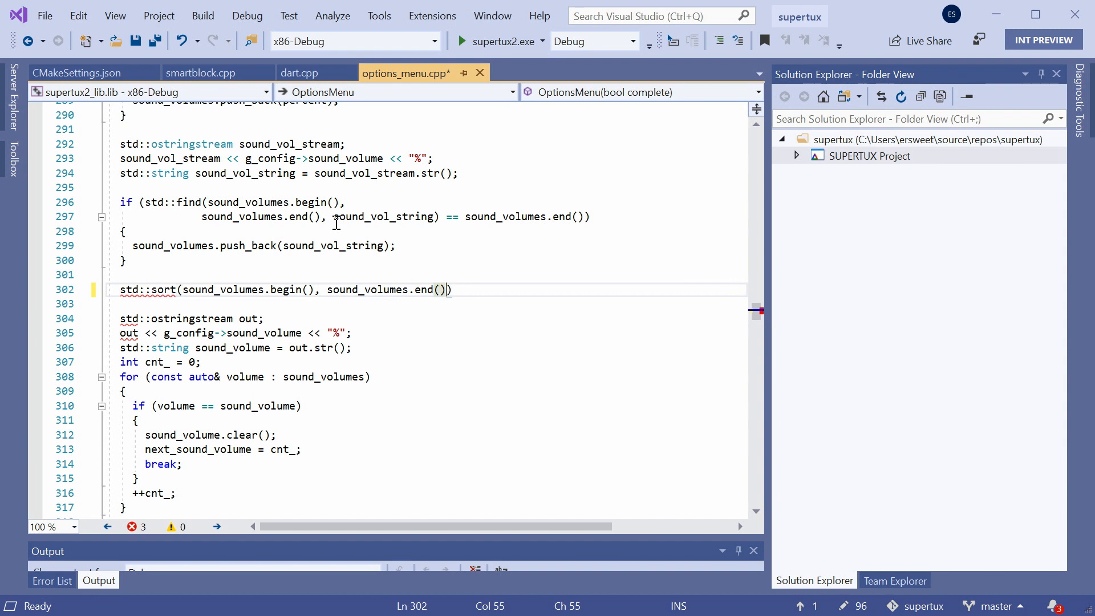
pyautogui.write(',')
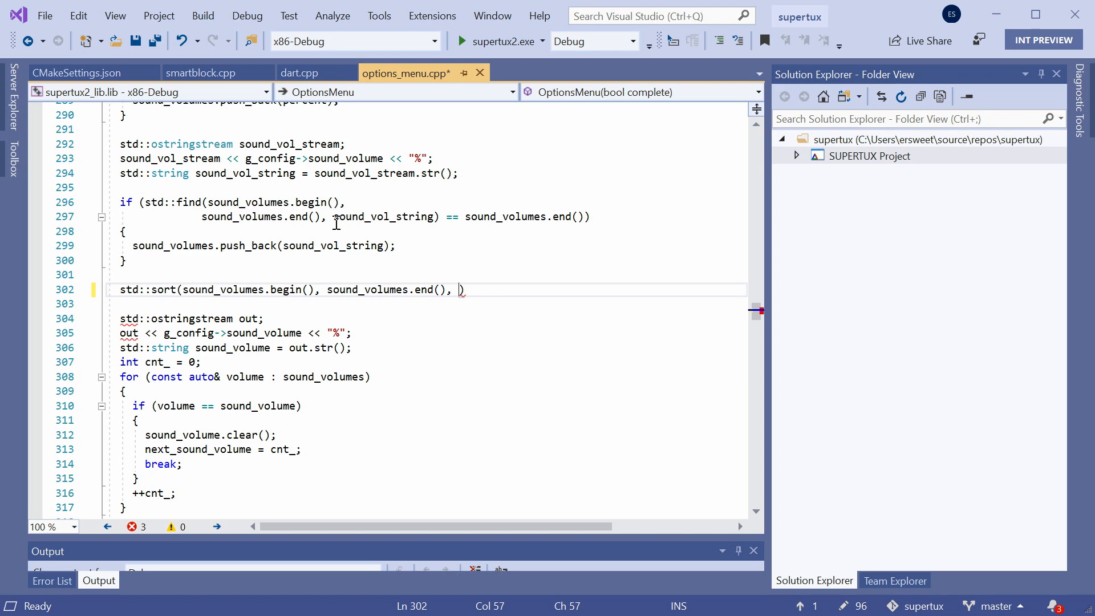
pyautogui.write('less_than_volume')
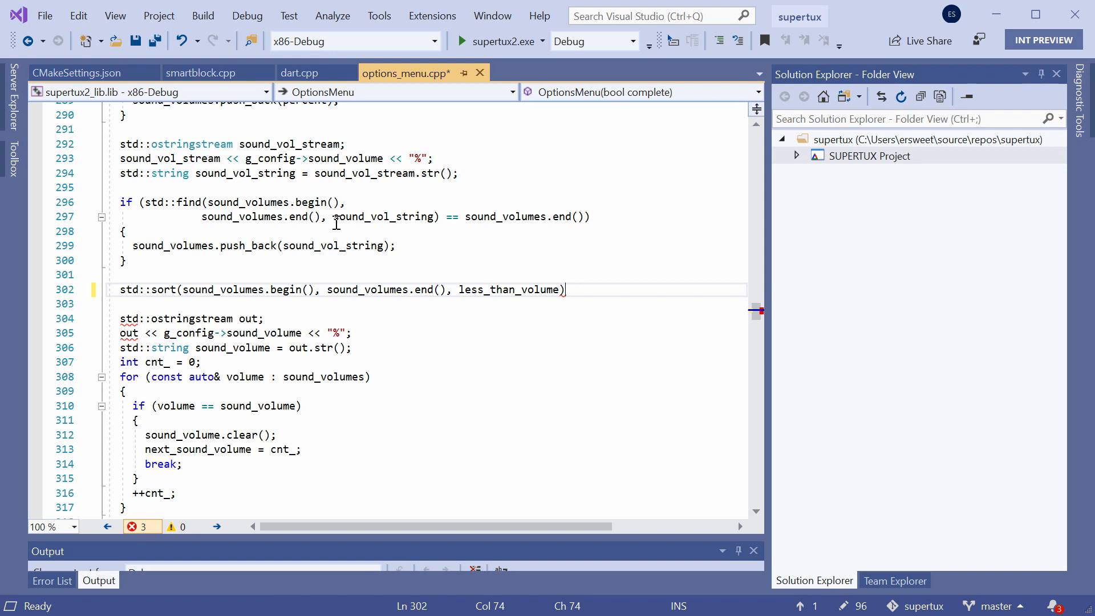
pyautogui.write(';')
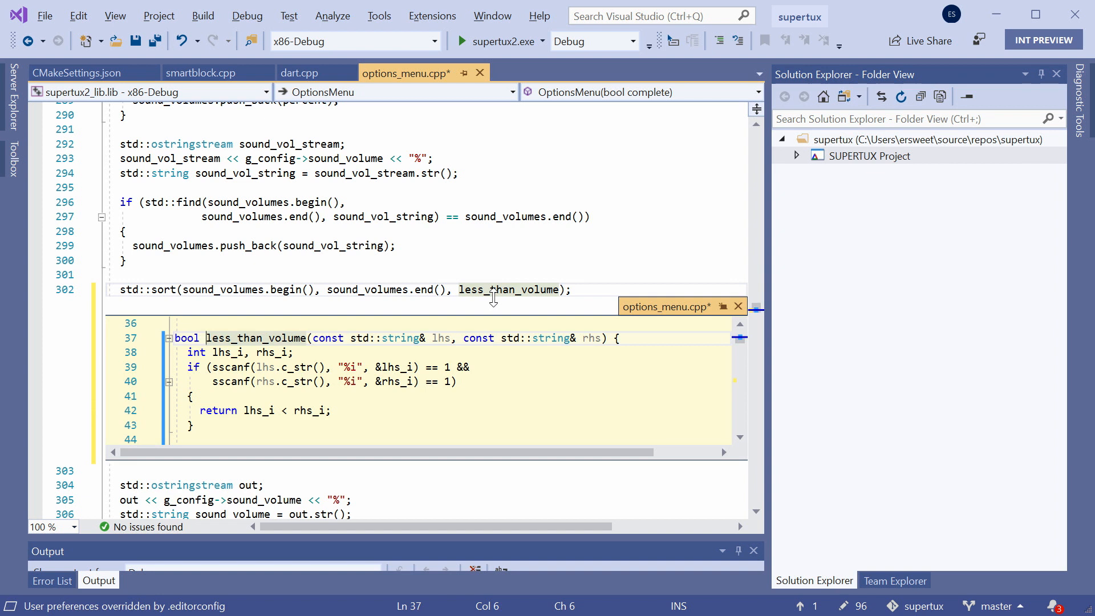
pyautogui.moveTo(663, 308)
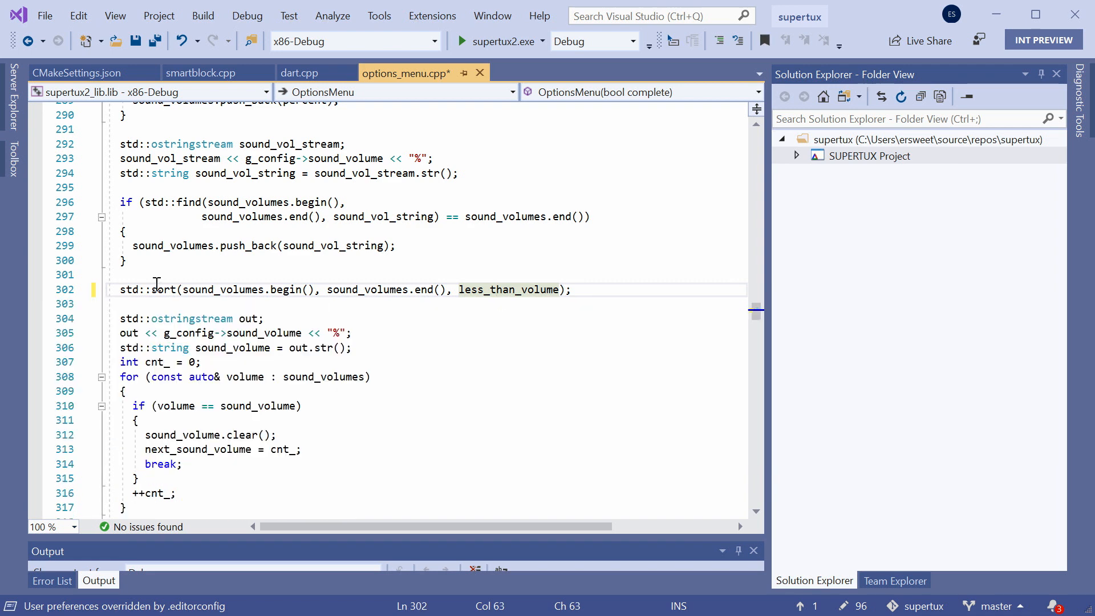
# - Add a breakpoint on the std::sort line 302
pyautogui.click(35, 289)
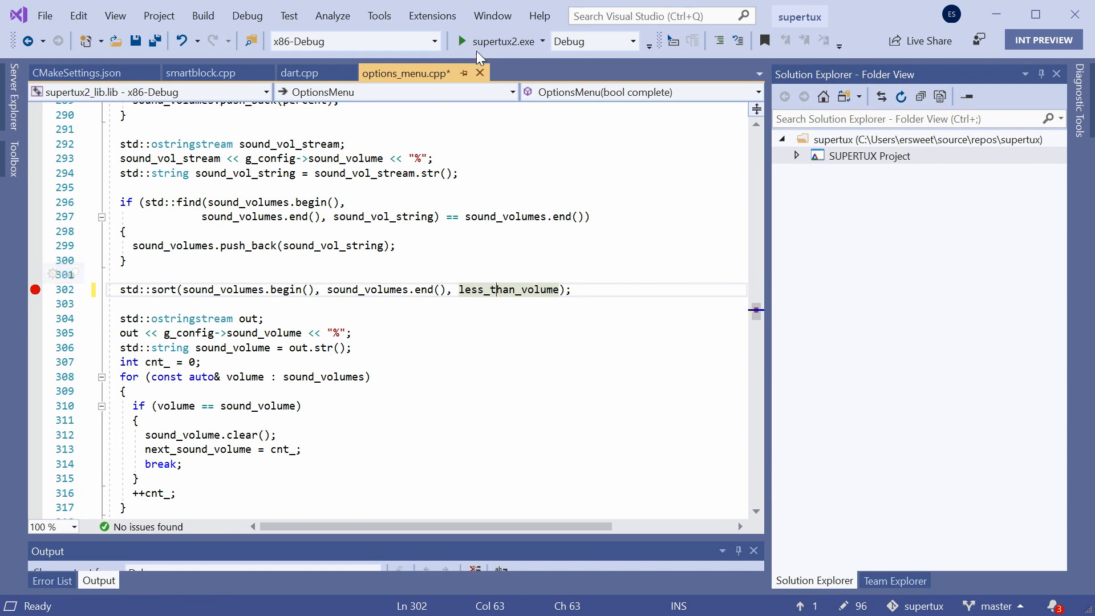
pyautogui.moveTo(324, 203)
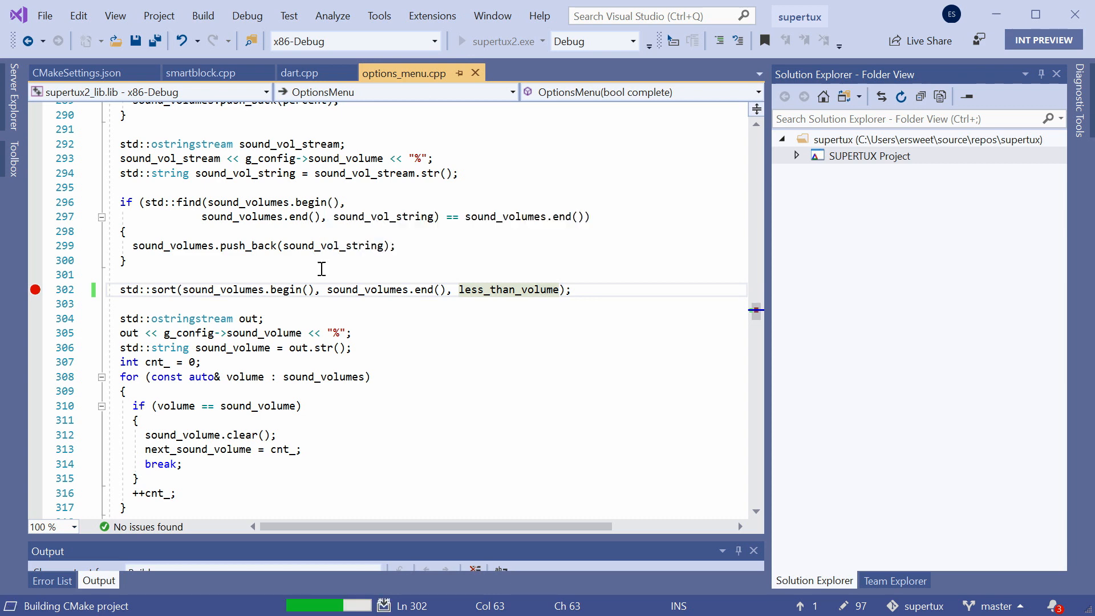
# - Run the rebuilt game, check its volume options, then exit back to the code
pyautogui.click(461, 41)
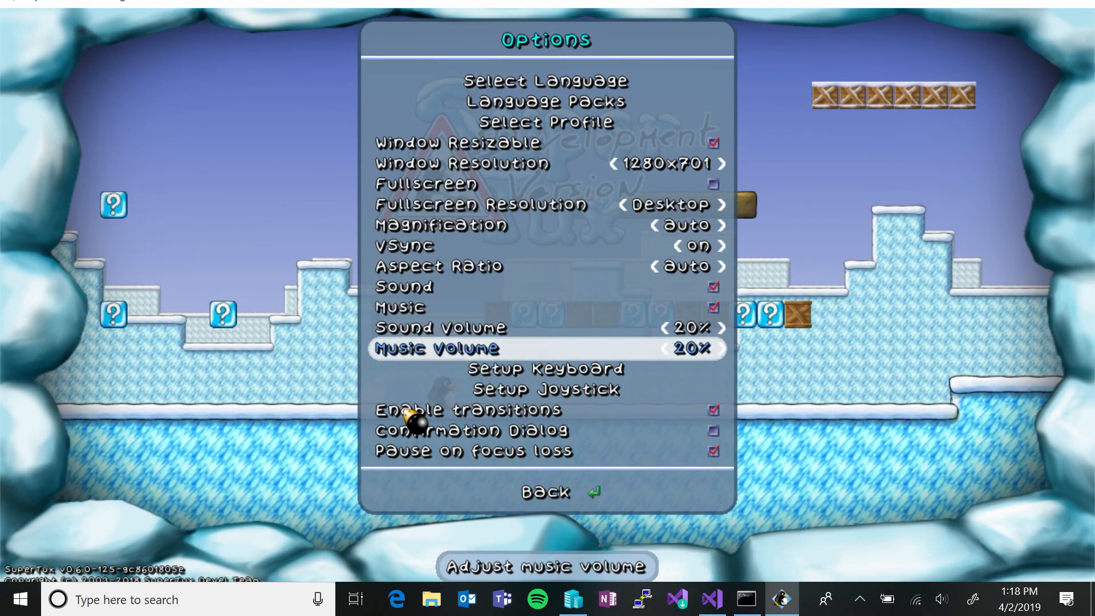
pyautogui.click(544, 492)
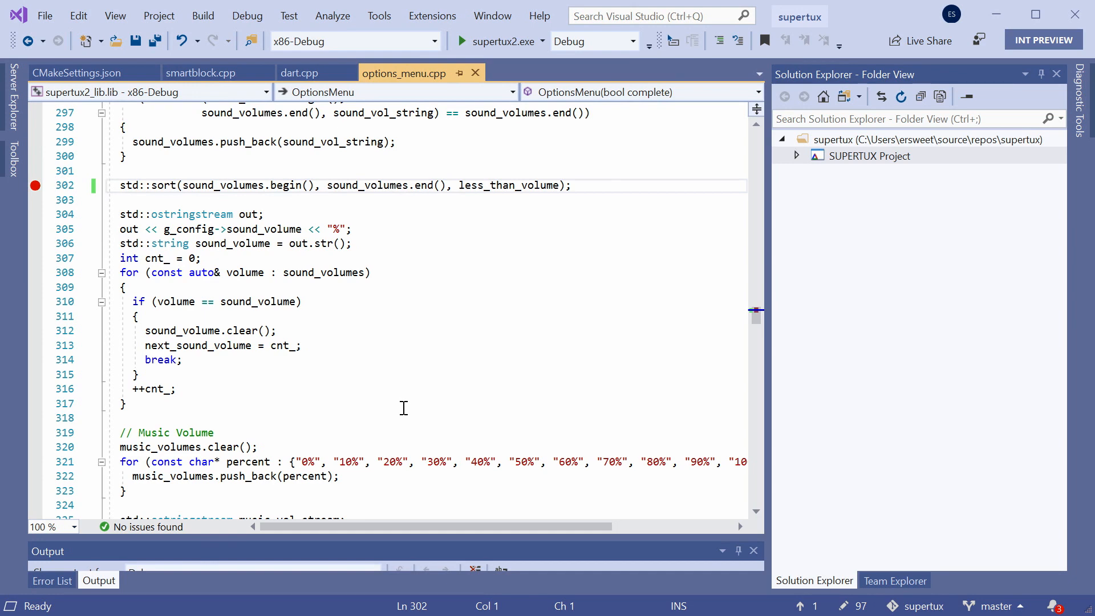
pyautogui.moveTo(203, 73)
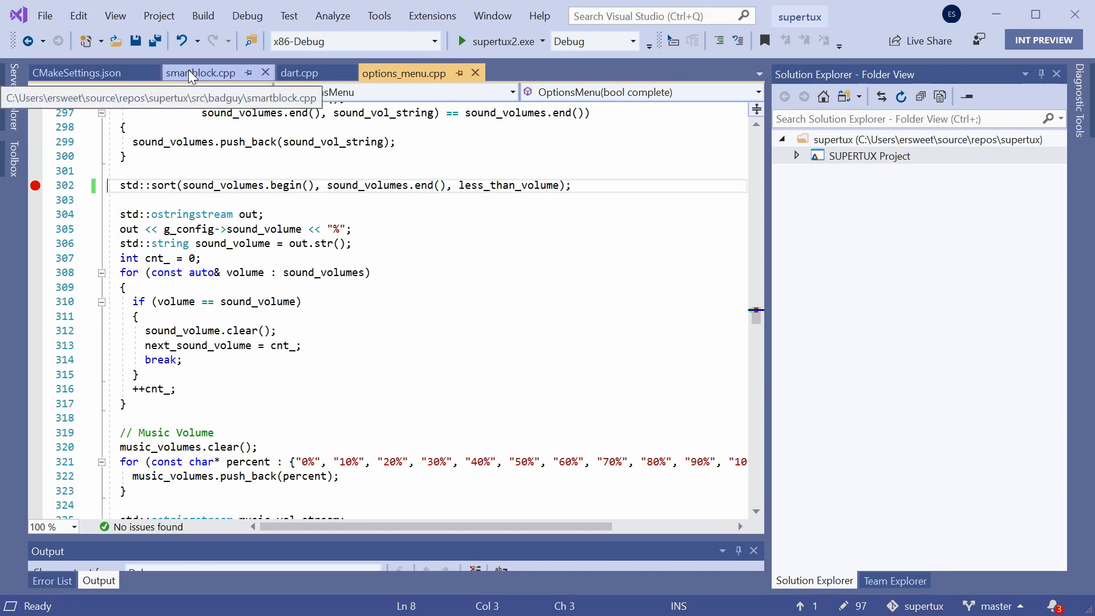
# - Open smartblock.cpp and start typing 'r.' on the TODO line inside the loop
pyautogui.click(202, 73)
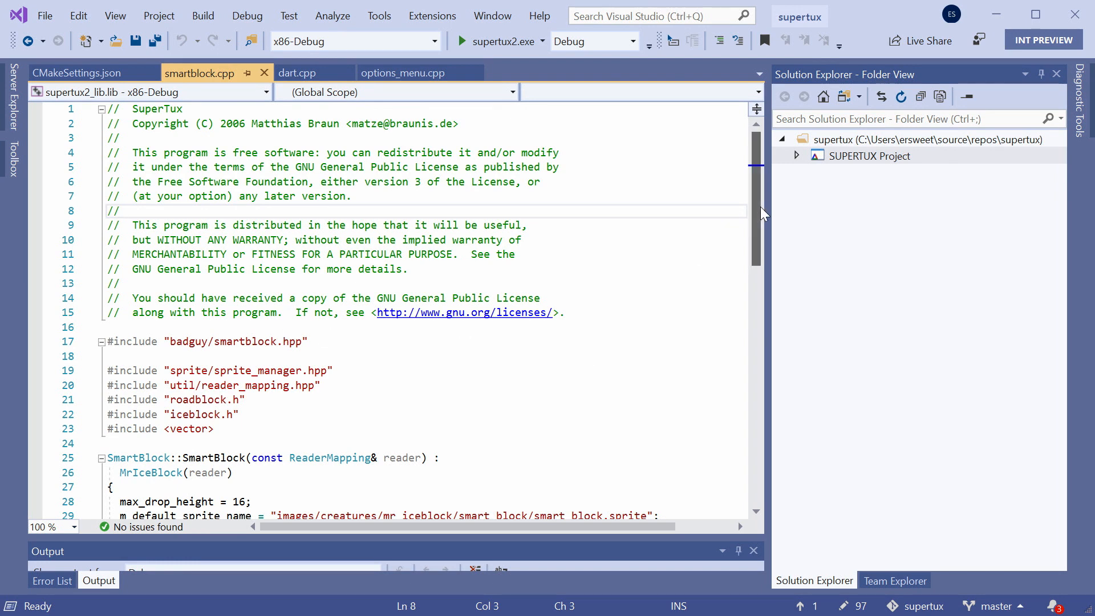
pyautogui.scroll(-3)
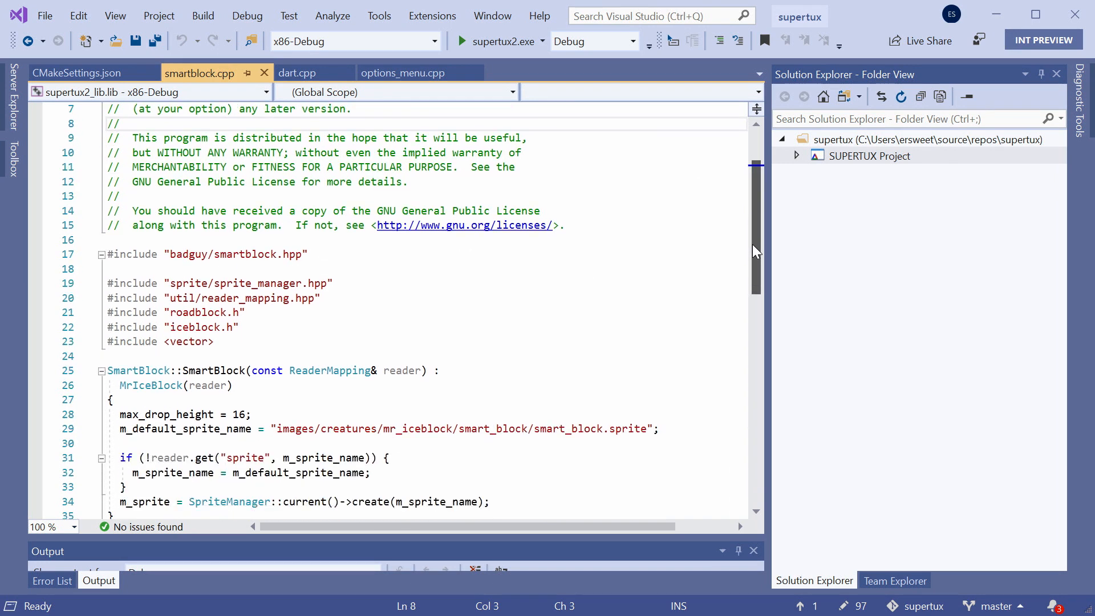
pyautogui.scroll(-3)
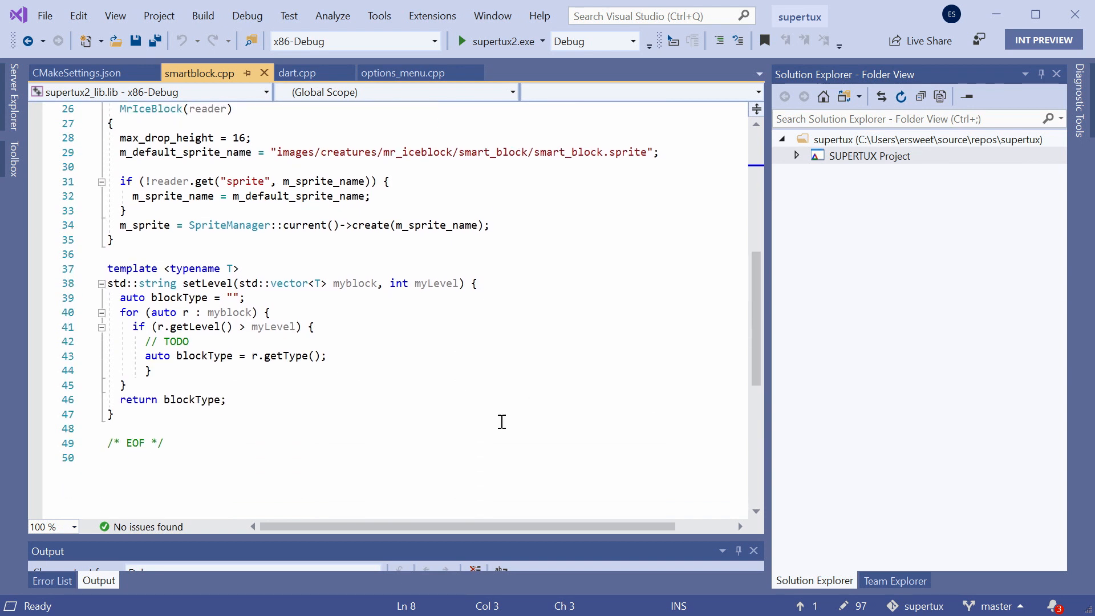
pyautogui.click(189, 342)
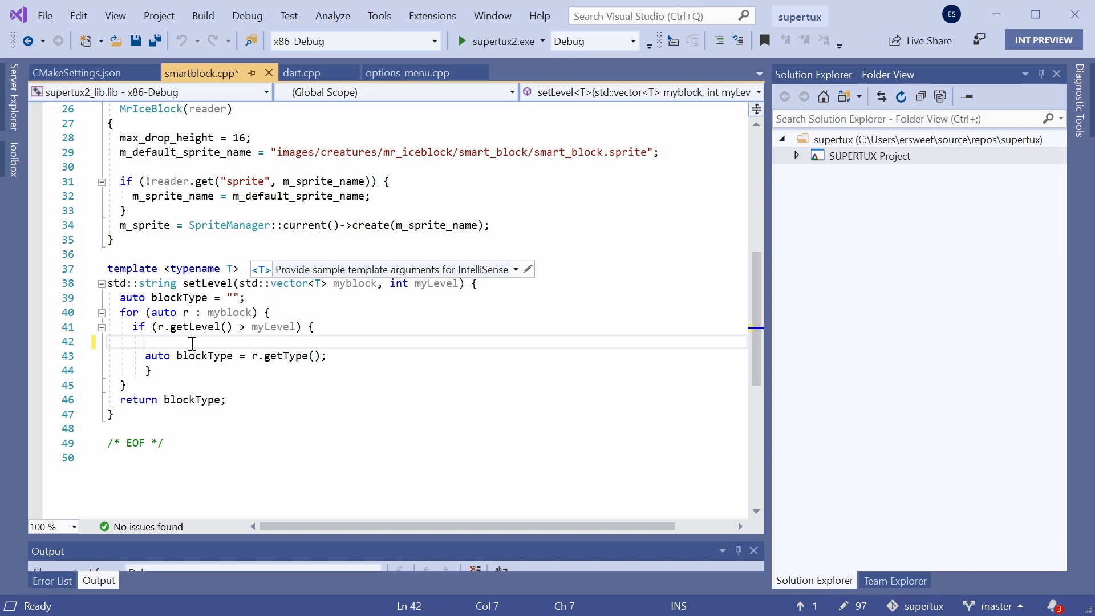
pyautogui.write('r.')
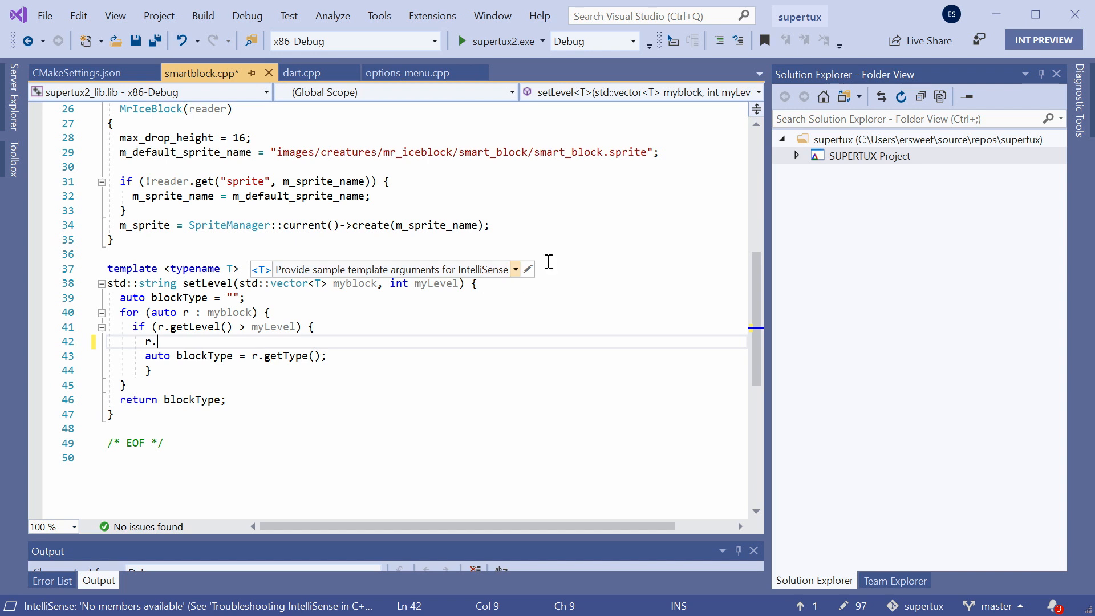
# - Set Roadblock as the sample template argument and complete the line as r.getType();
pyautogui.click(528, 269)
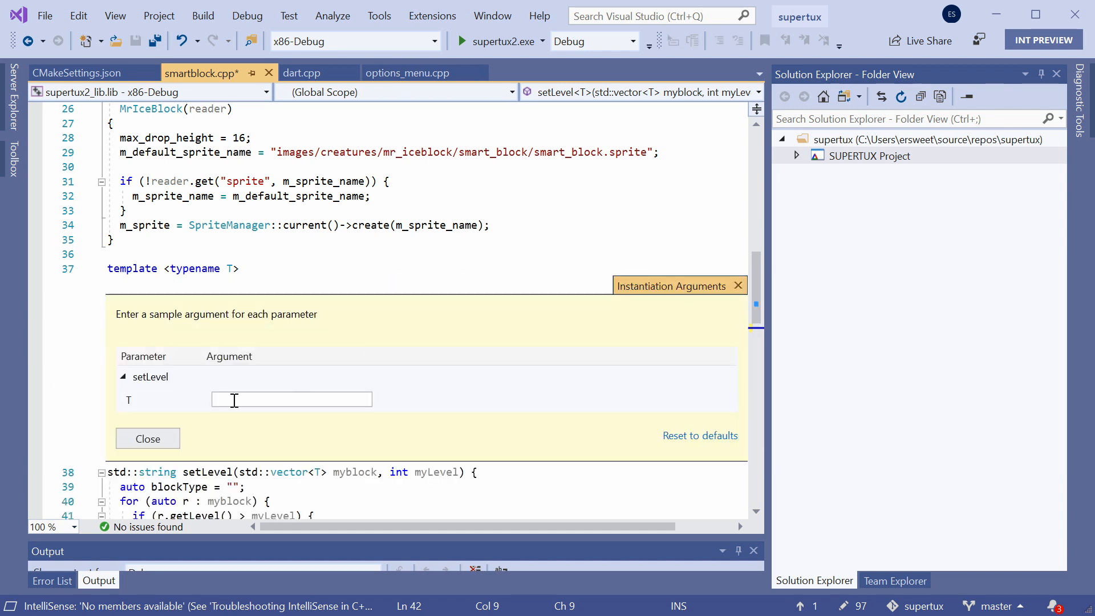
pyautogui.write('Road')
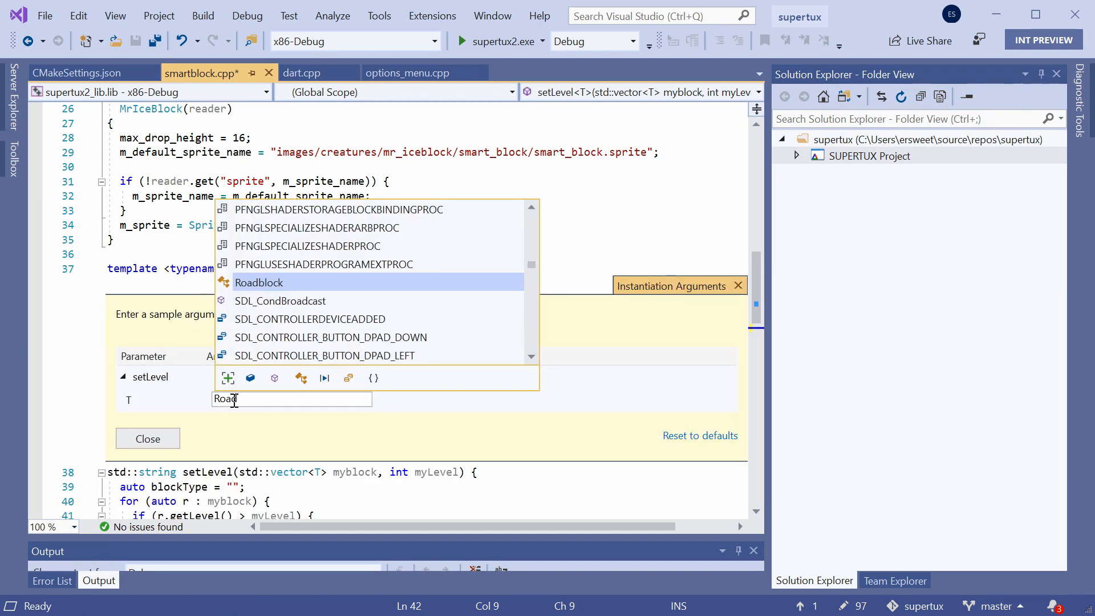
pyautogui.click(259, 282)
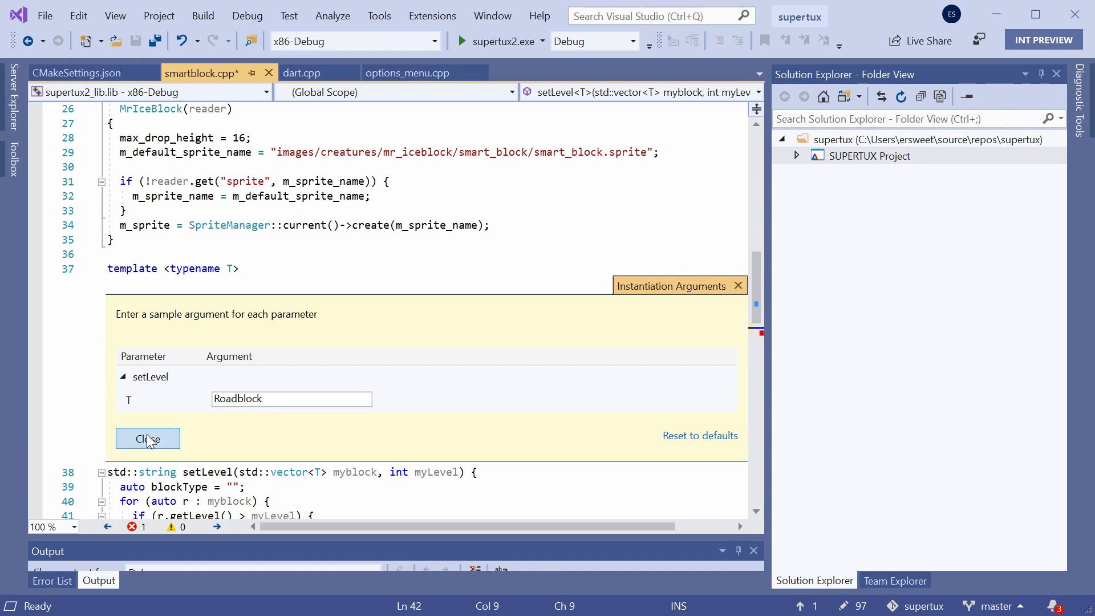
pyautogui.click(147, 438)
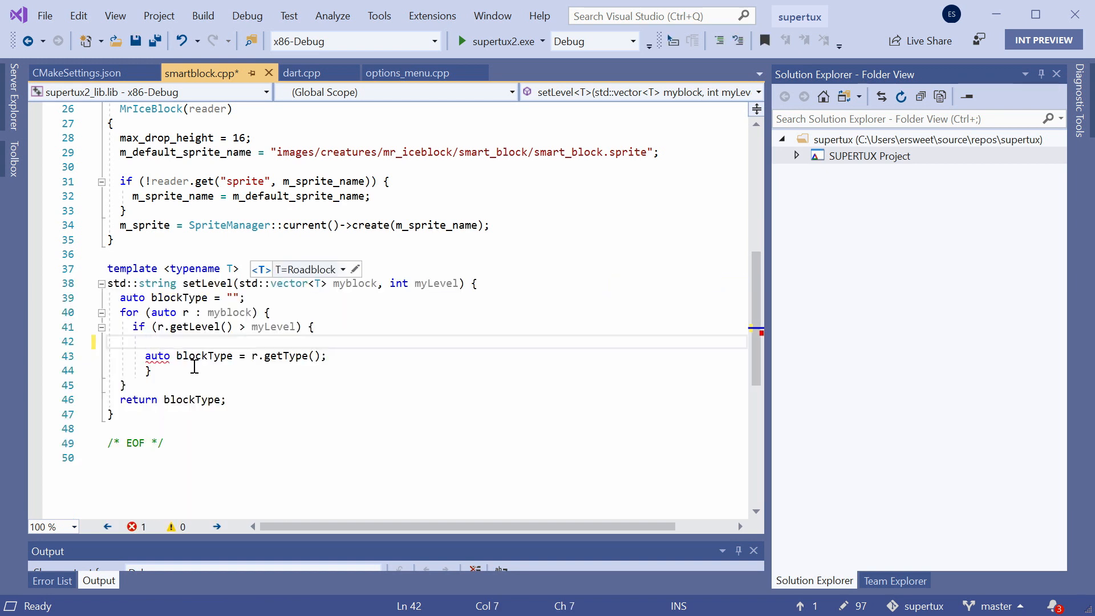
pyautogui.write('r.getType')
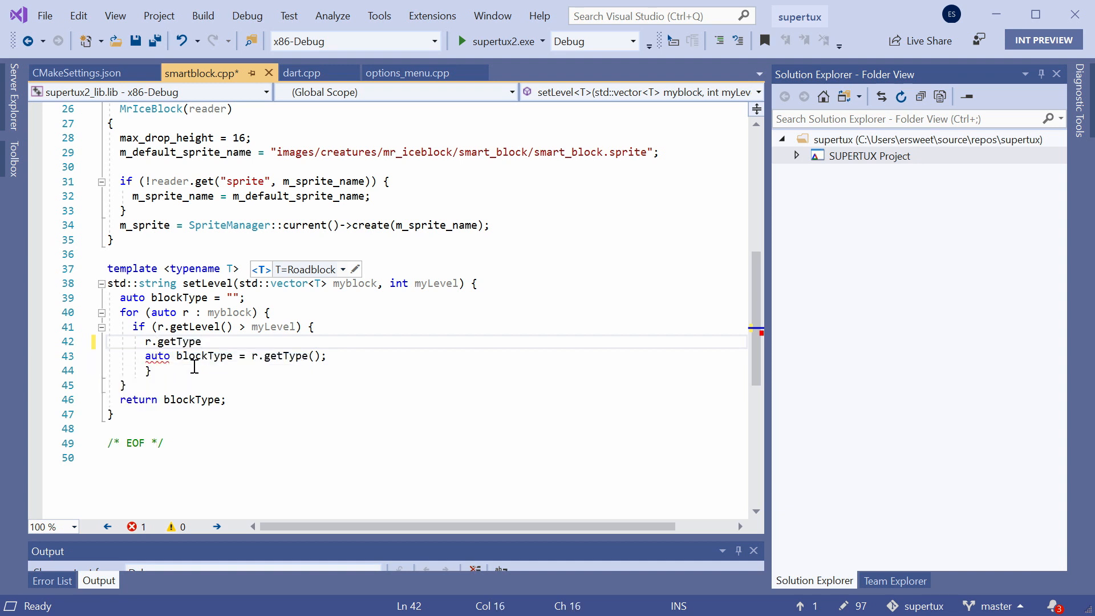
pyautogui.write('();')
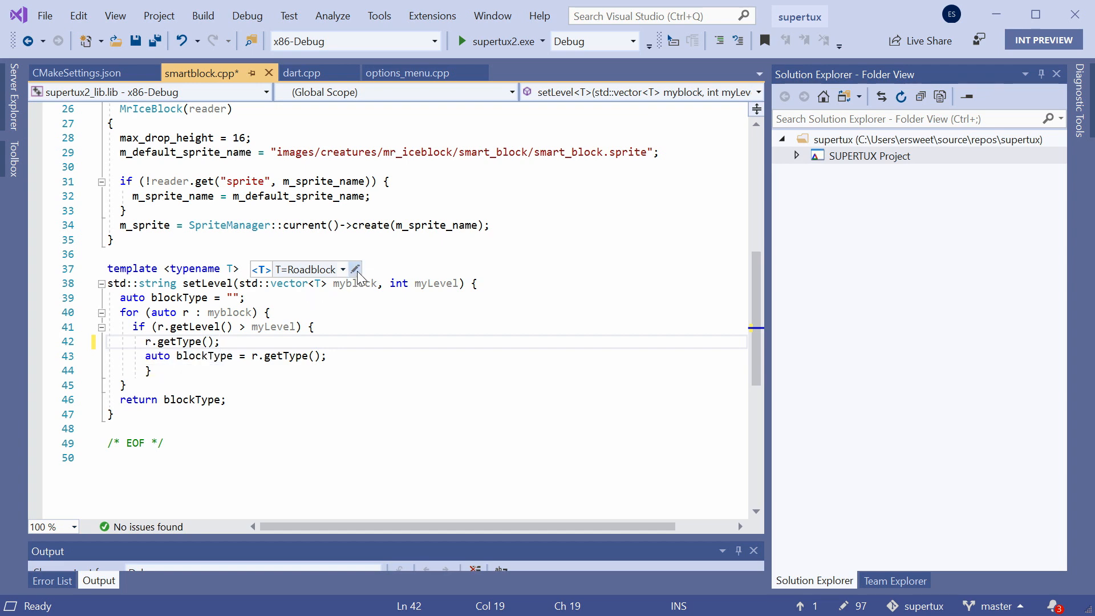
# - Change the sample template argument for T to Snowman
pyautogui.click(356, 269)
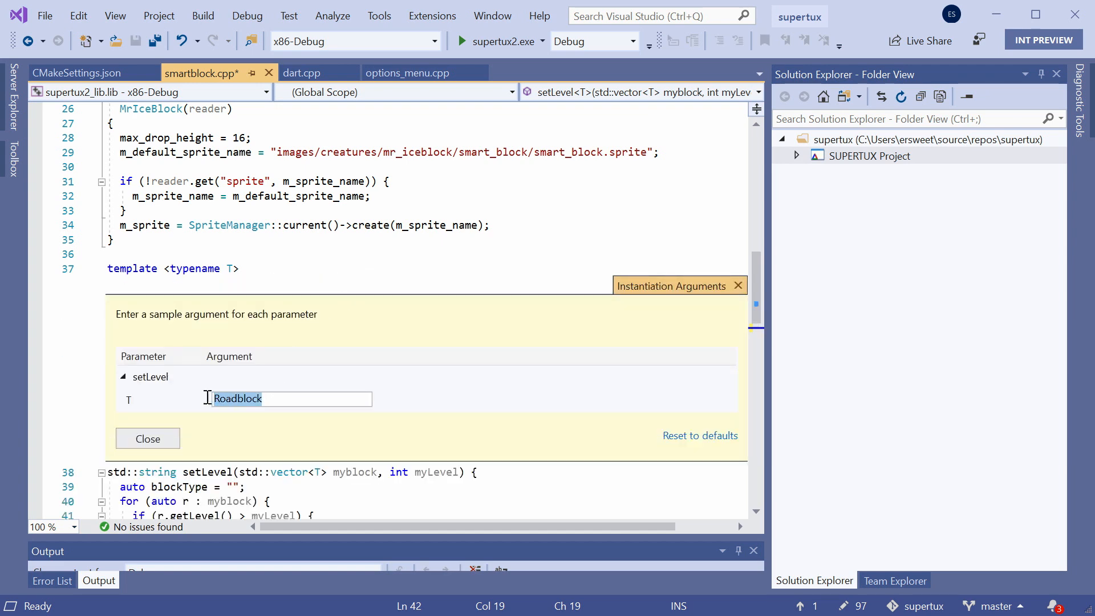
pyautogui.write('Snowman')
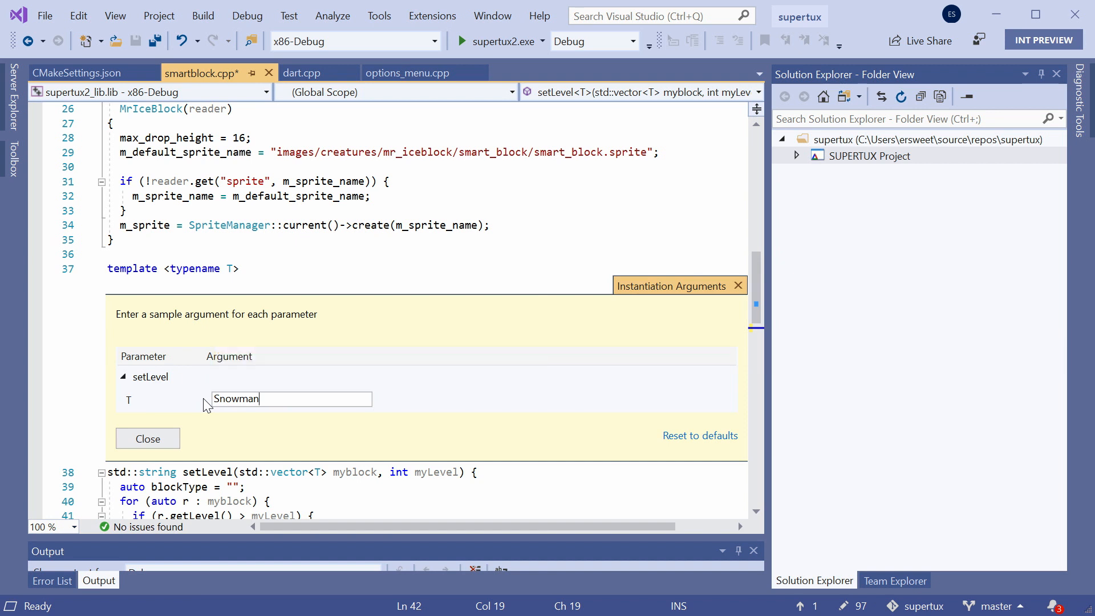
pyautogui.click(147, 438)
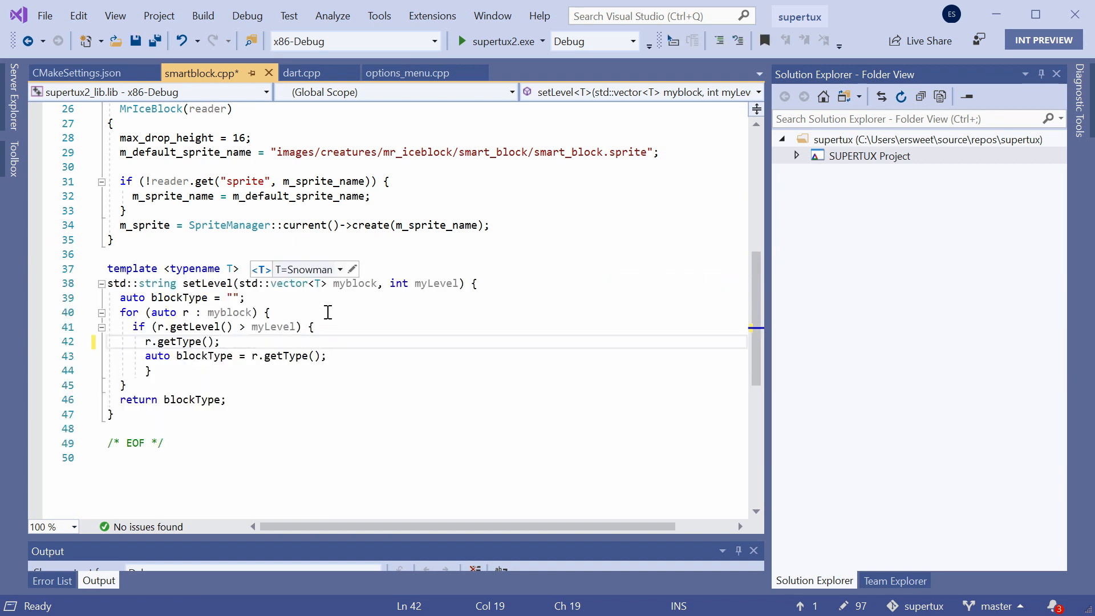
pyautogui.click(339, 269)
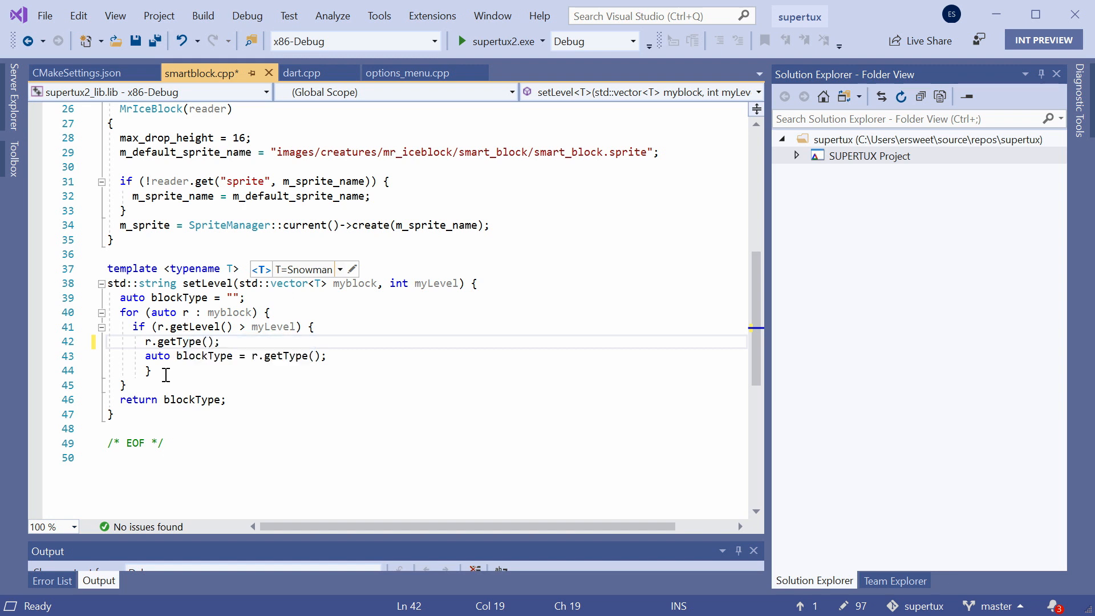
pyautogui.moveTo(147, 370)
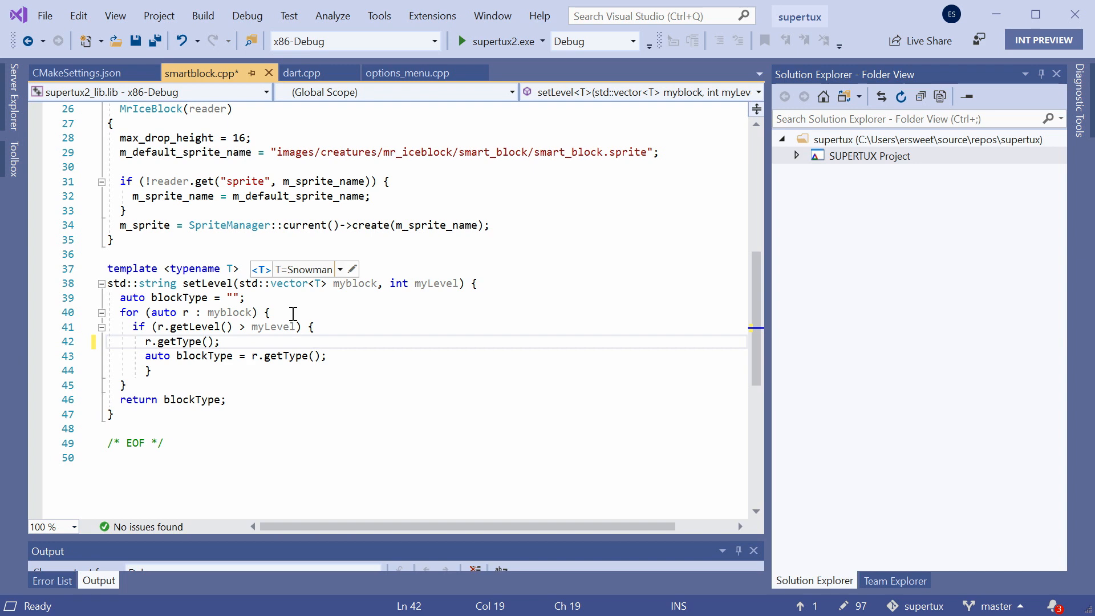
pyautogui.moveTo(318, 72)
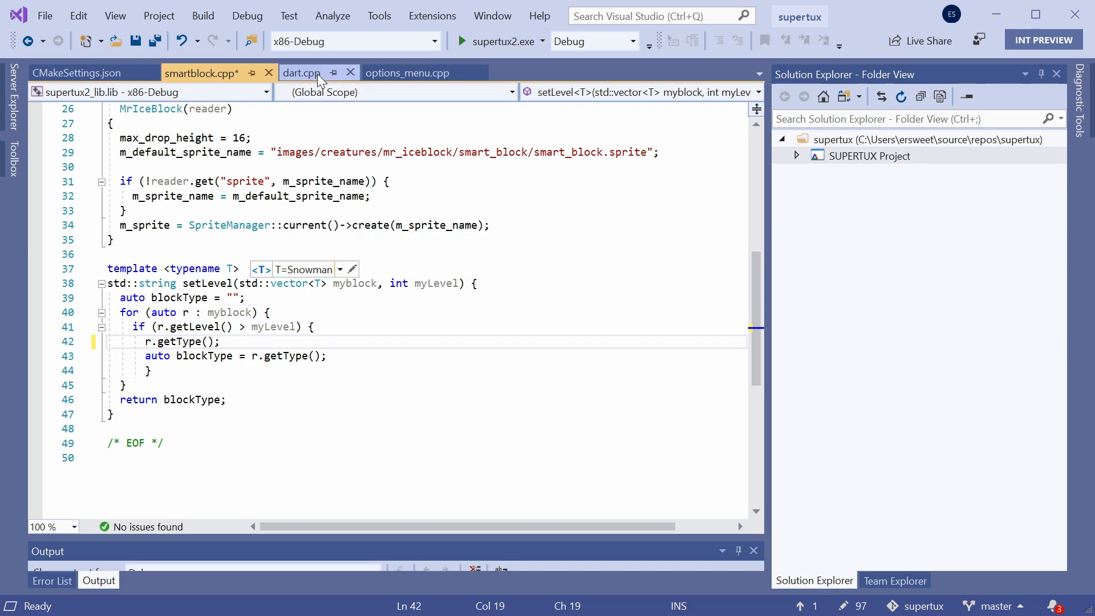
# - Save, then quick-fix the Dart constructor's parent(NULL) to parent(nullptr) in dart.cpp
pyautogui.click(303, 73)
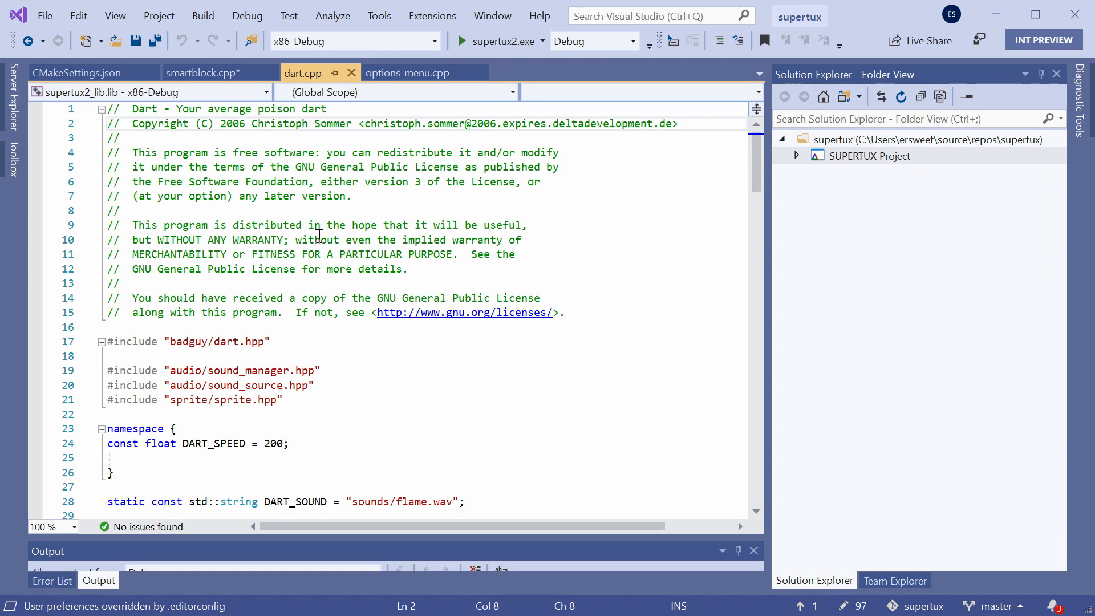
pyautogui.press('ctrl+s')
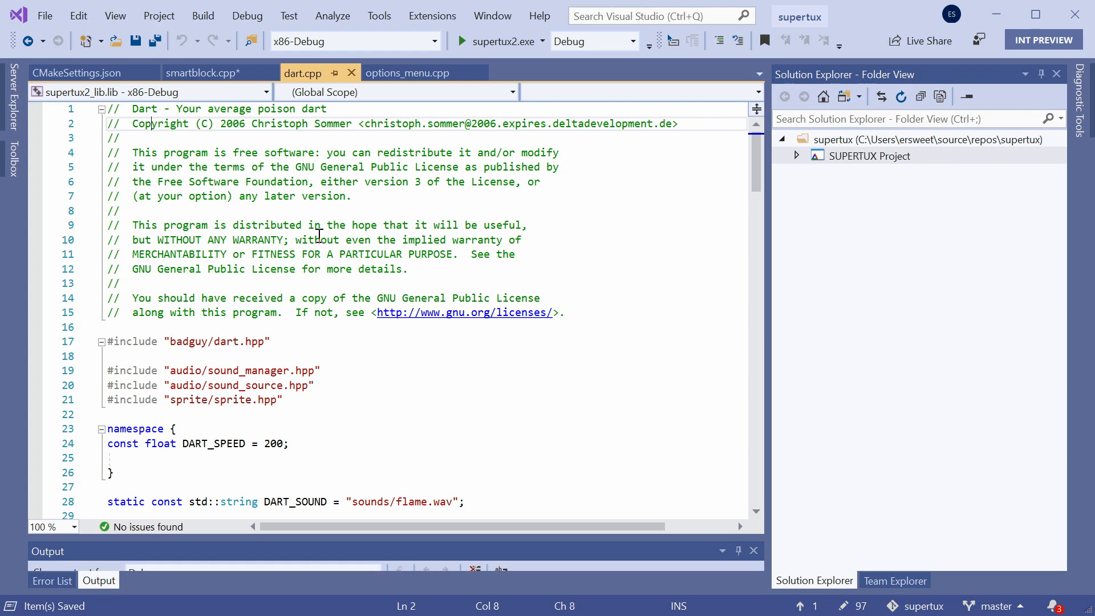
pyautogui.scroll(-3)
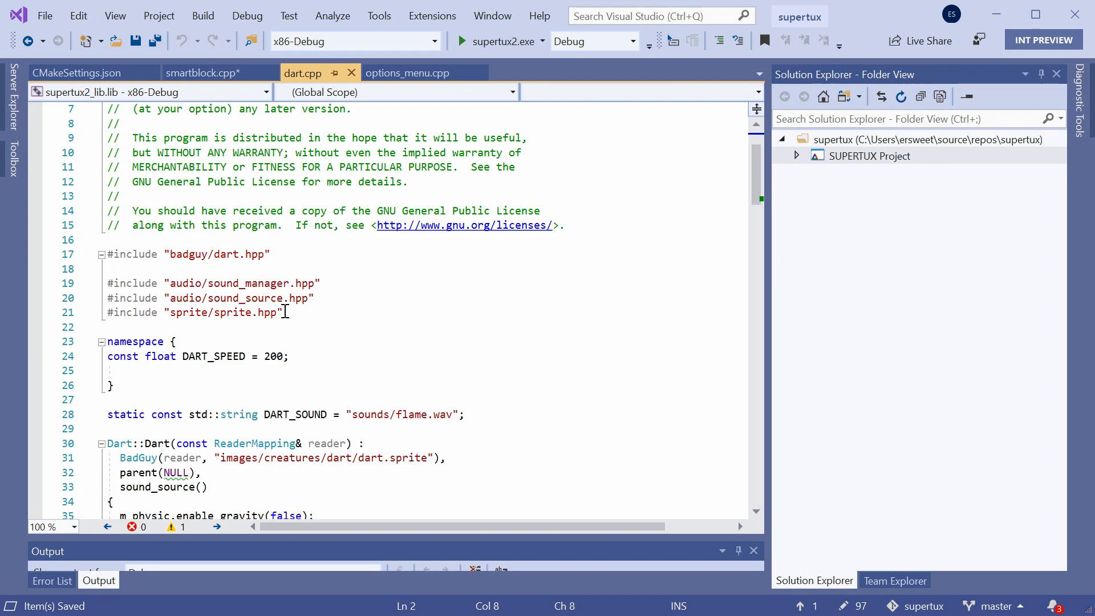
pyautogui.scroll(-3)
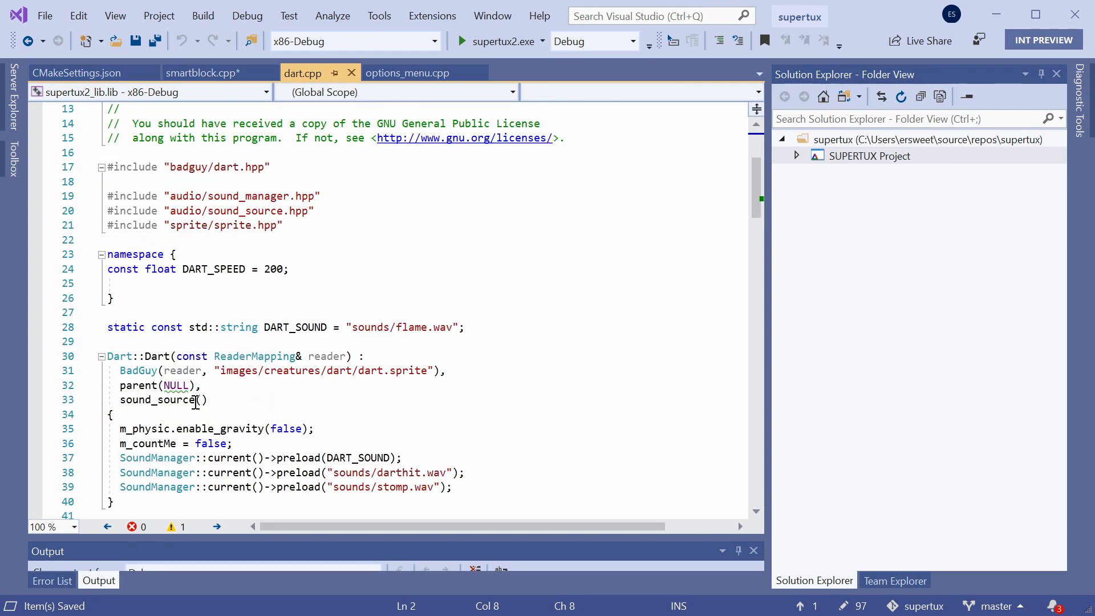
pyautogui.moveTo(178, 385)
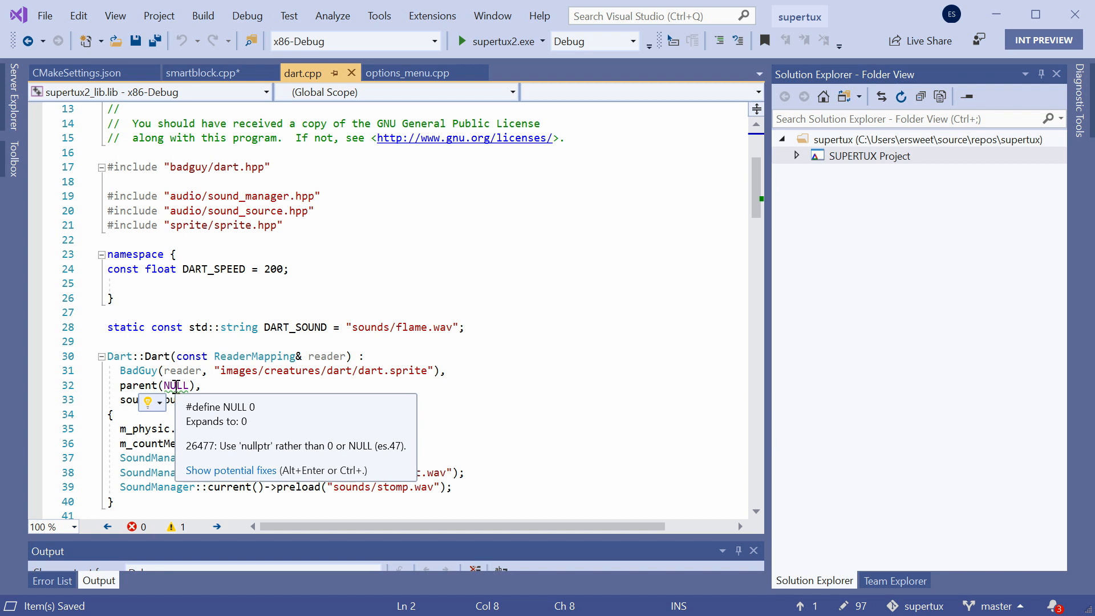
pyautogui.moveTo(196, 475)
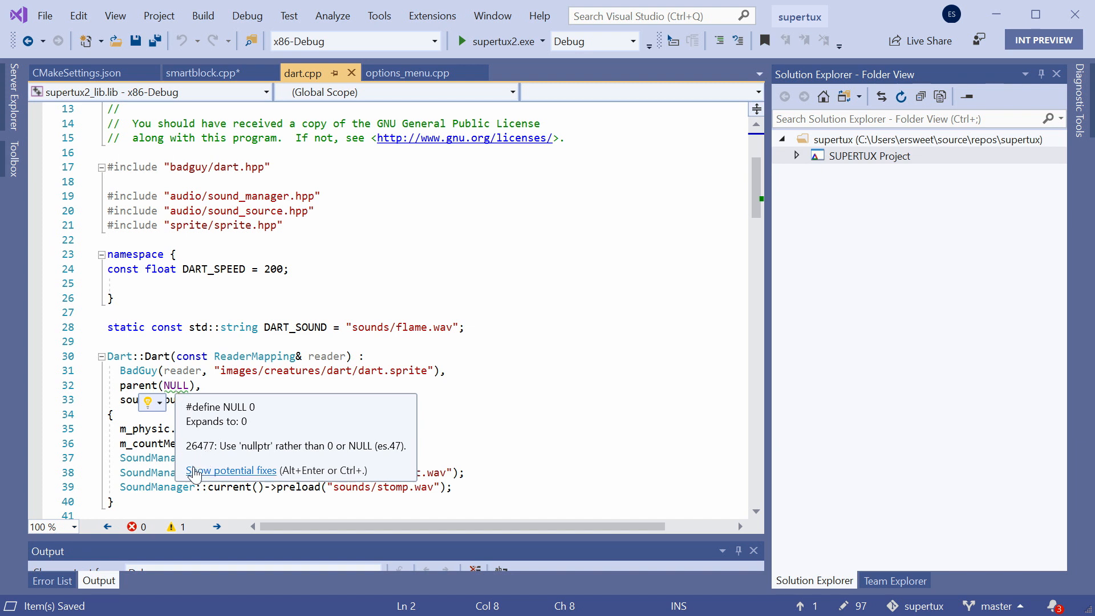
pyautogui.click(230, 470)
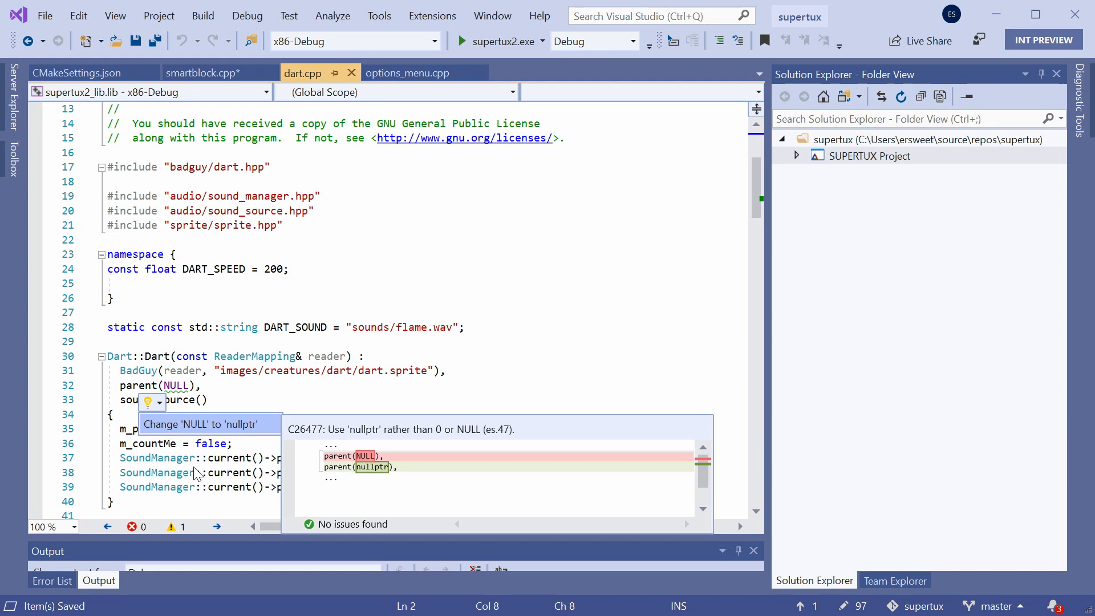
pyautogui.click(209, 424)
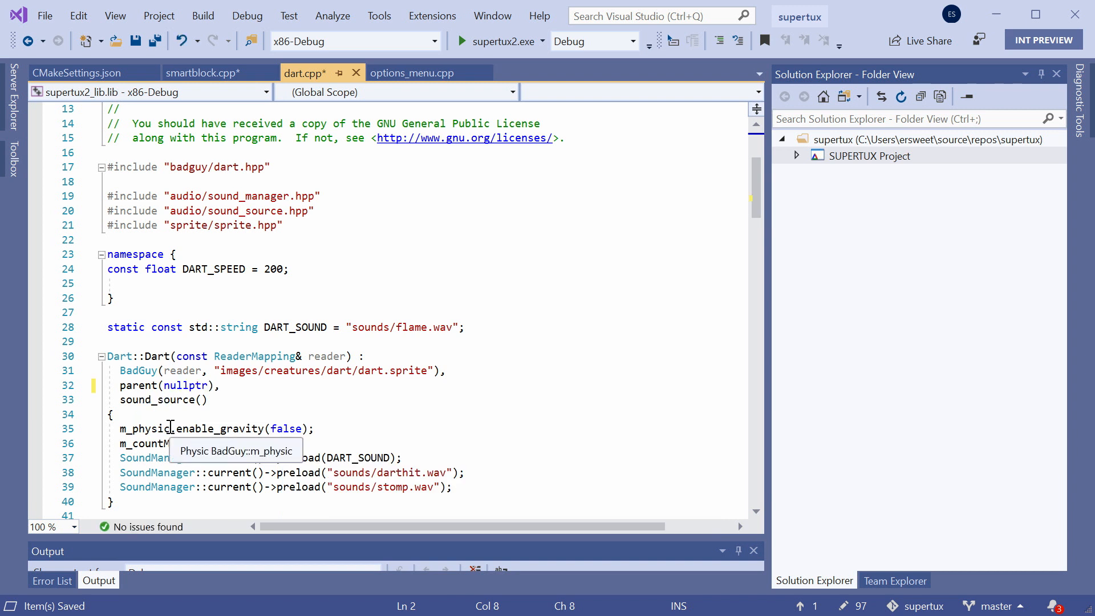
pyautogui.moveTo(240, 405)
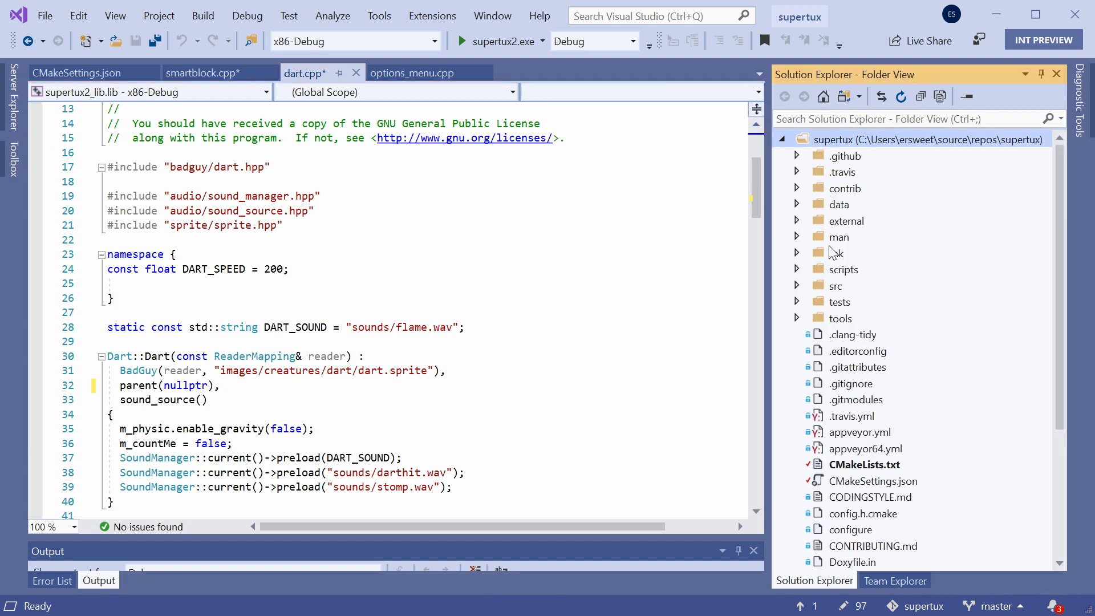
# - Open supertuxRuleset.ruleset from Solution Explorer and expand the Microsoft.Analyzers.Native rules
pyautogui.scroll(-3)
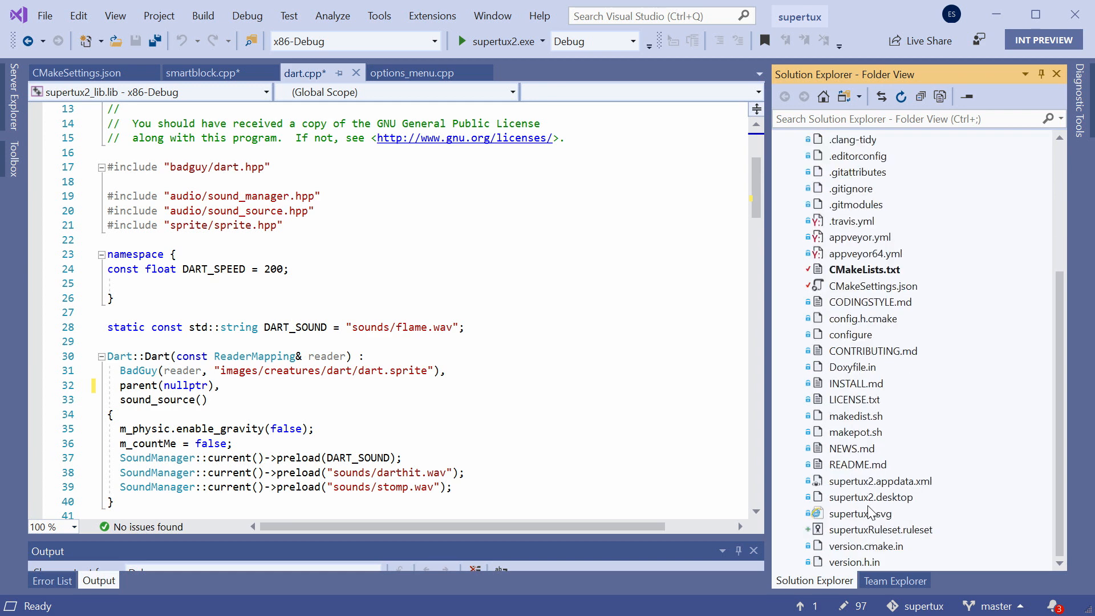
pyautogui.click(880, 530)
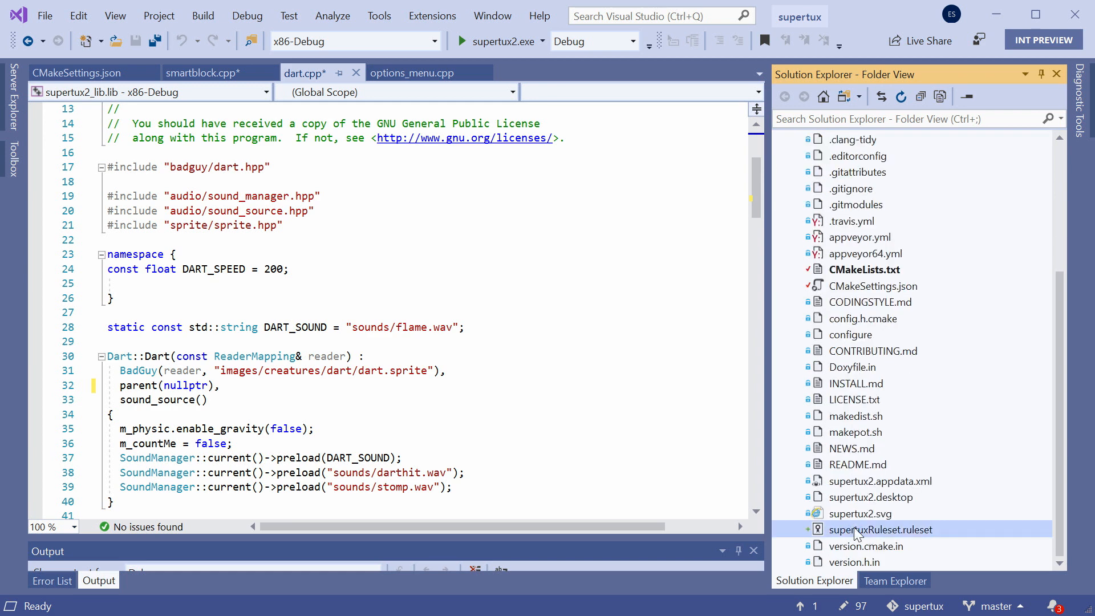
pyautogui.doubleClick(880, 530)
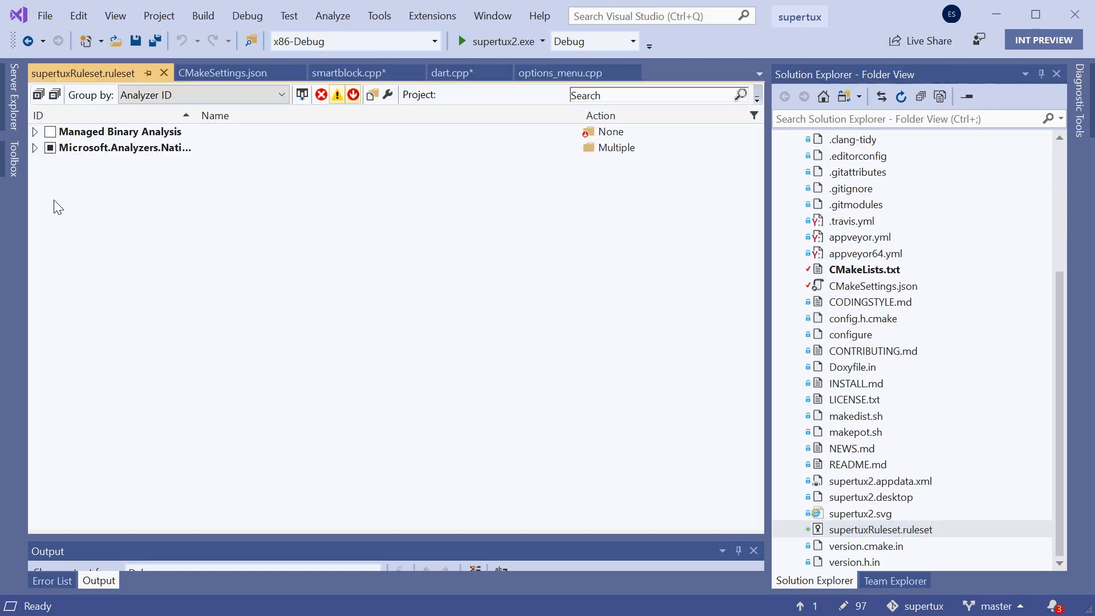
pyautogui.click(34, 147)
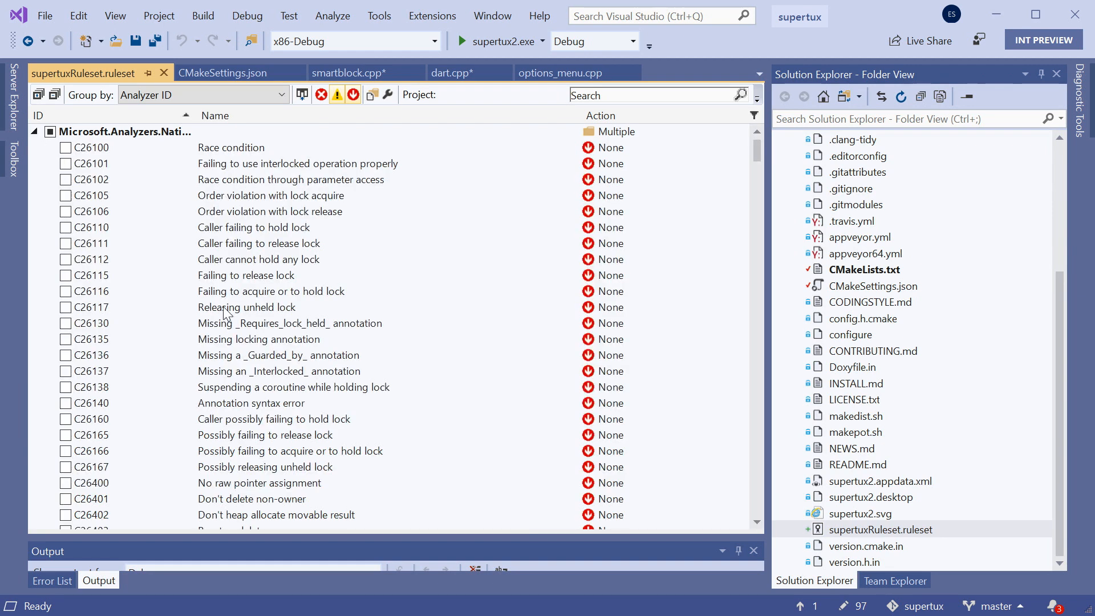
pyautogui.scroll(-3)
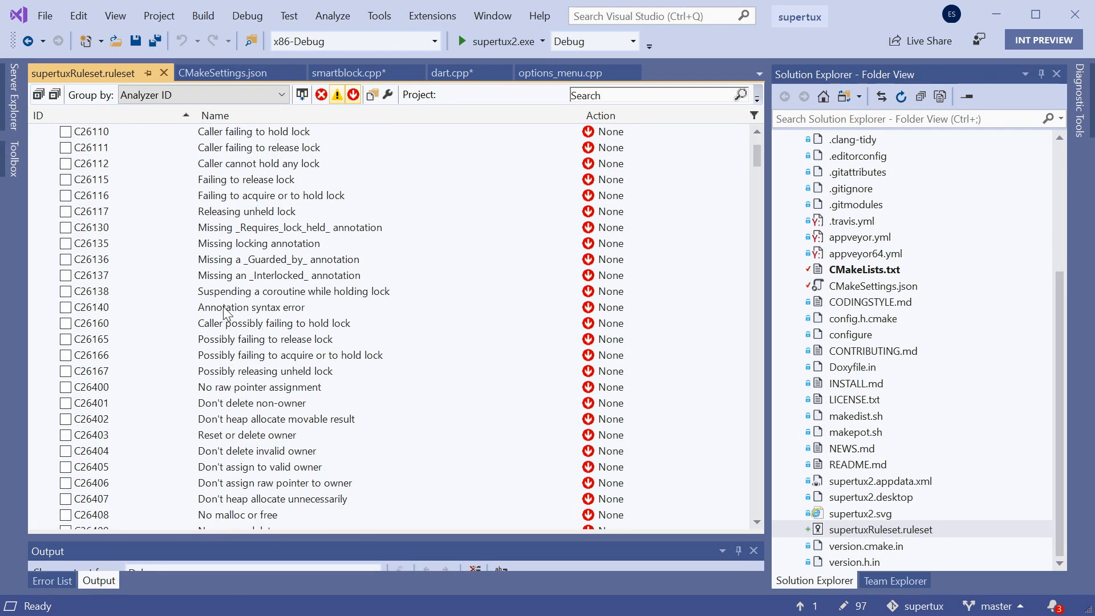
pyautogui.scroll(-3)
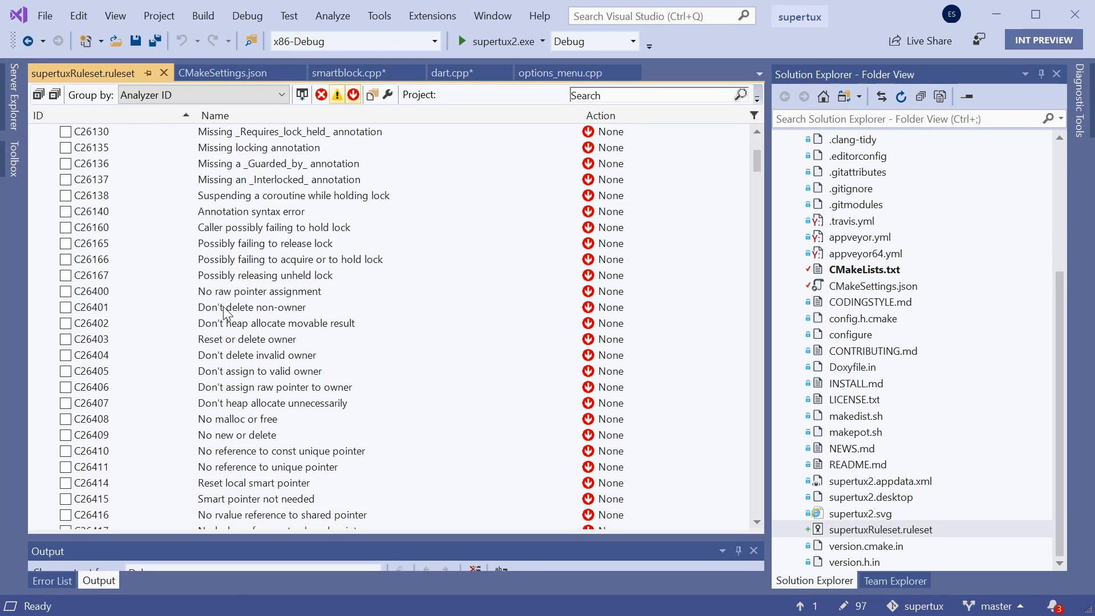
pyautogui.scroll(3)
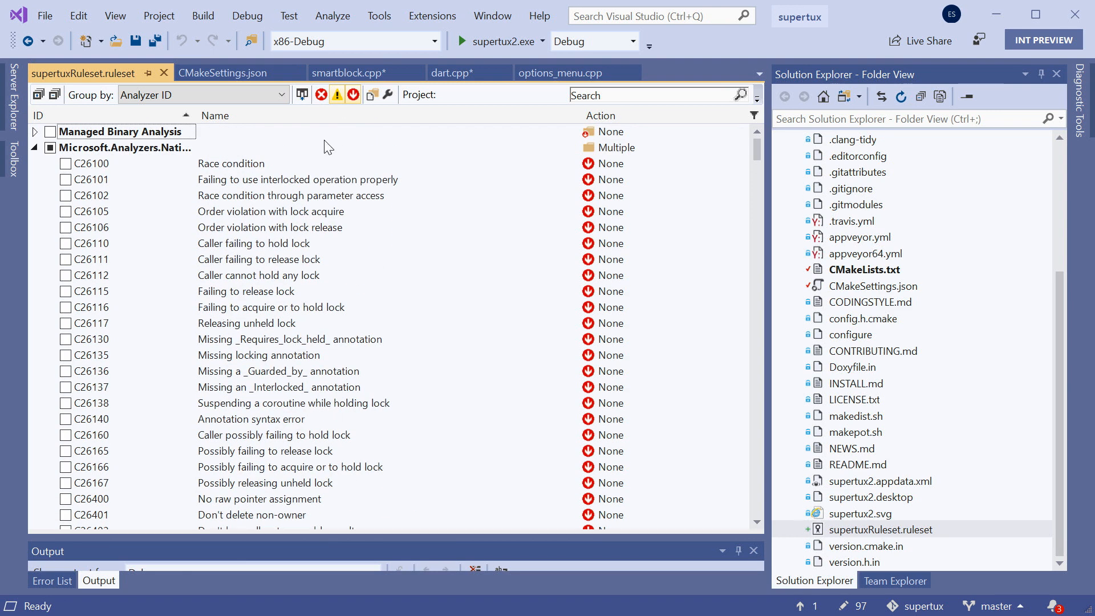